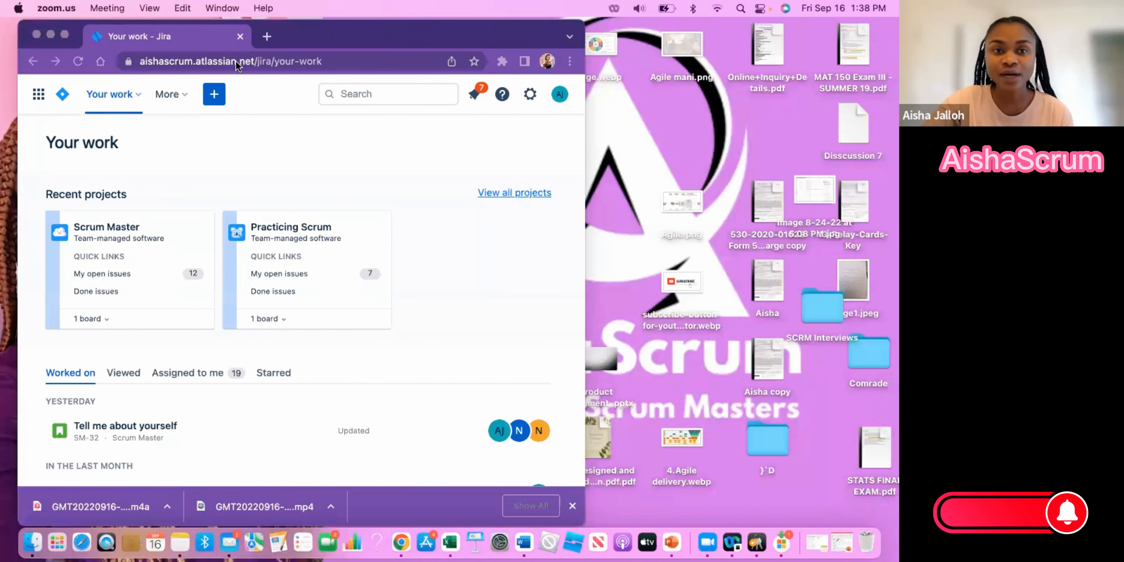
mouse_move(169, 52)
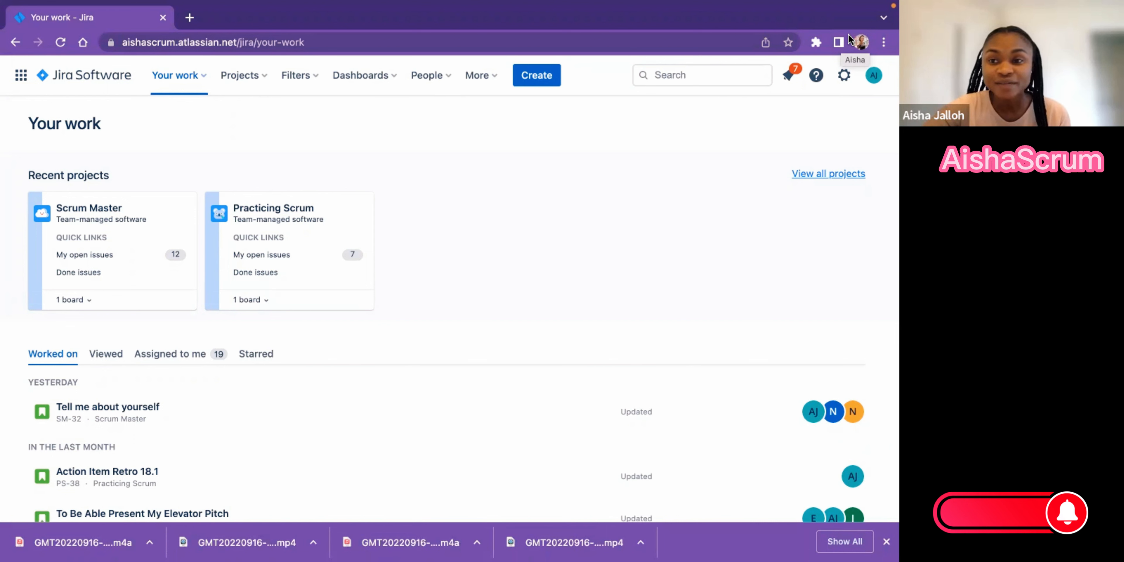
mouse_move(851, 163)
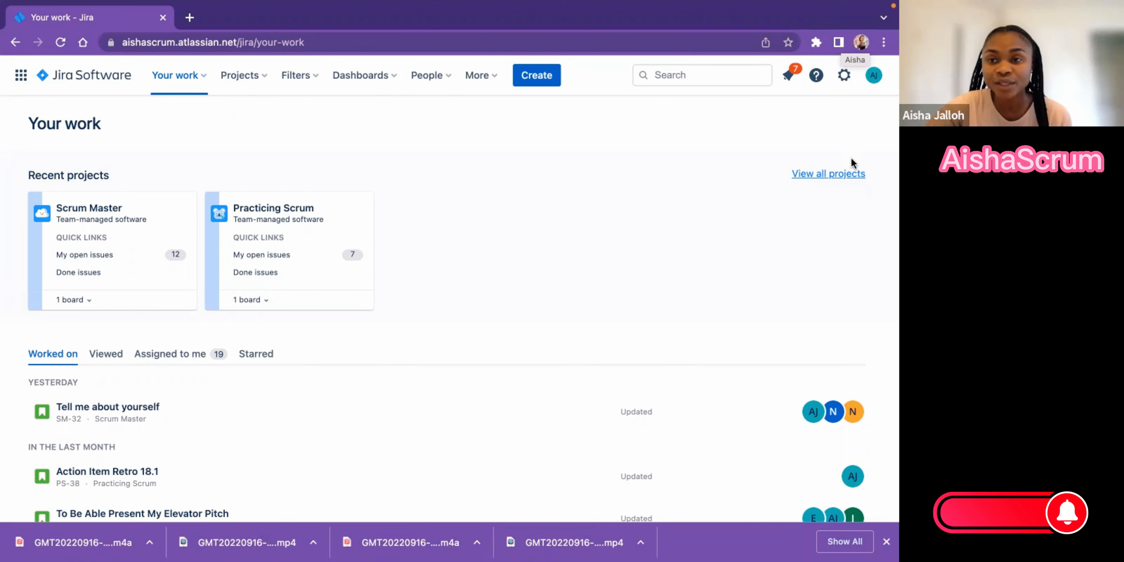
mouse_move(816, 160)
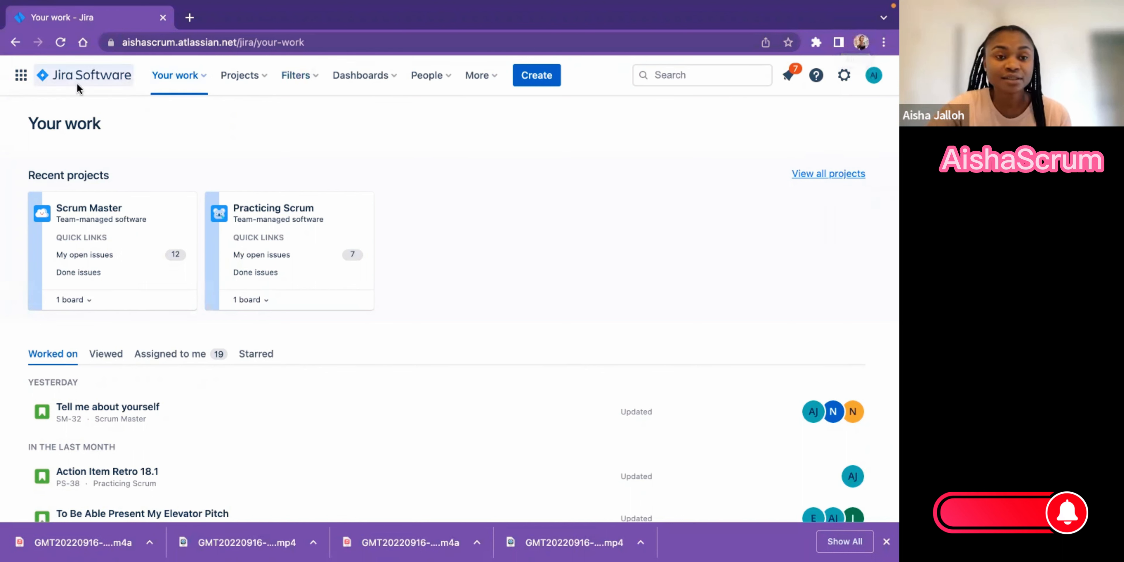
- Show the Projects menu with recent projects Scrum Master and Practicing Scrum
click(85, 79)
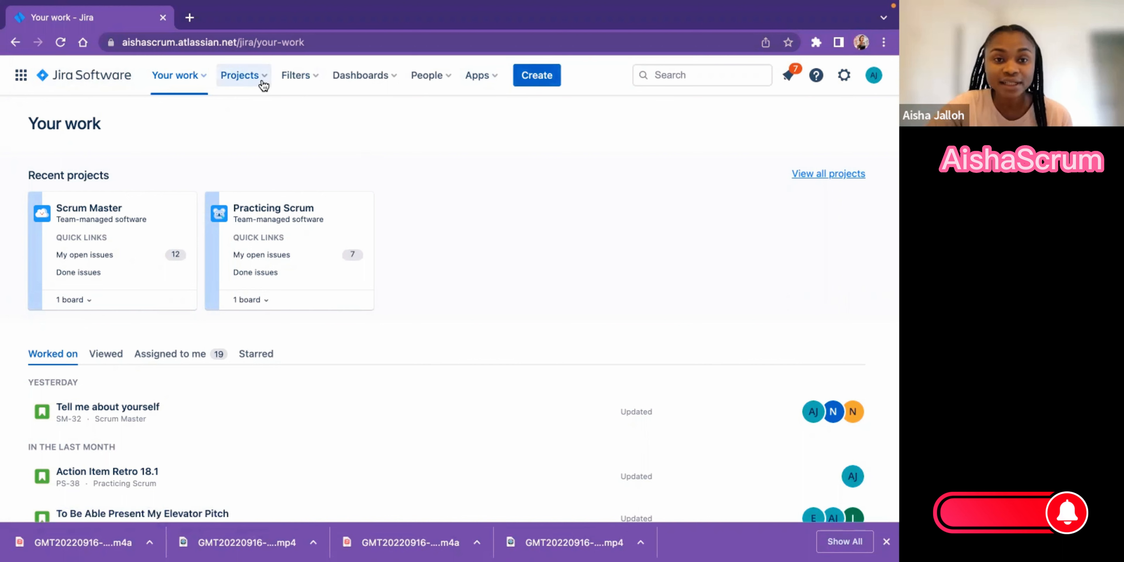
mouse_move(265, 95)
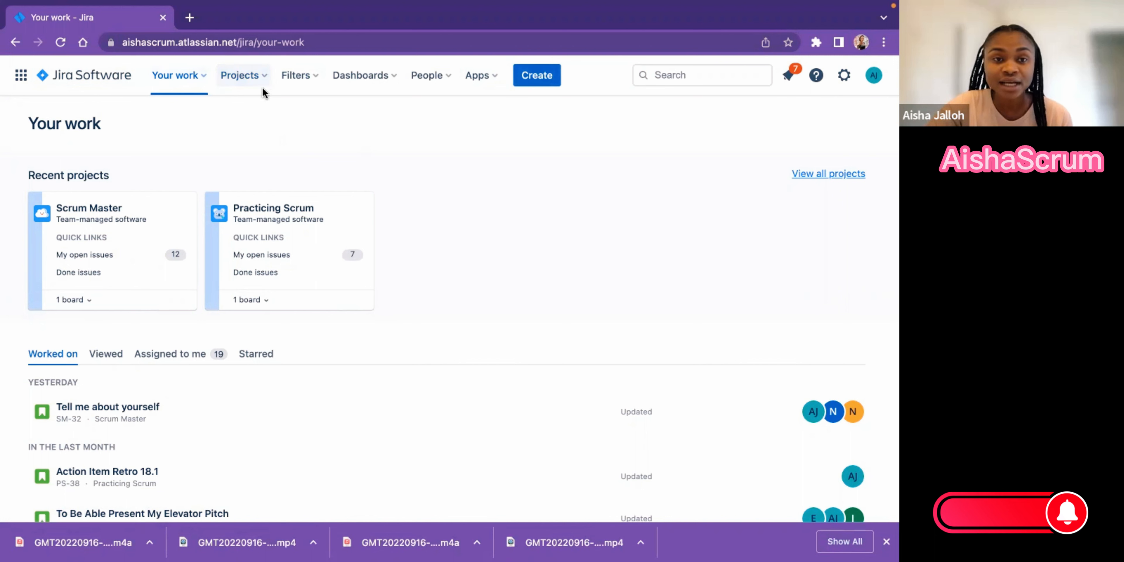
mouse_move(246, 79)
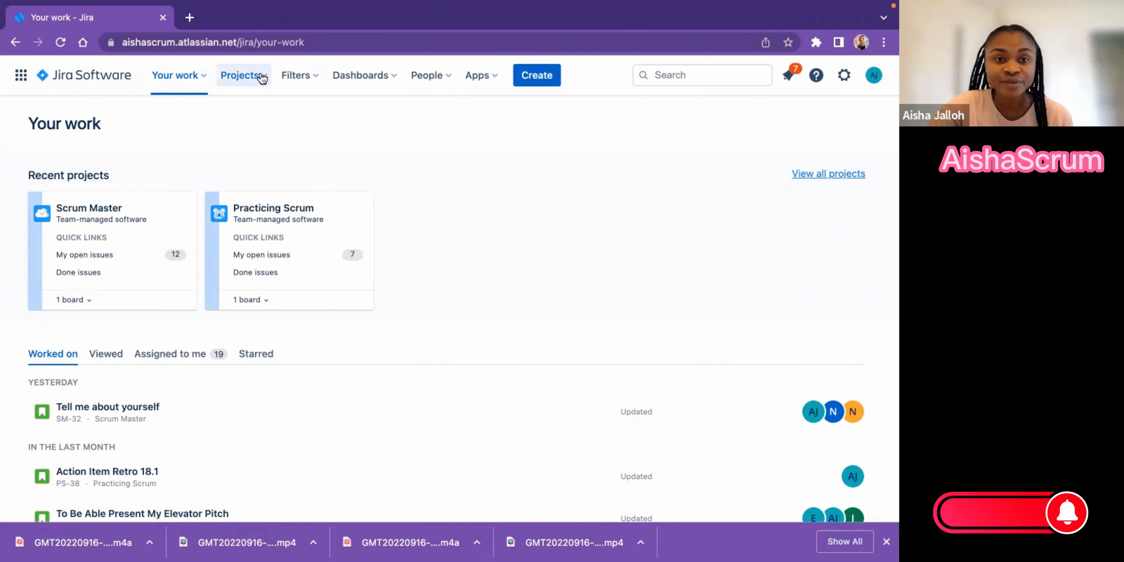
mouse_move(265, 81)
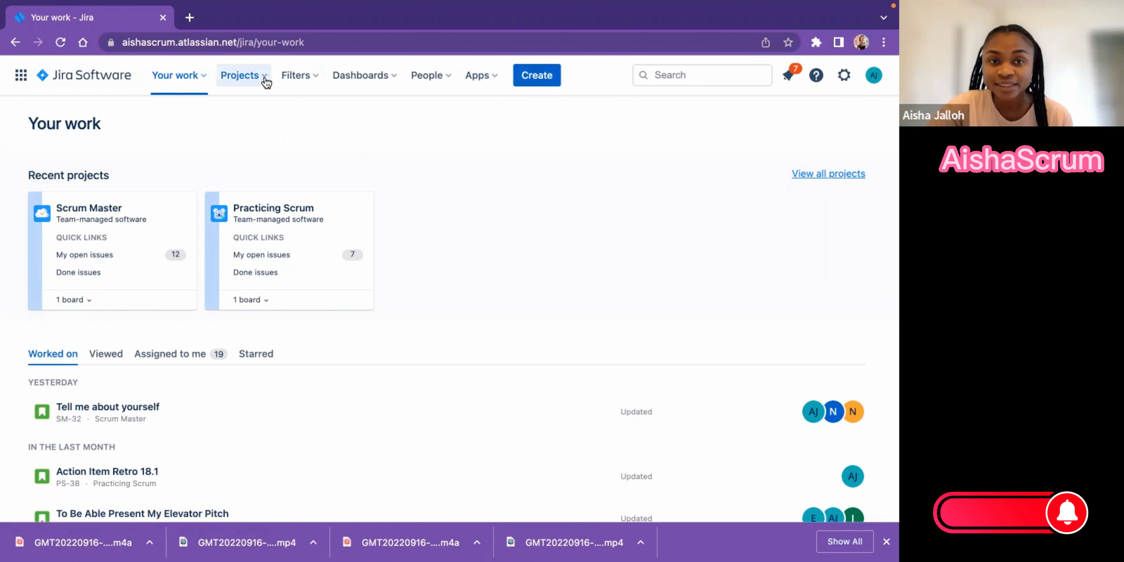
click(245, 76)
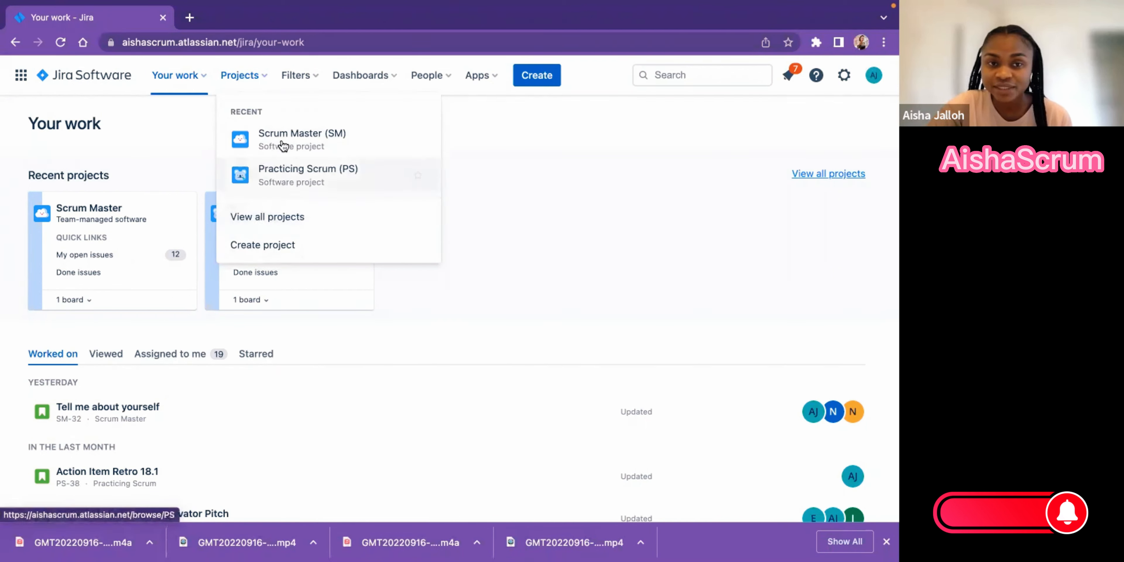
mouse_move(286, 227)
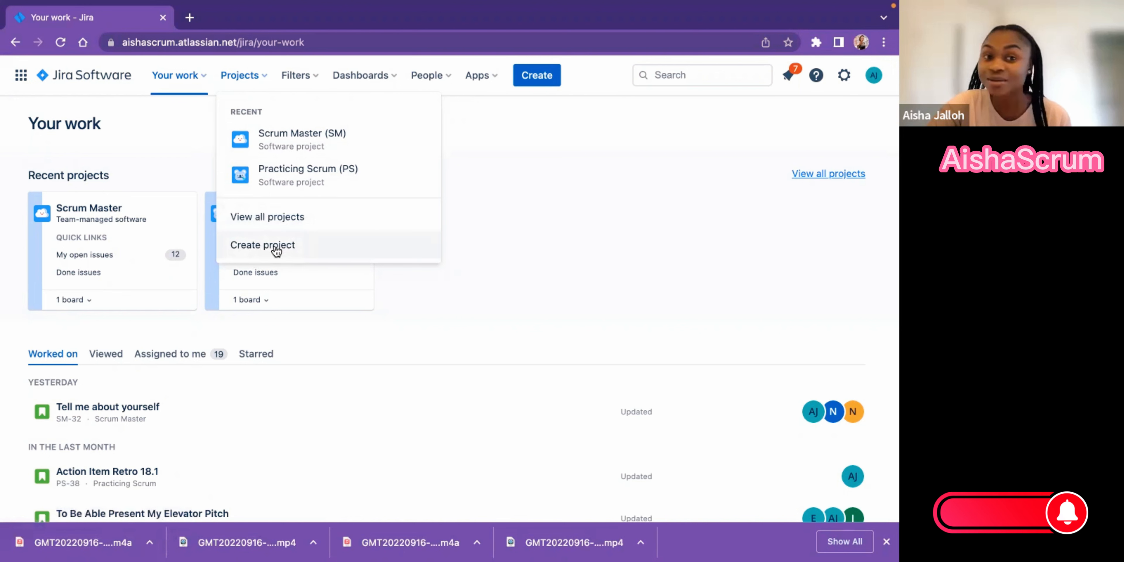
mouse_move(281, 254)
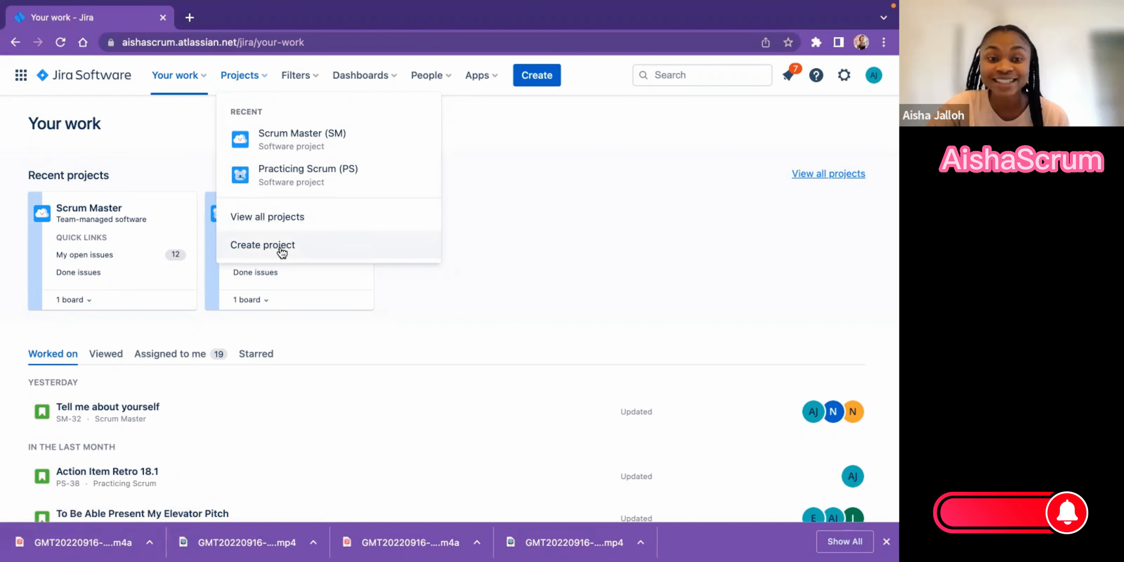
mouse_move(294, 245)
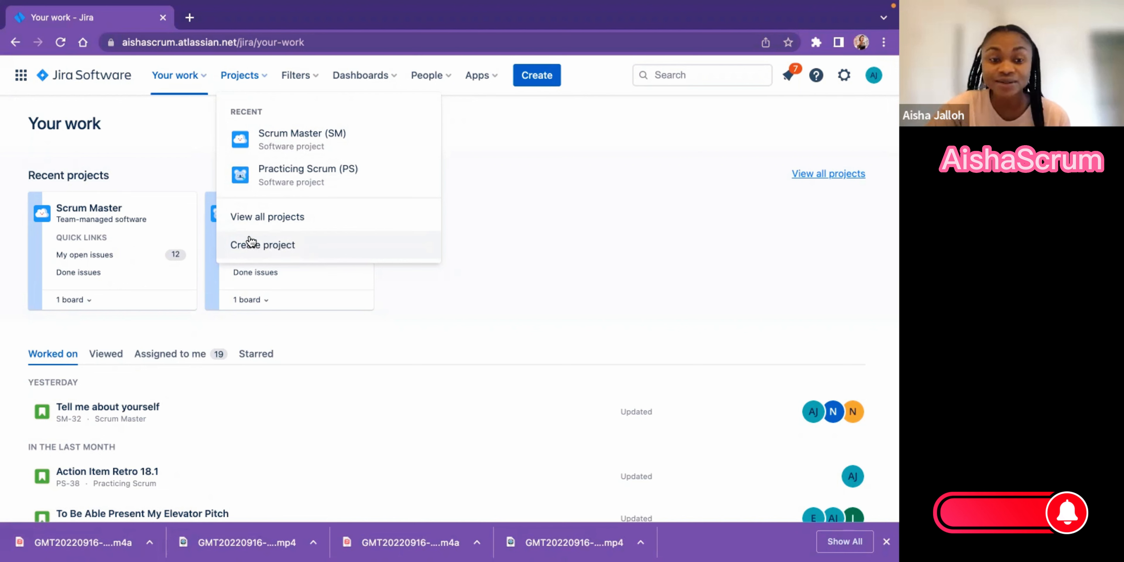
mouse_move(278, 259)
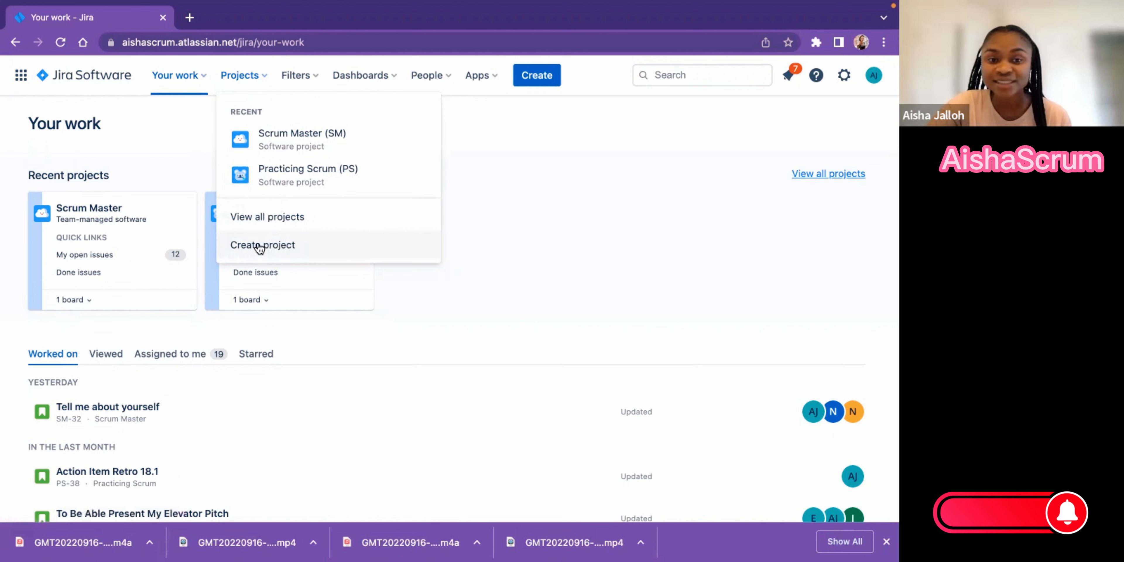
mouse_move(293, 262)
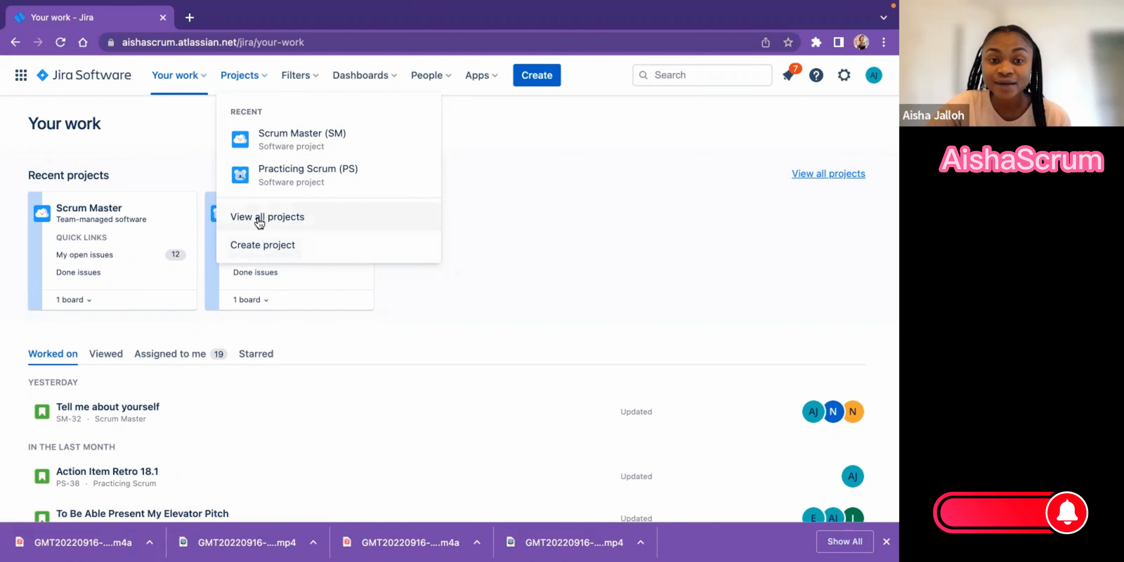
- View all projects: Practicing Scrum, Scrum Master and YFY TRAINING SOFTWARE
click(267, 218)
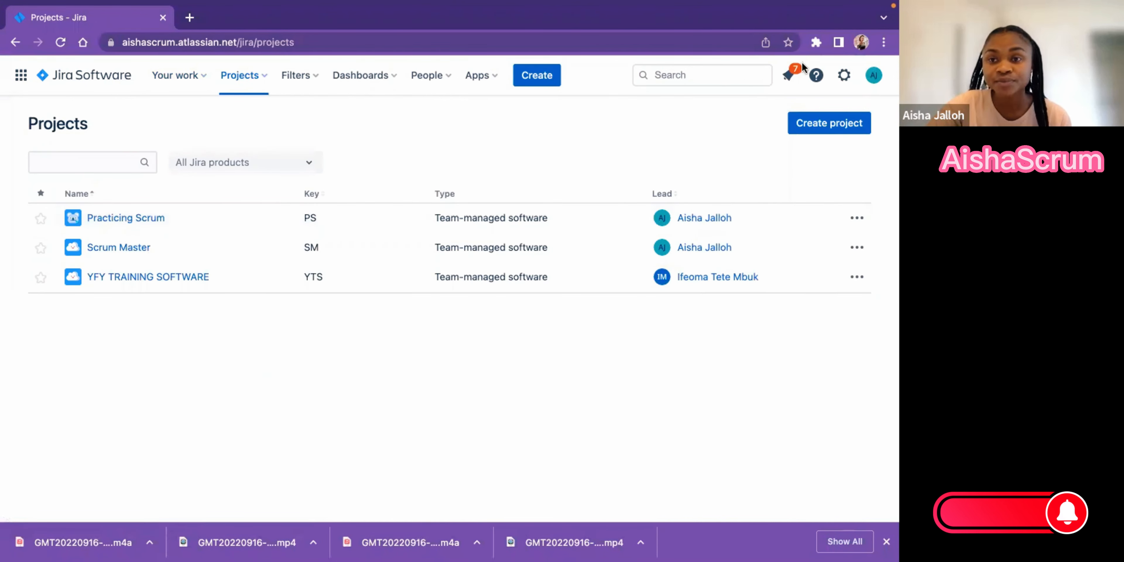
mouse_move(813, 167)
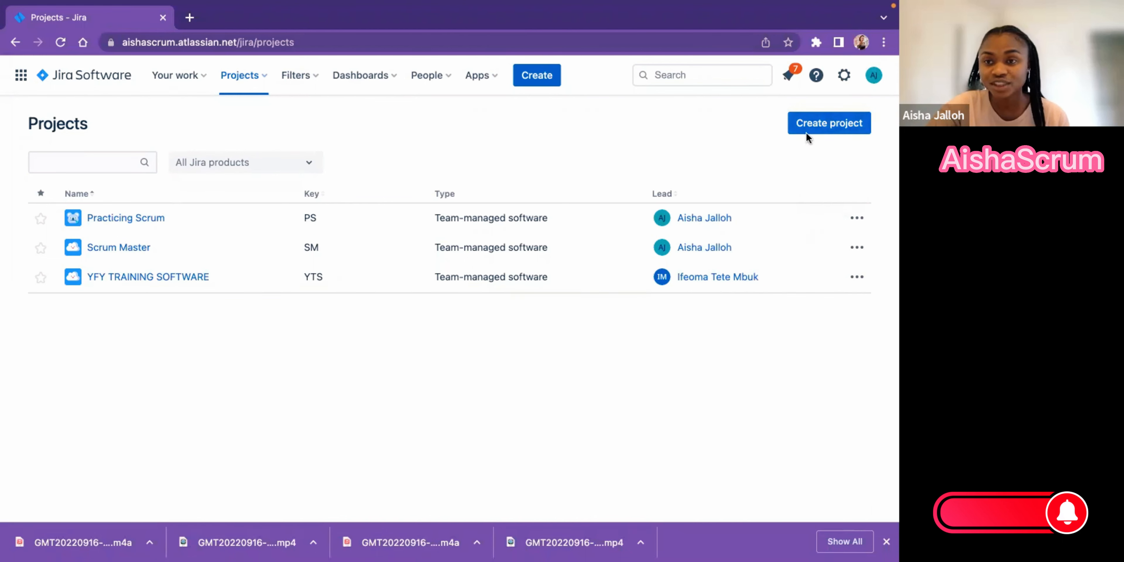
mouse_move(786, 137)
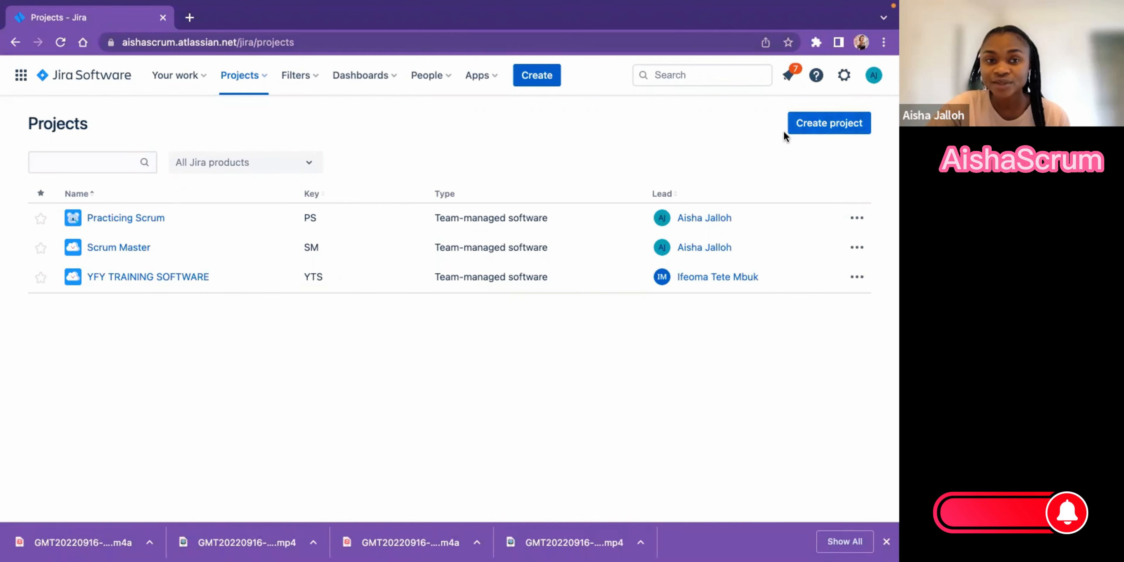
mouse_move(559, 168)
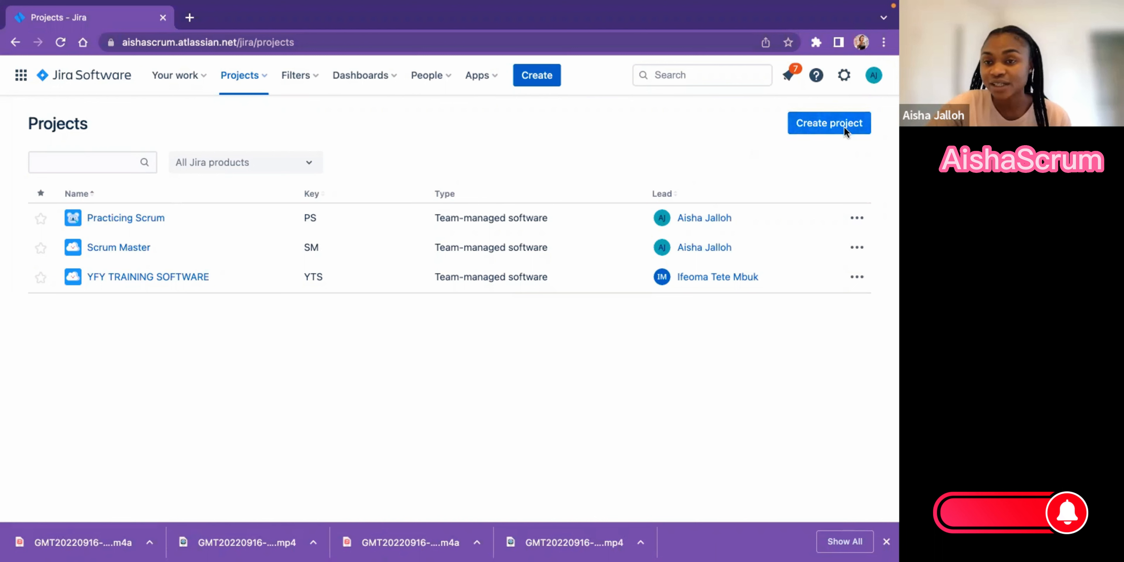
mouse_move(620, 135)
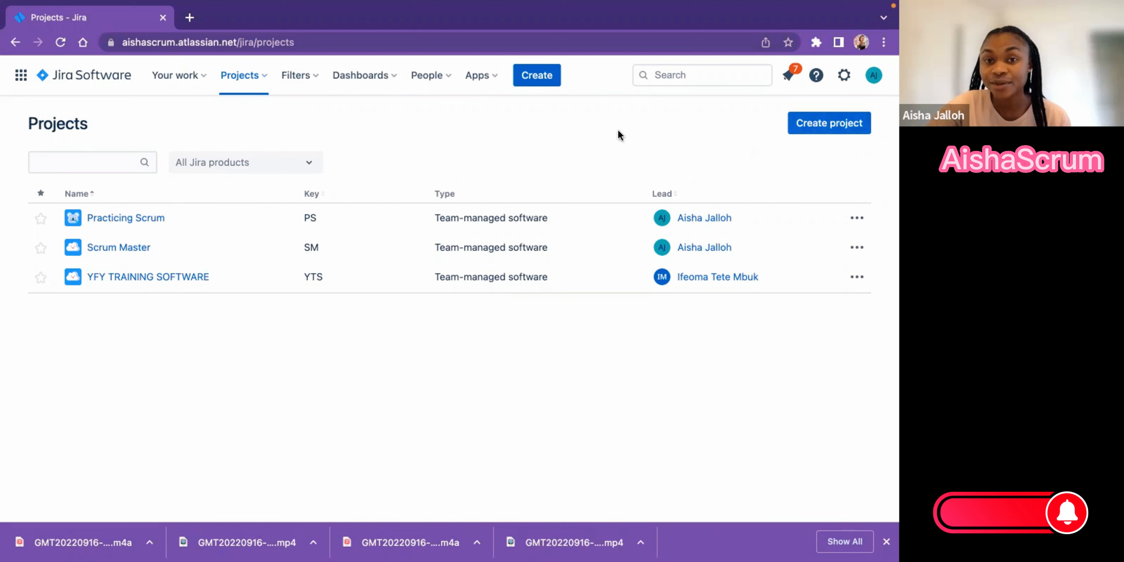
mouse_move(732, 130)
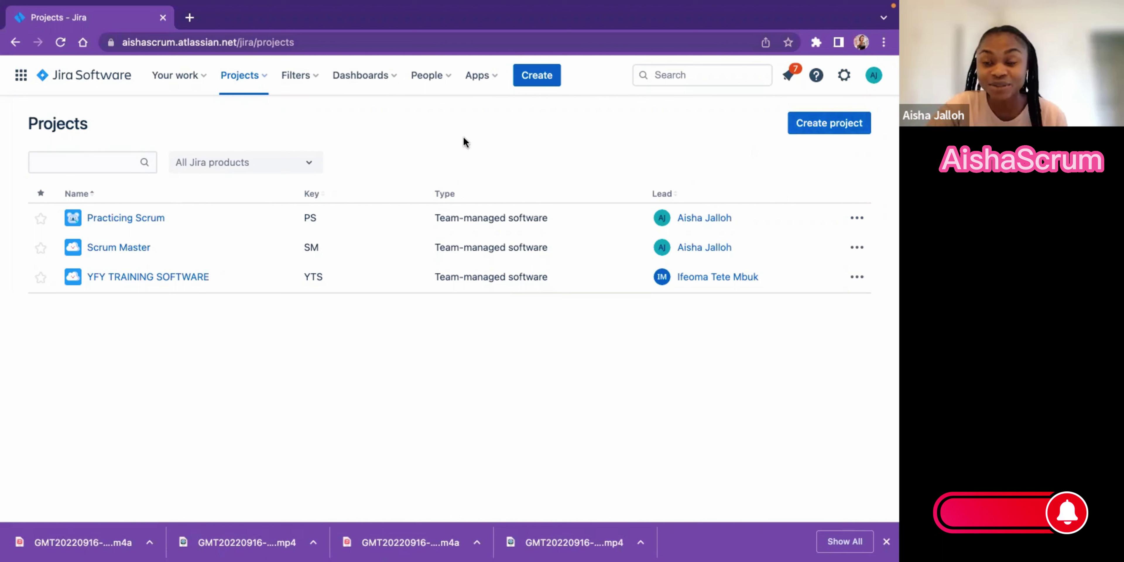
mouse_move(536, 151)
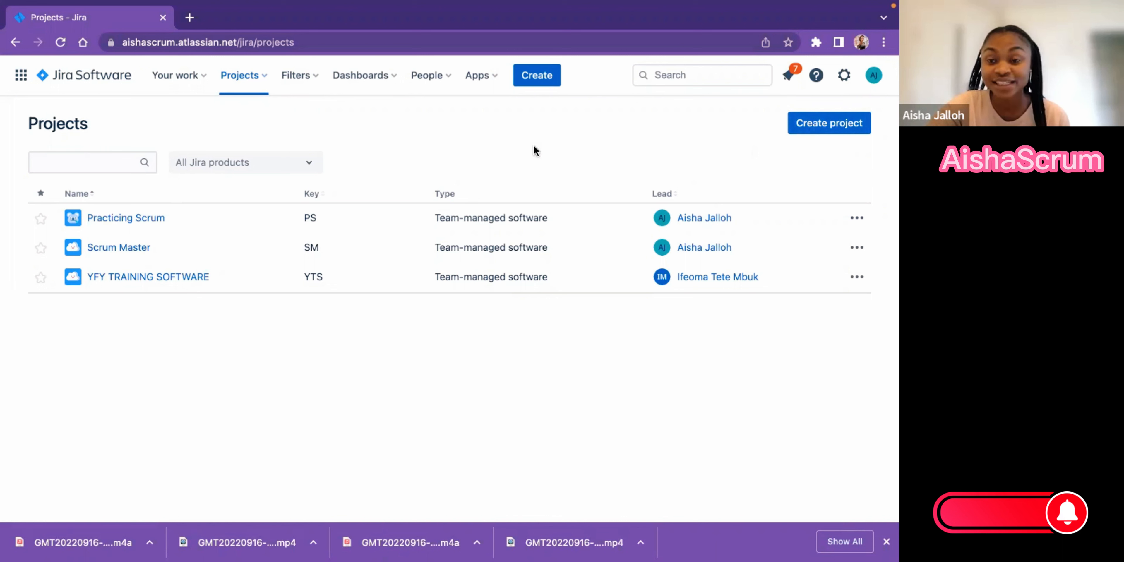
mouse_move(621, 147)
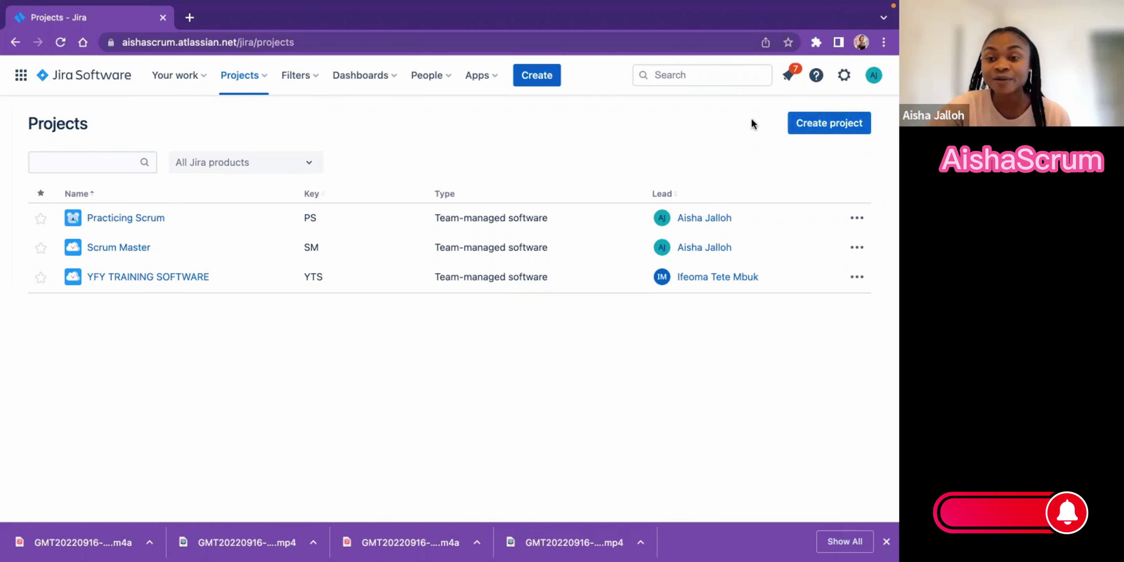
mouse_move(588, 158)
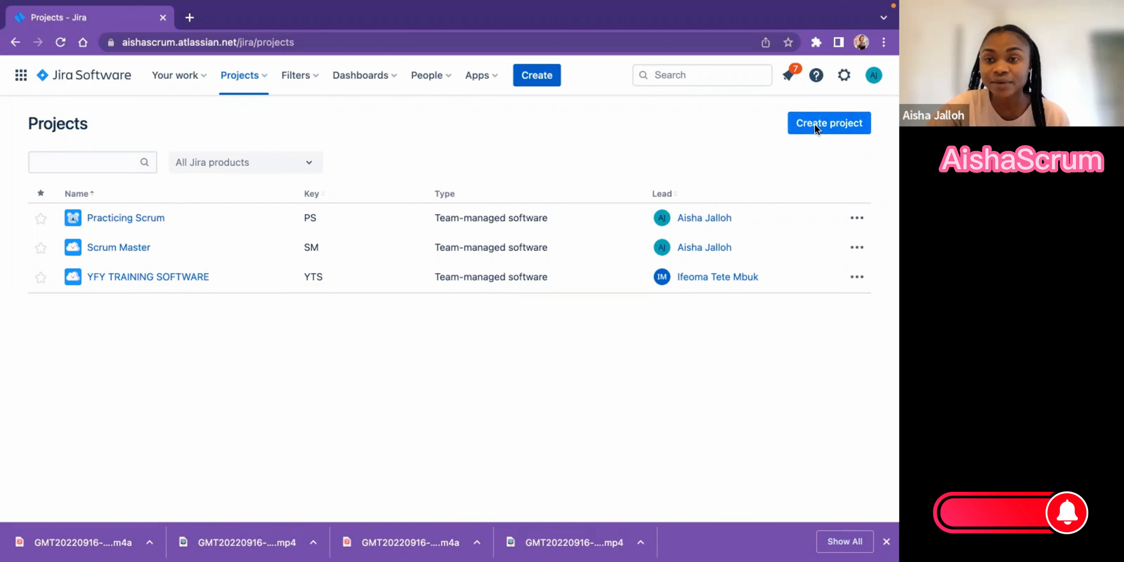
click(830, 123)
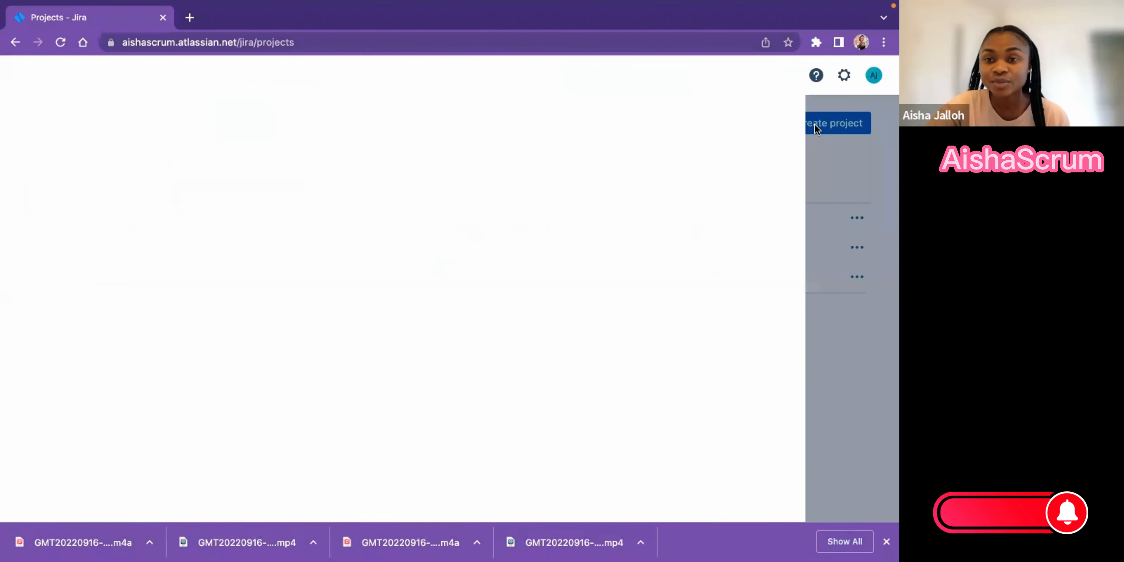
click(838, 123)
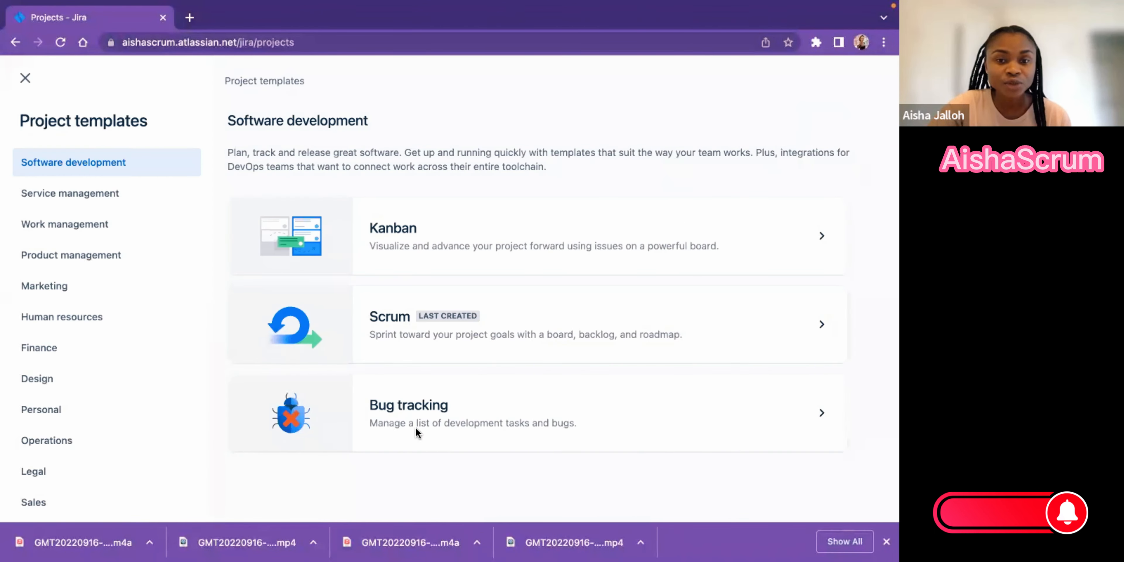
mouse_move(400, 492)
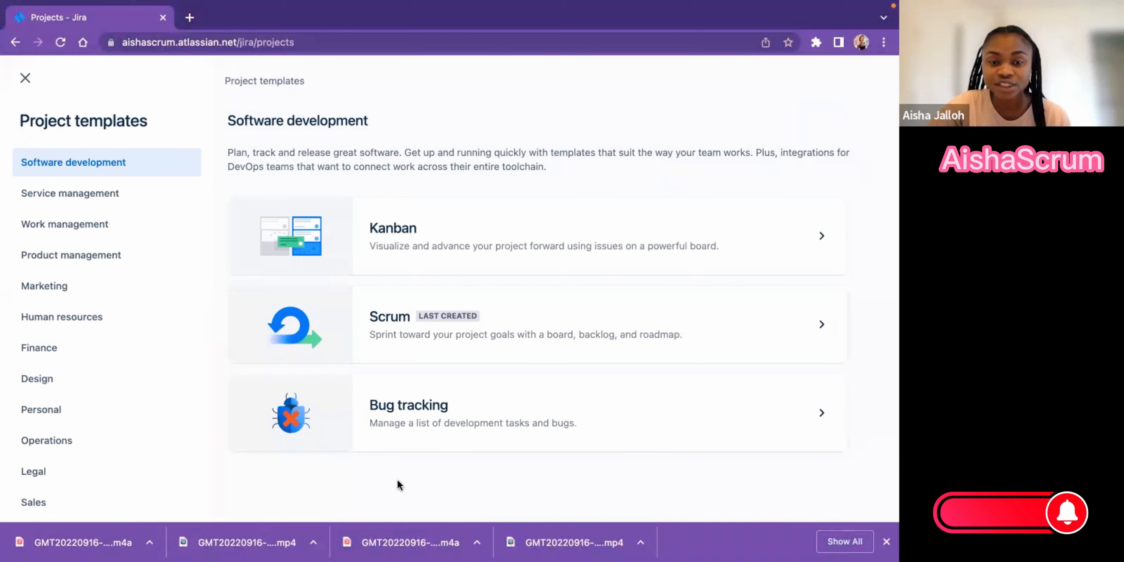
mouse_move(427, 476)
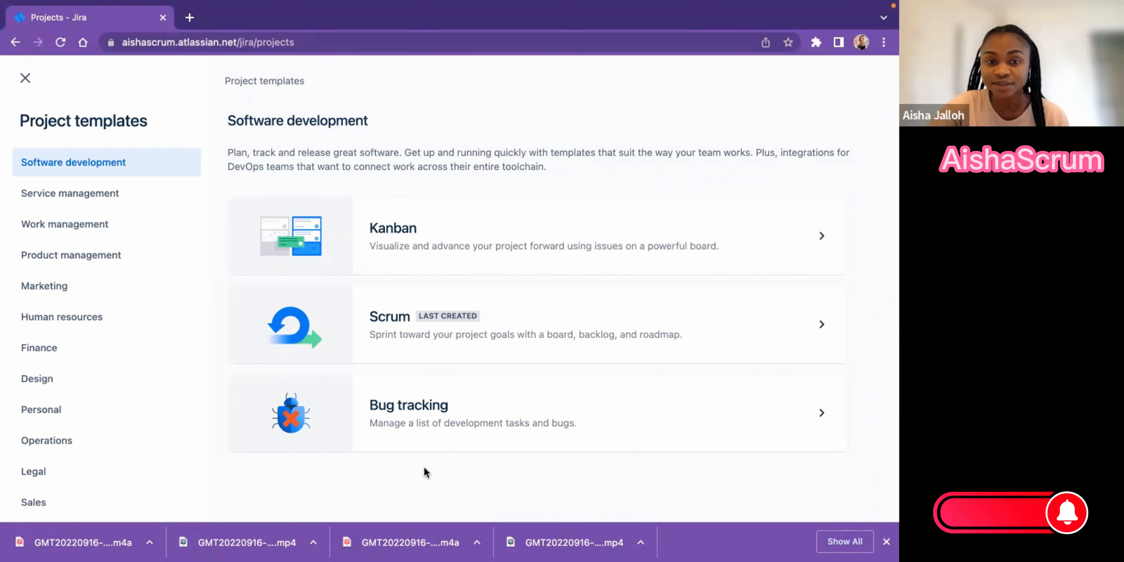
mouse_move(430, 252)
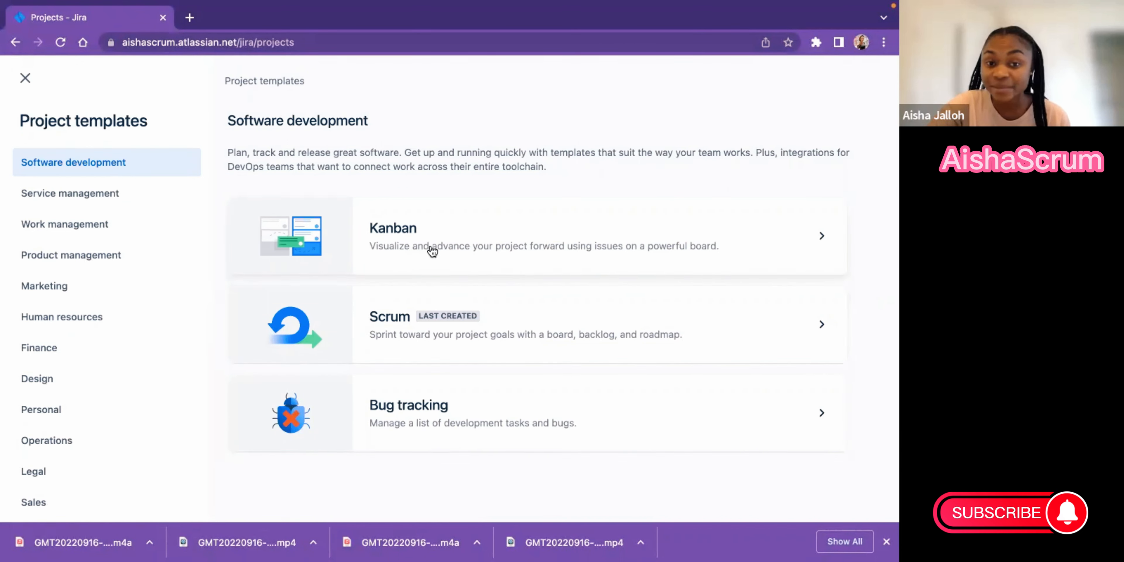
mouse_move(330, 453)
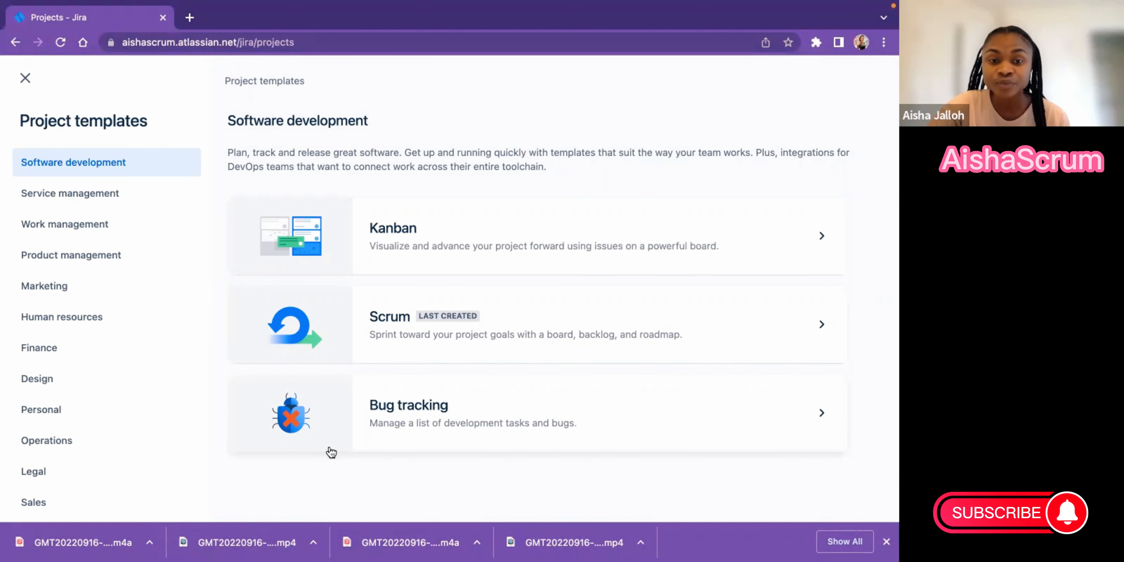
mouse_move(412, 338)
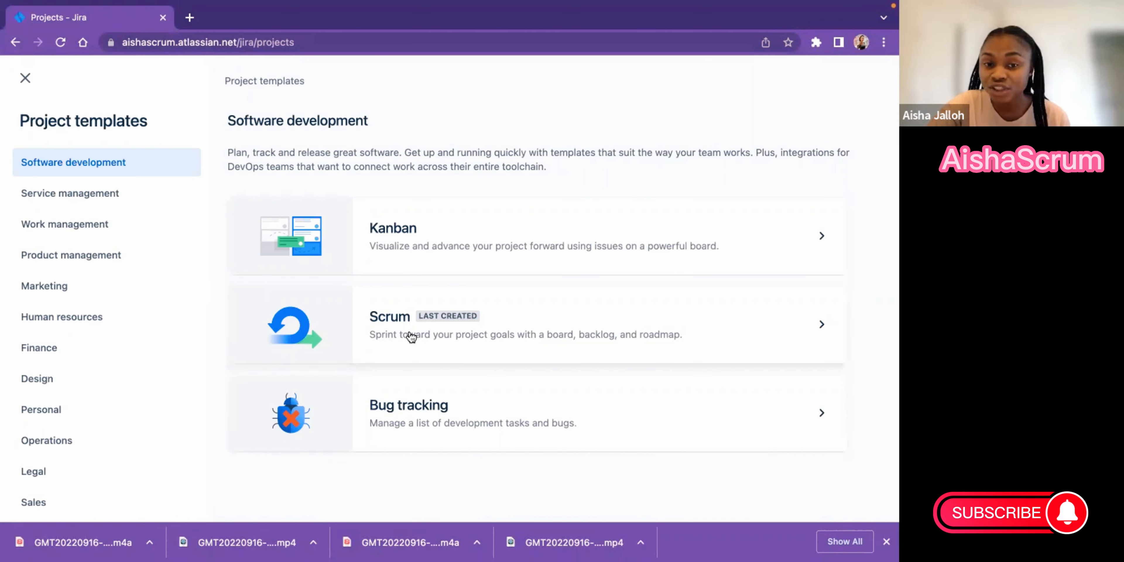
mouse_move(395, 422)
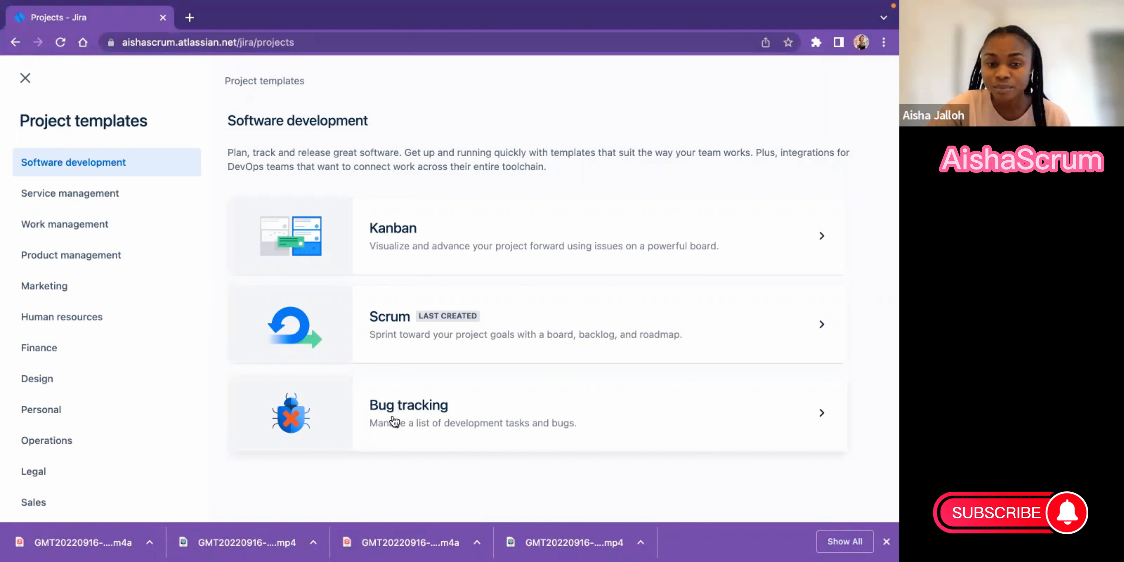
mouse_move(378, 480)
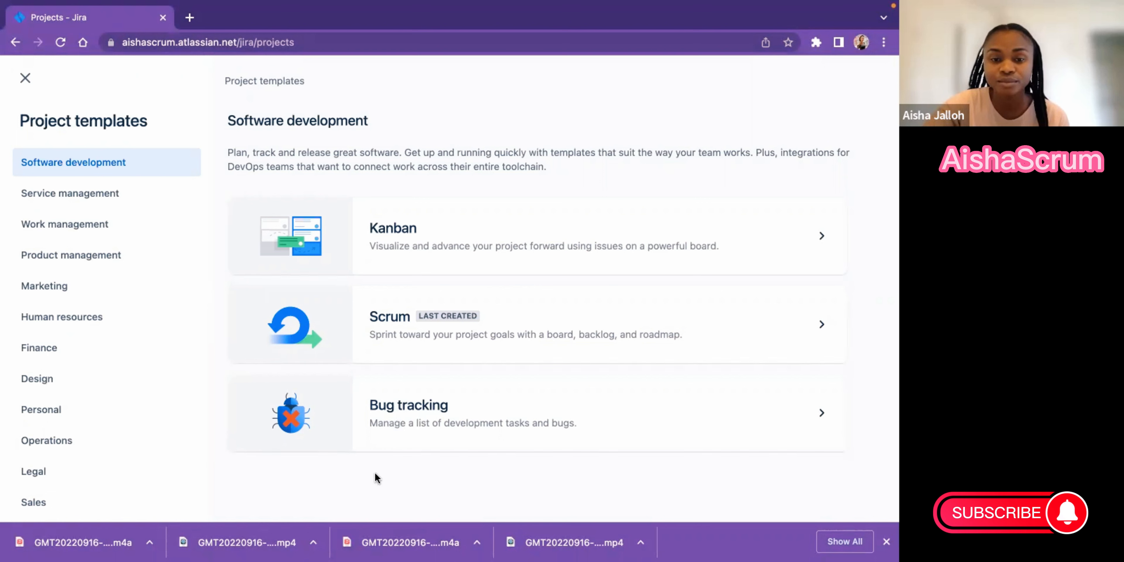
mouse_move(430, 381)
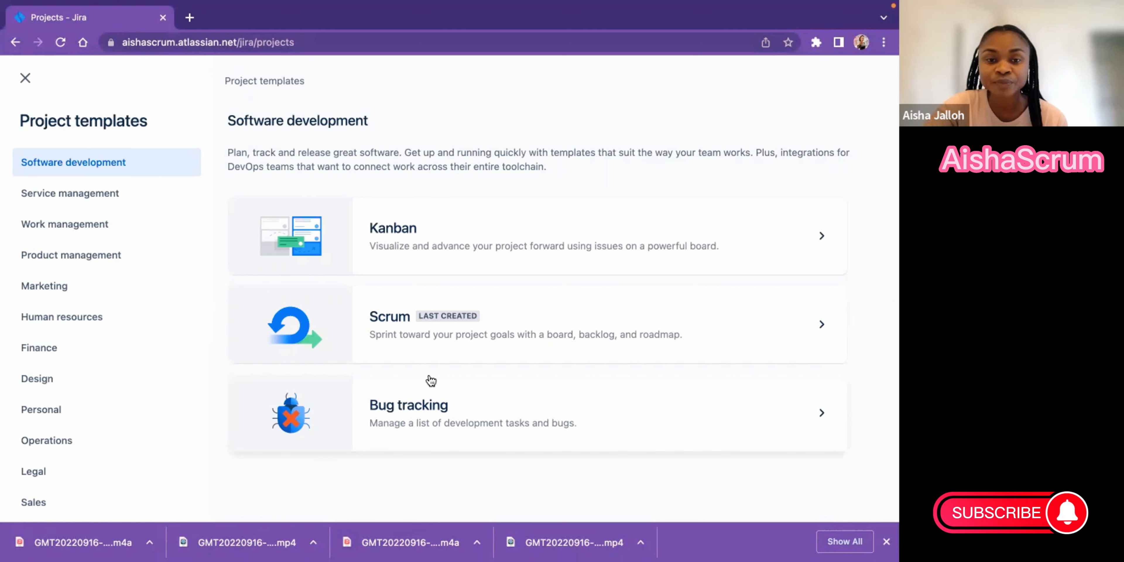
mouse_move(409, 317)
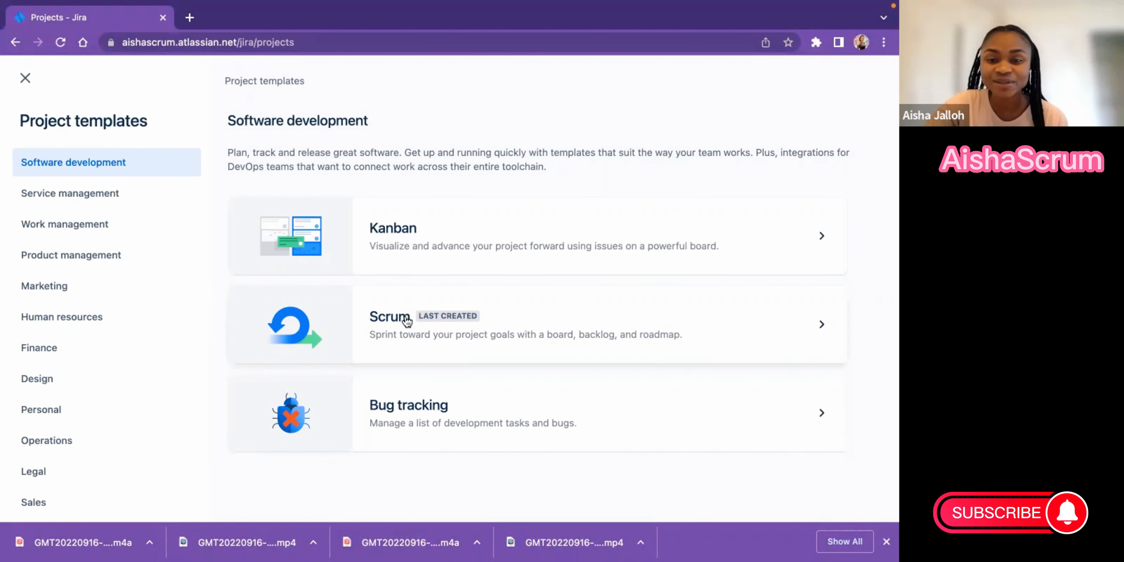
- Review the Scrum template's description of backlog, sprints, velocity and workflow down to Use template
click(406, 321)
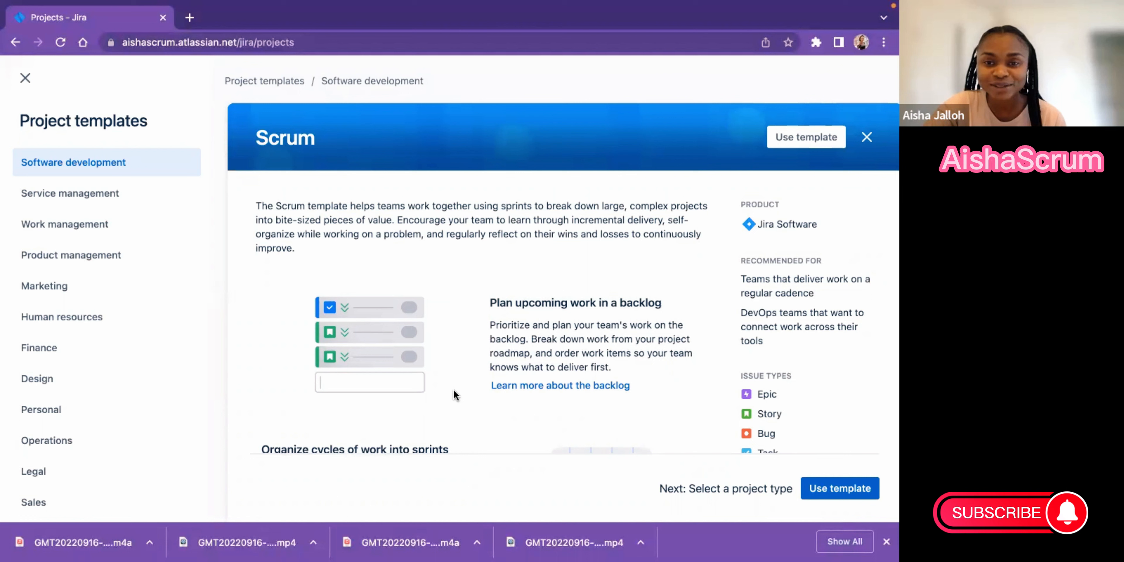
mouse_move(413, 258)
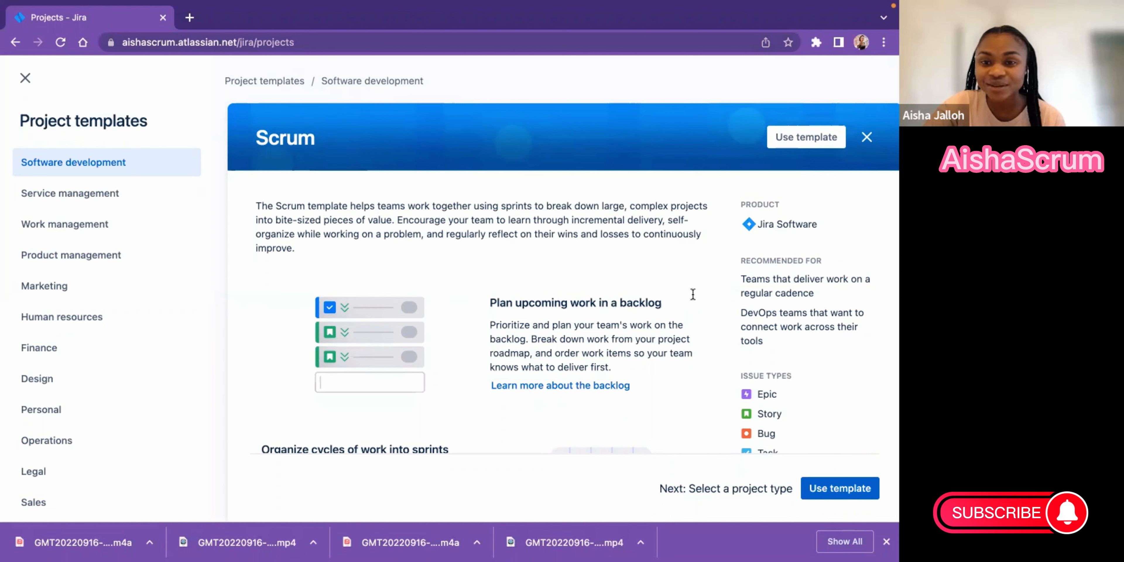
mouse_move(455, 337)
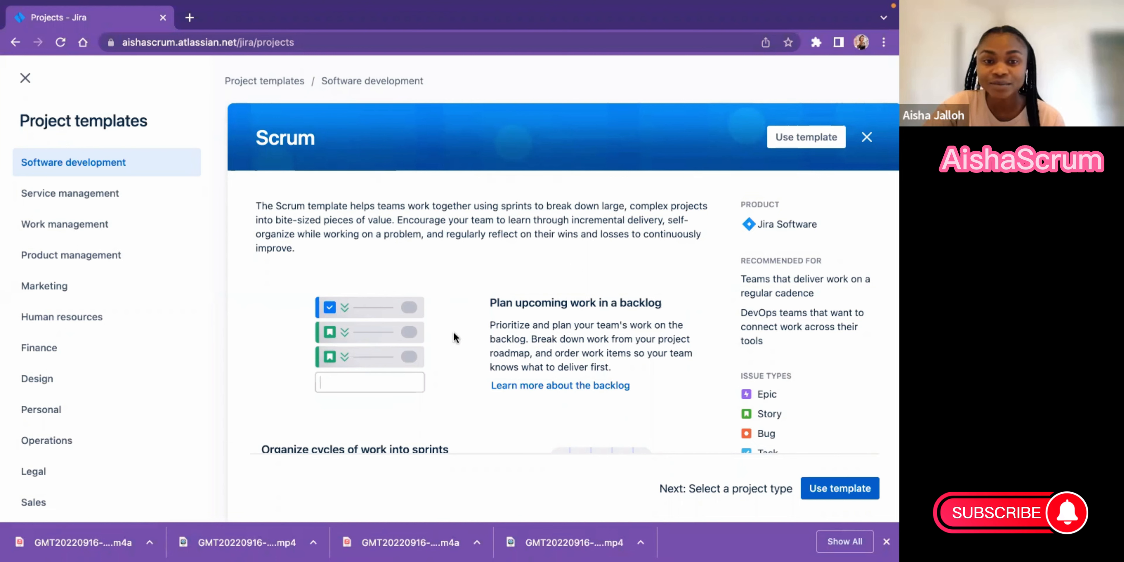
mouse_move(448, 267)
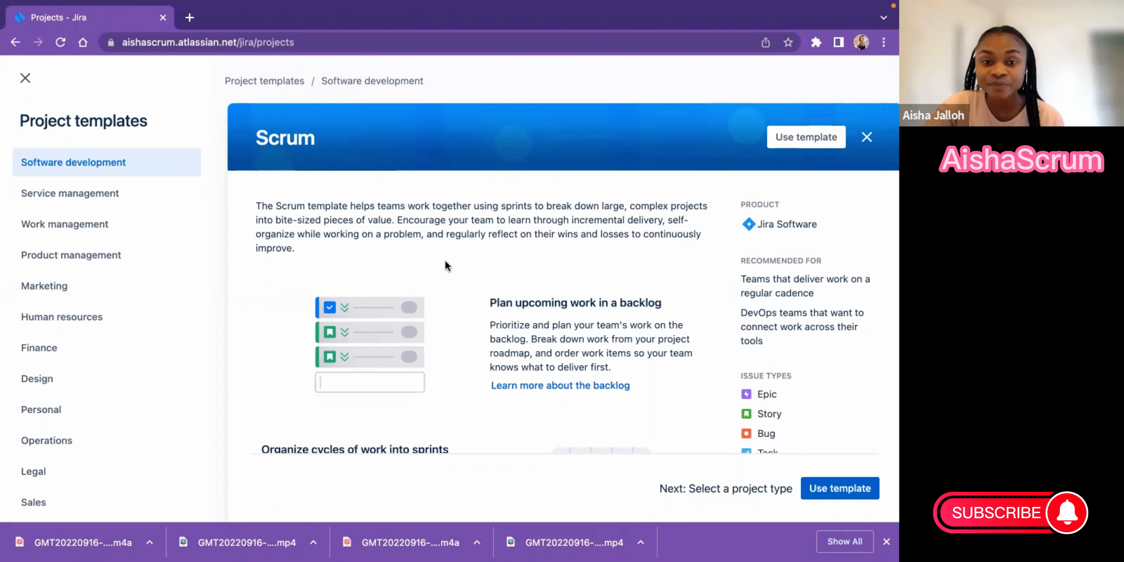
mouse_move(511, 214)
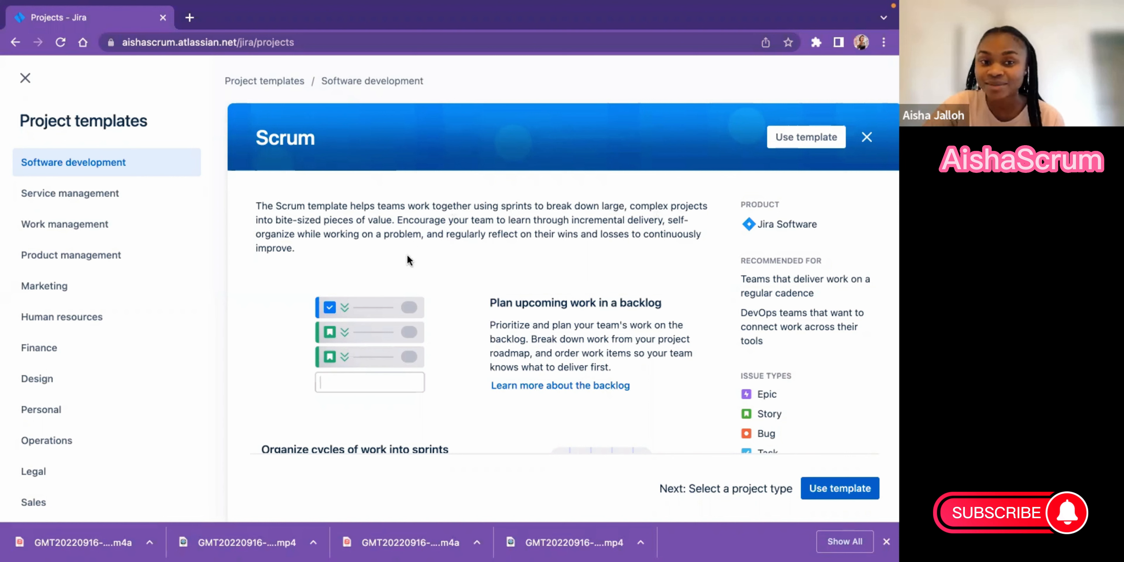
mouse_move(529, 284)
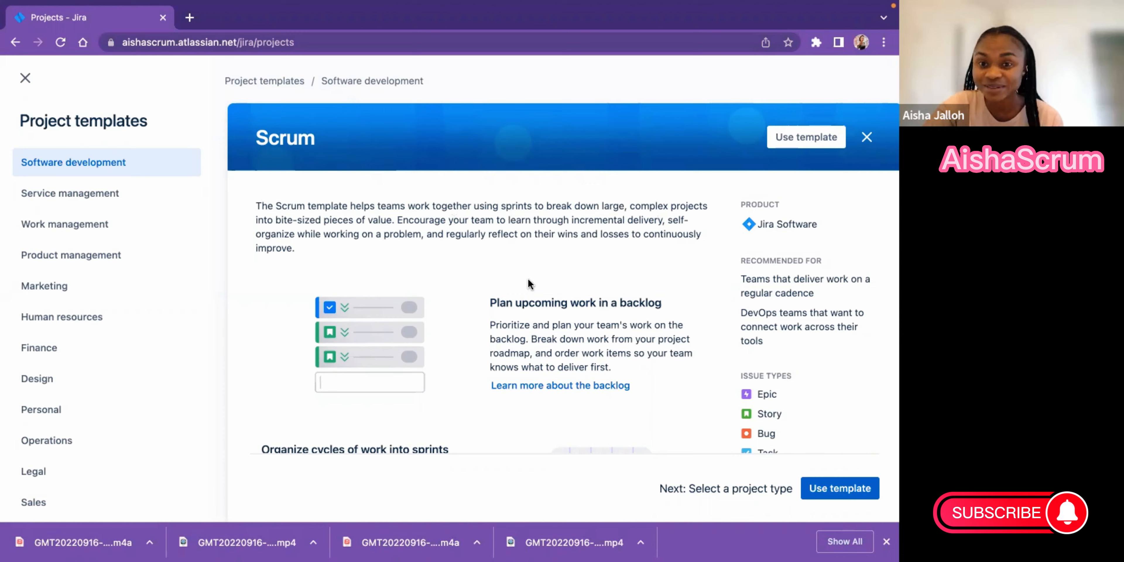
scroll(down, 3)
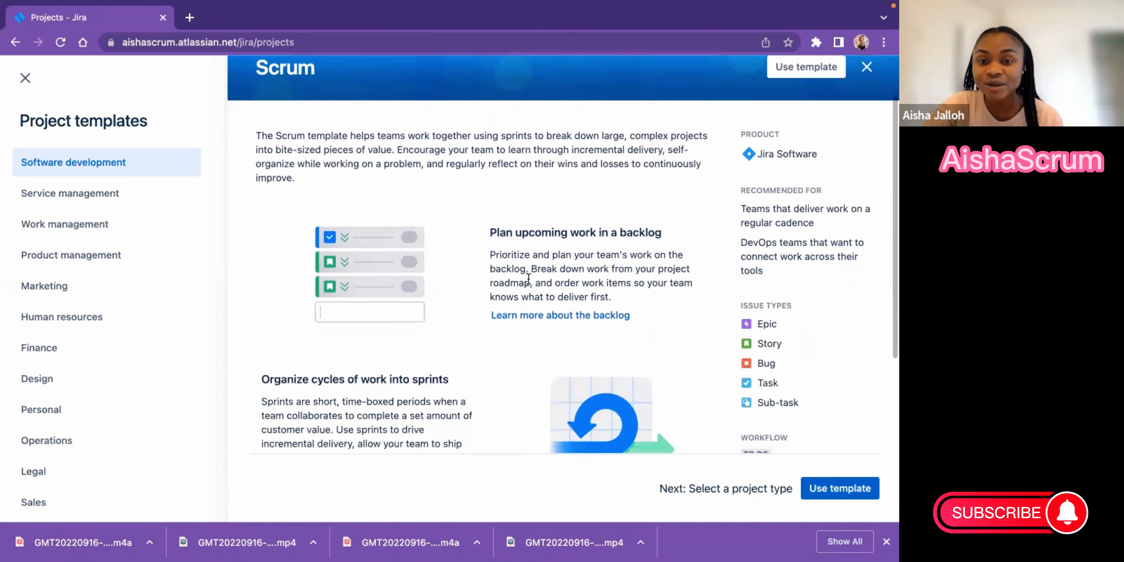
scroll(down, 3)
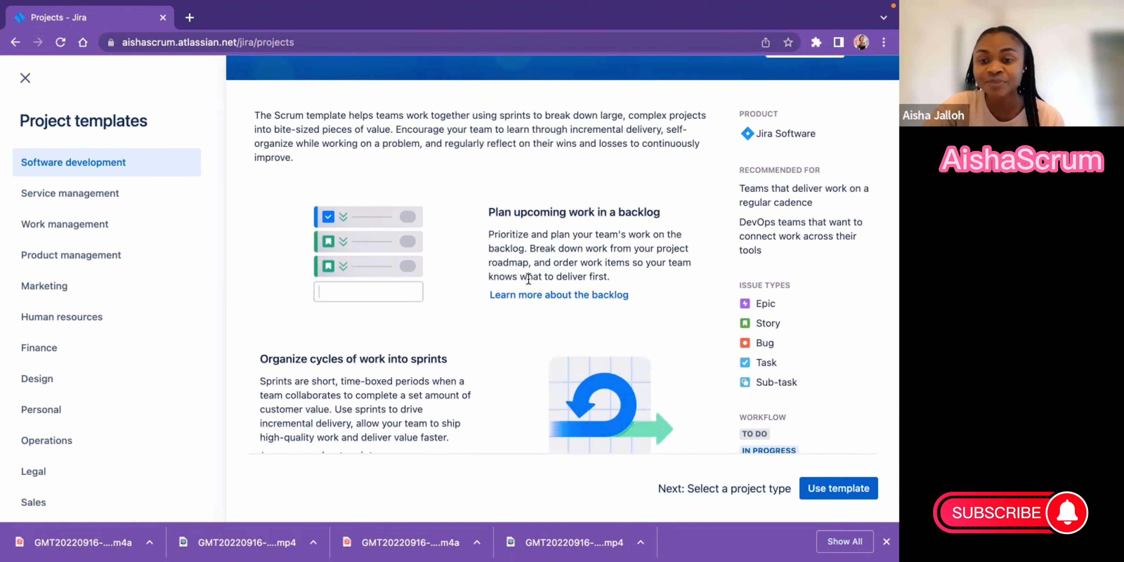
scroll(down, 3)
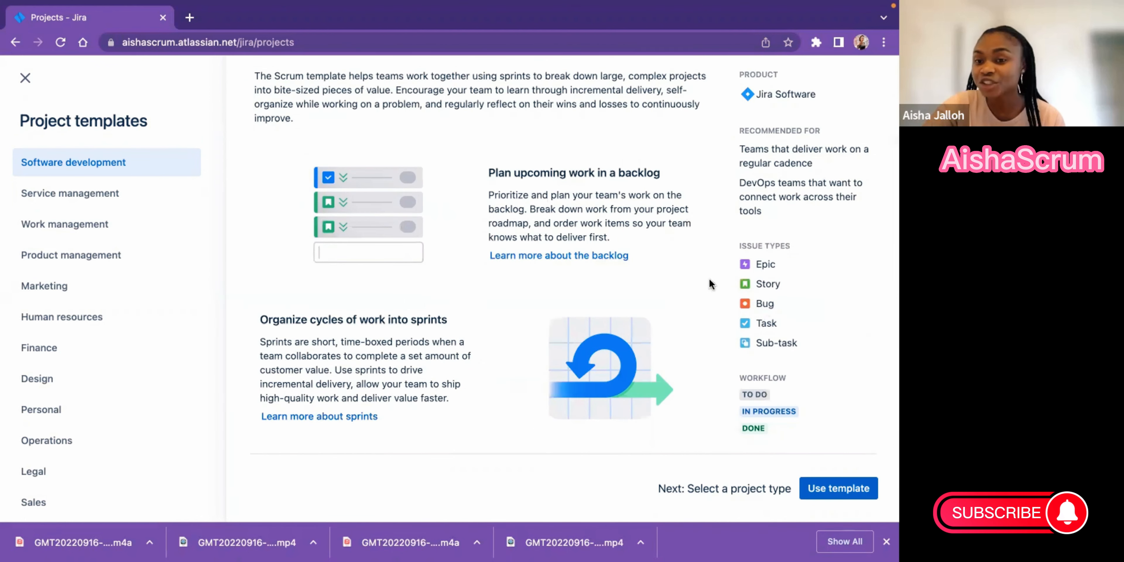
scroll(down, 3)
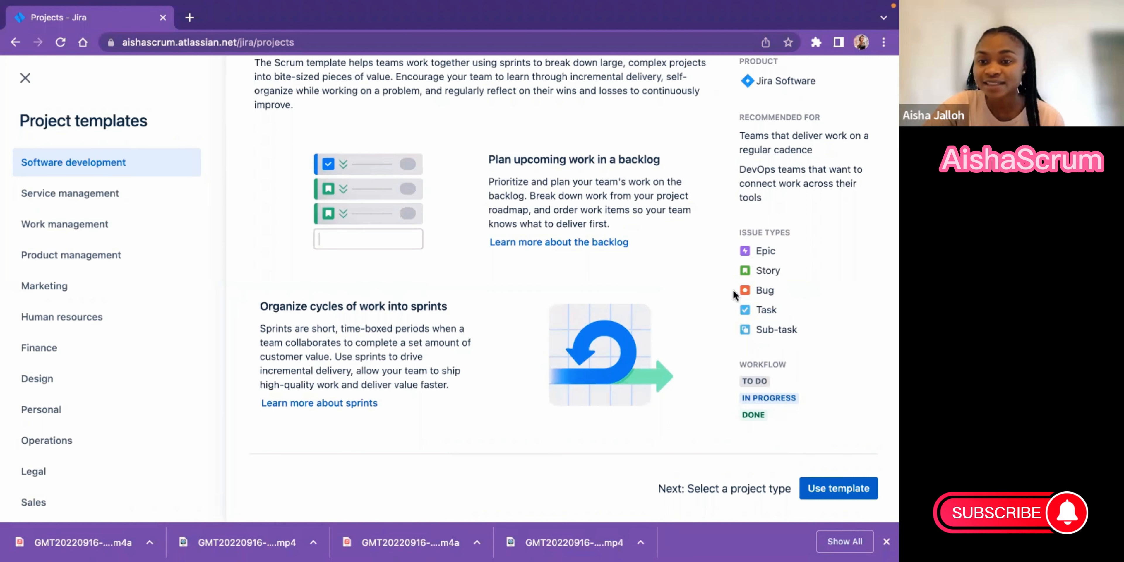
mouse_move(707, 264)
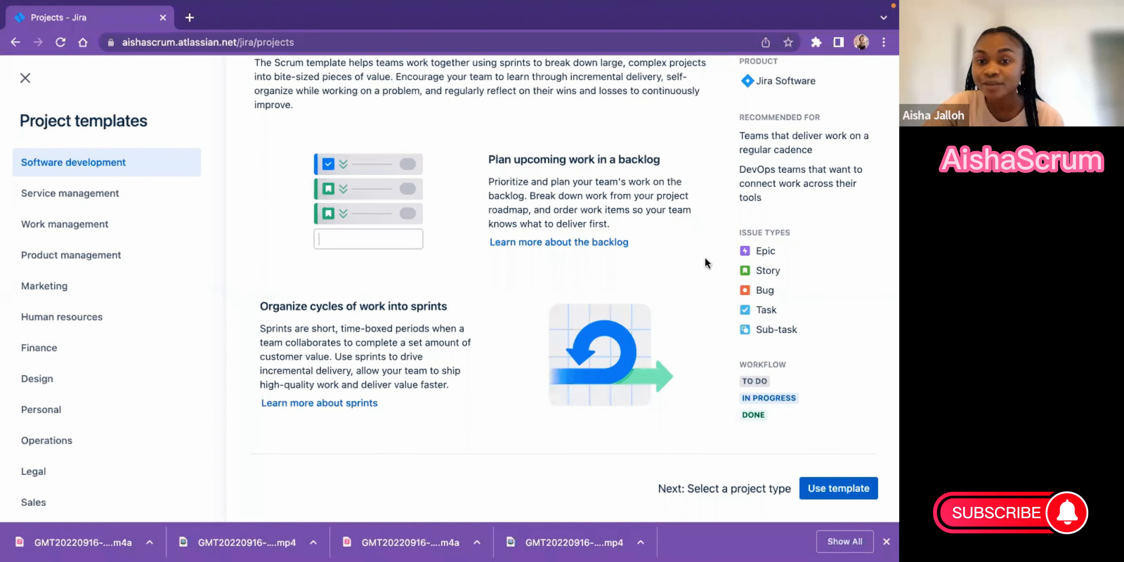
mouse_move(651, 282)
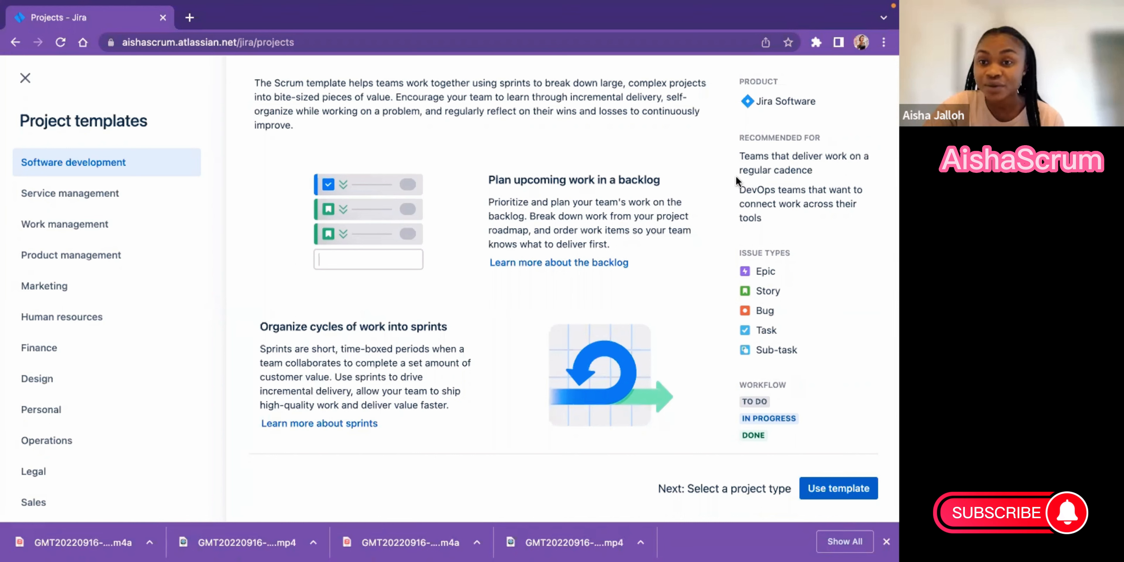
mouse_move(697, 240)
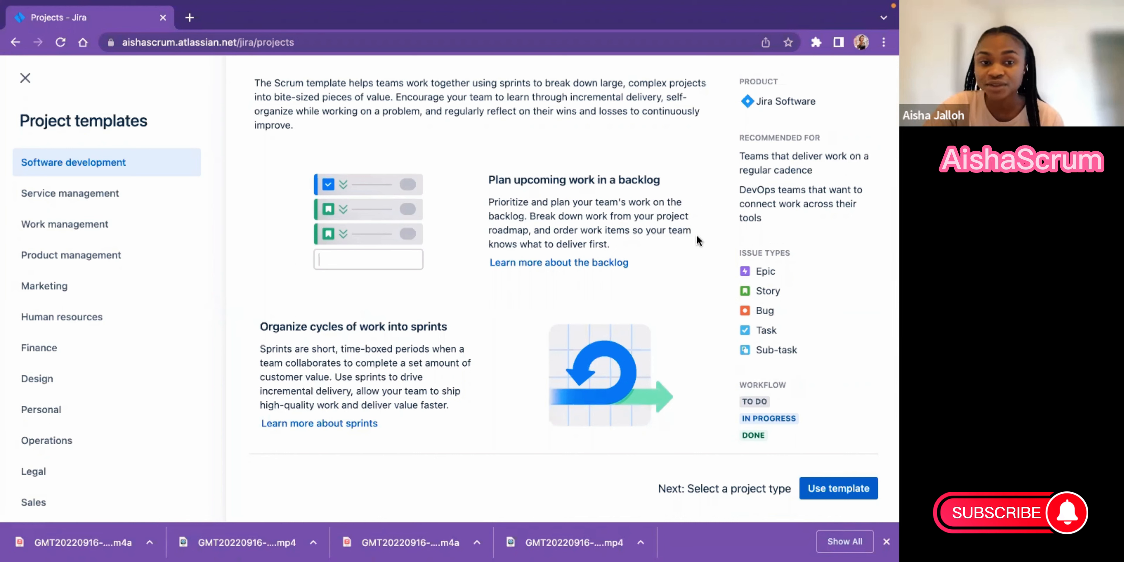
scroll(down, 3)
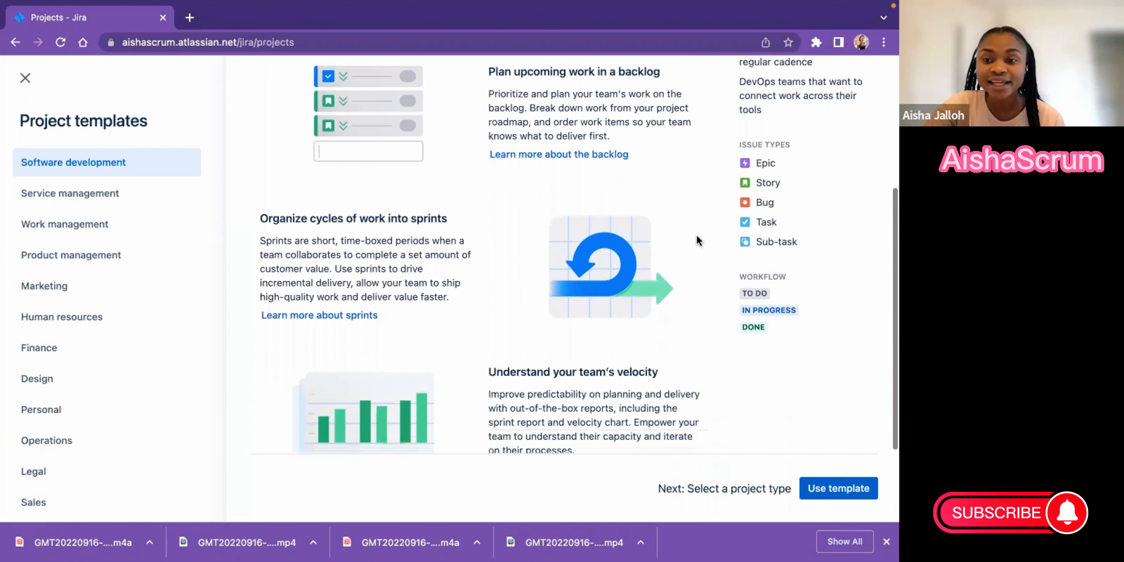
scroll(down, 3)
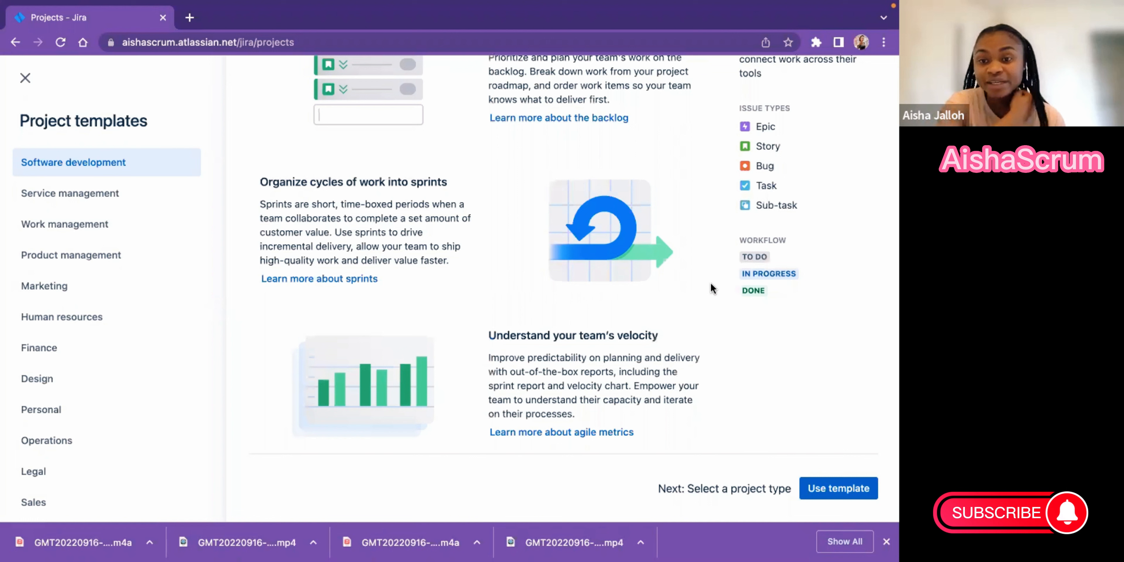
mouse_move(760, 289)
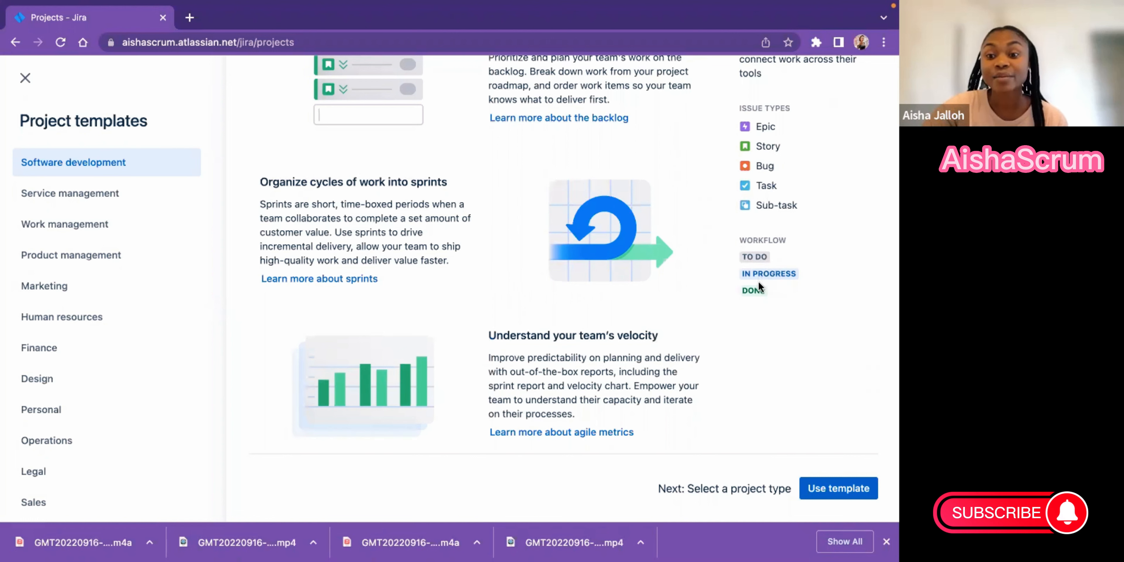
mouse_move(738, 294)
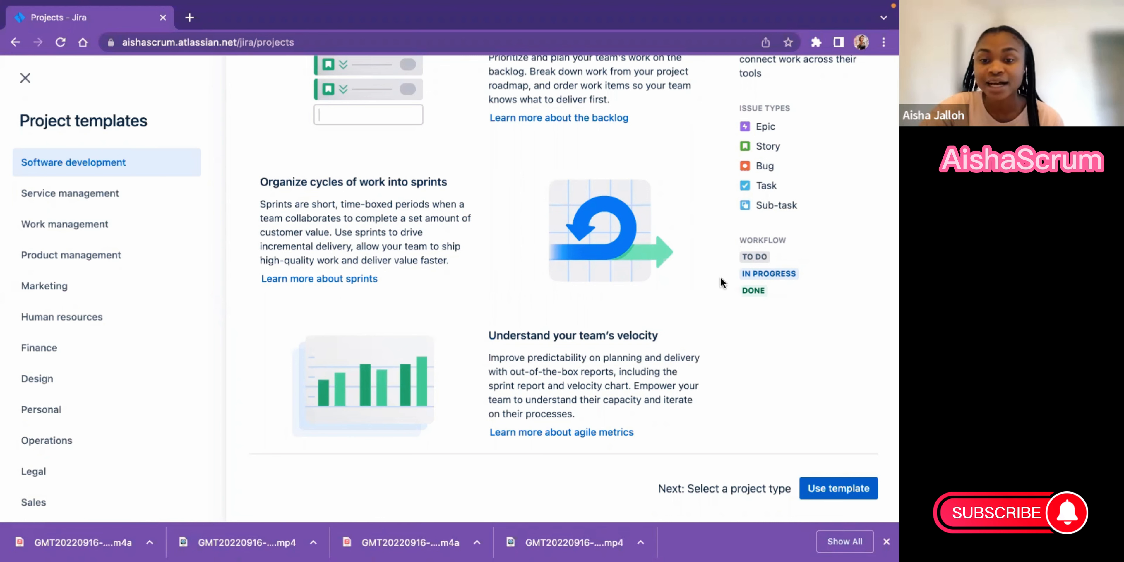
scroll(down, 3)
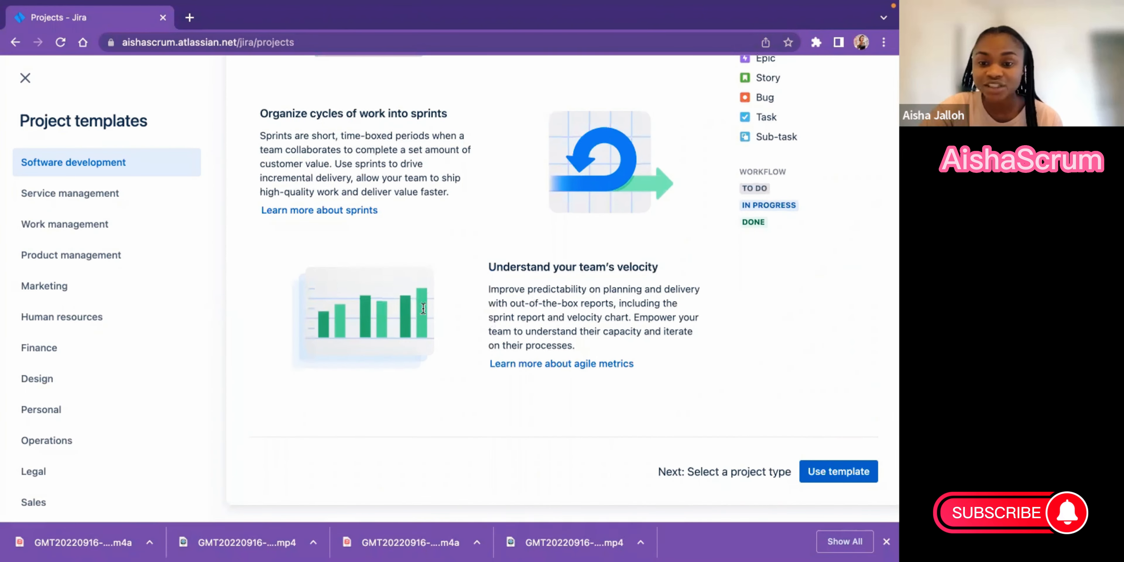
mouse_move(805, 409)
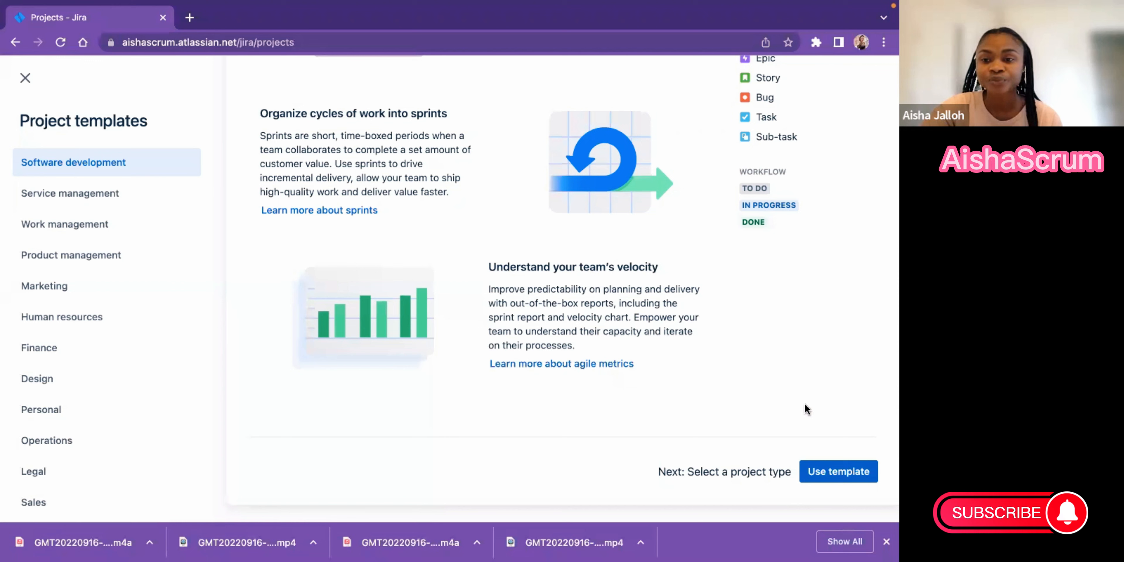
mouse_move(173, 375)
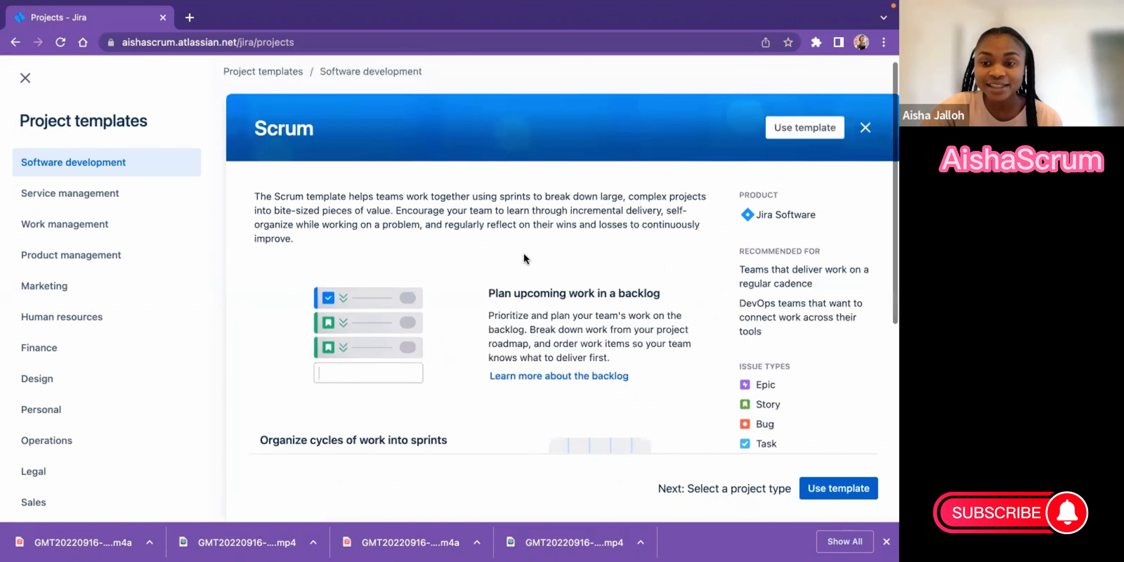
scroll(down, 3)
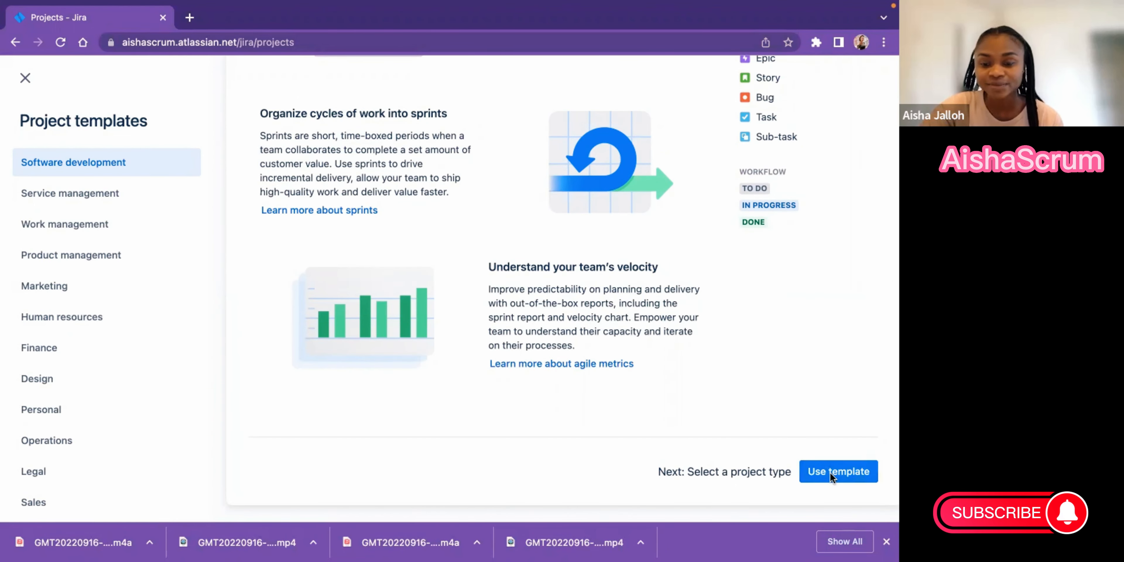
click(838, 471)
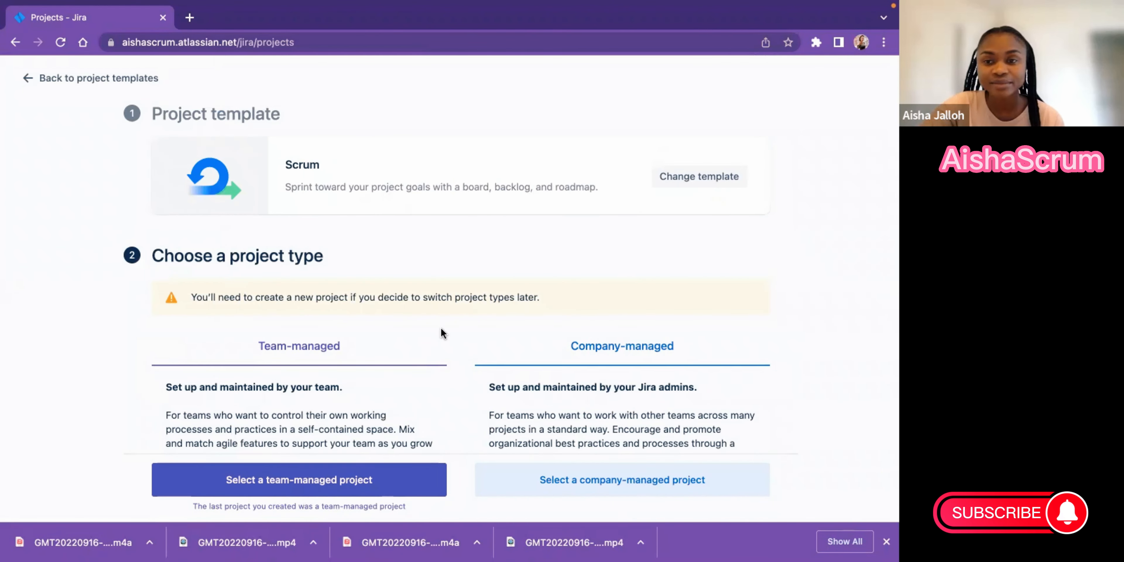
mouse_move(859, 213)
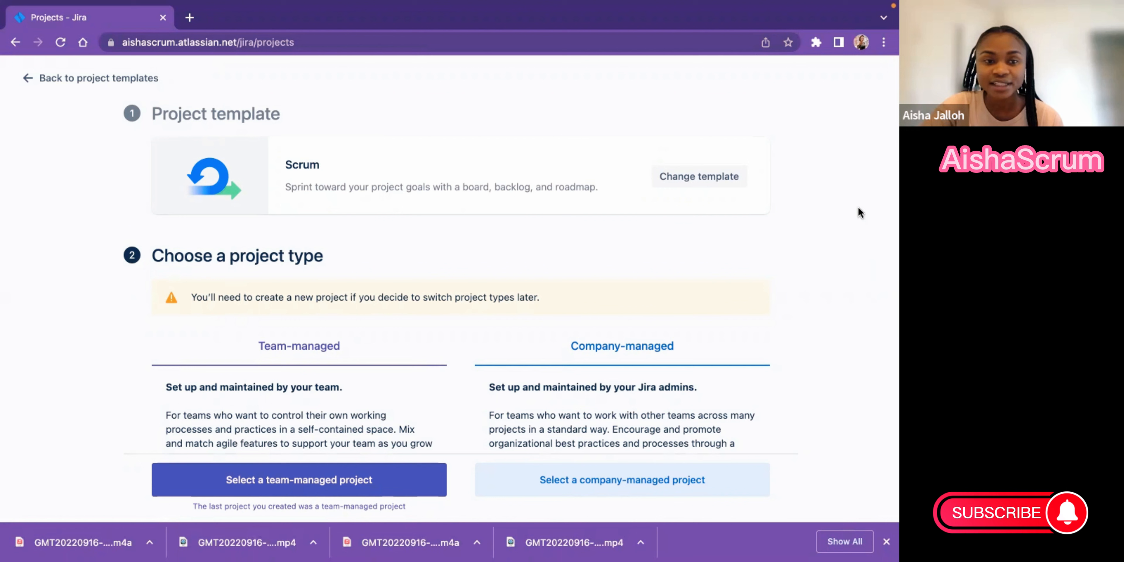
mouse_move(848, 134)
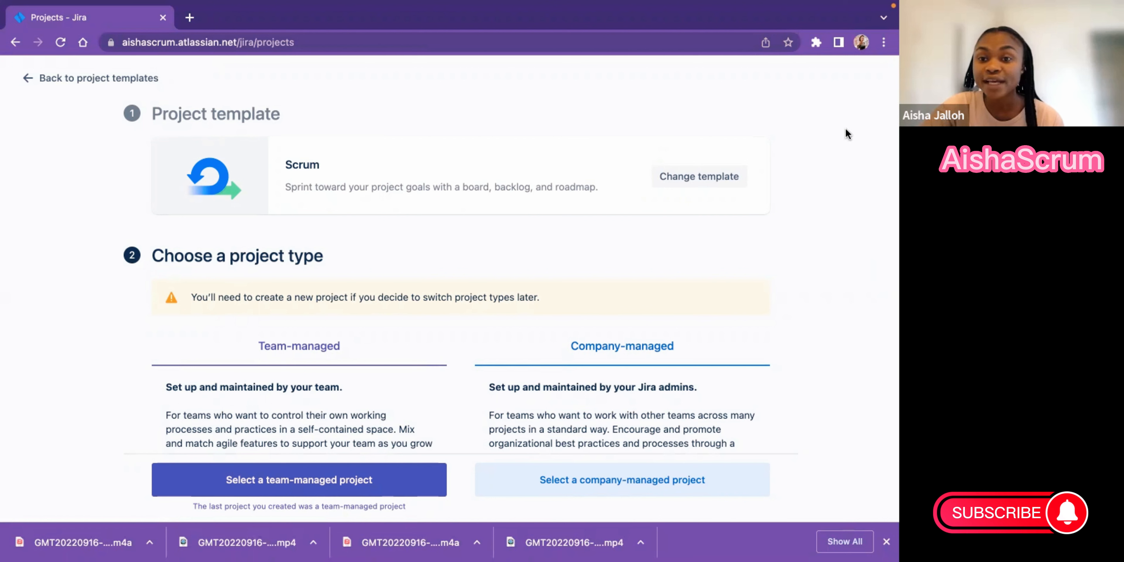
mouse_move(845, 58)
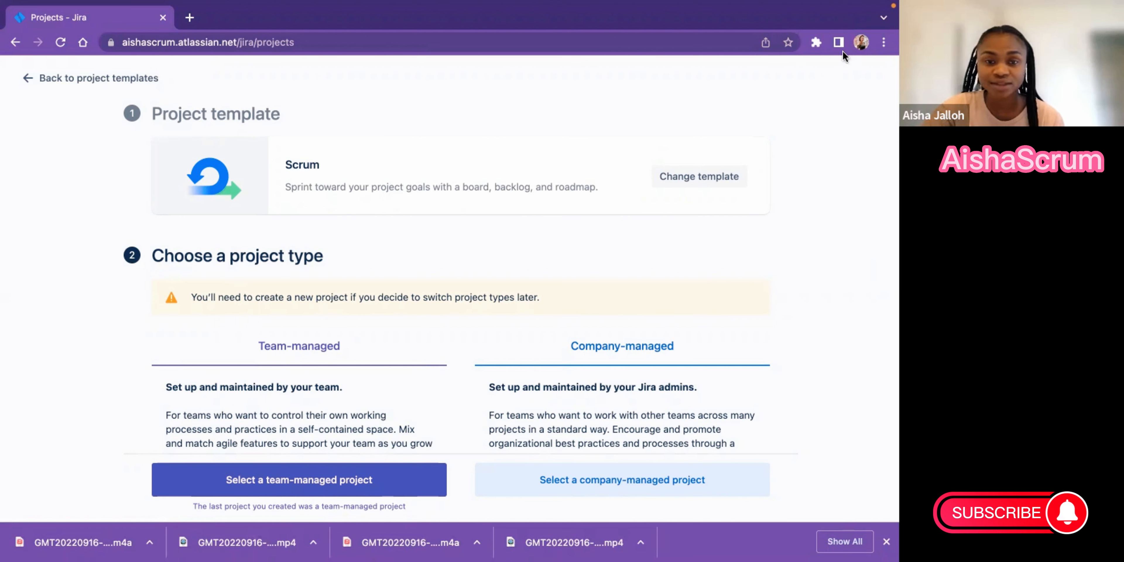
scroll(down, 3)
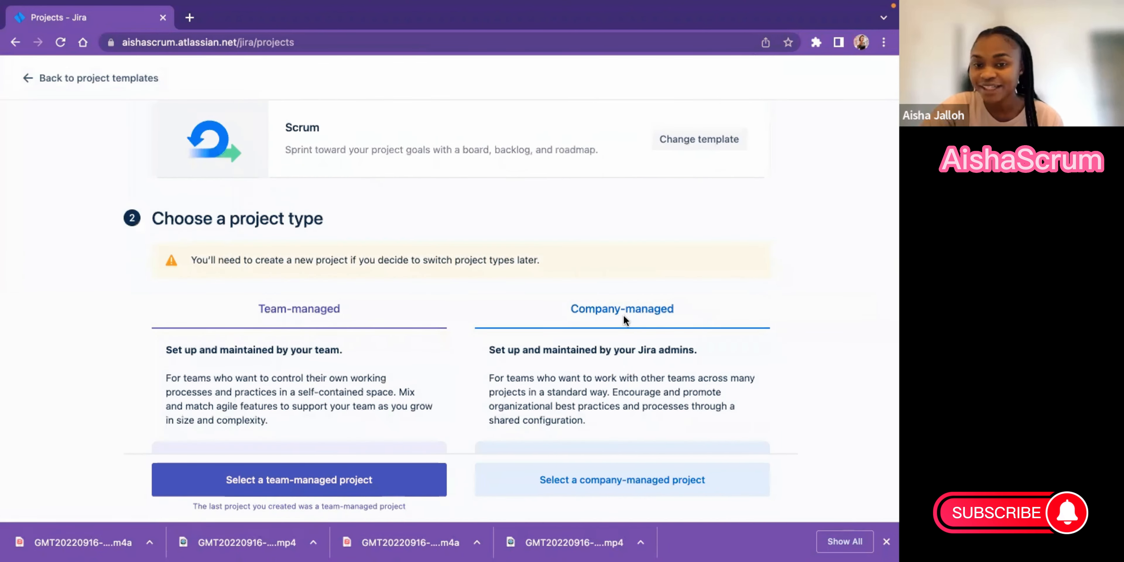
mouse_move(394, 308)
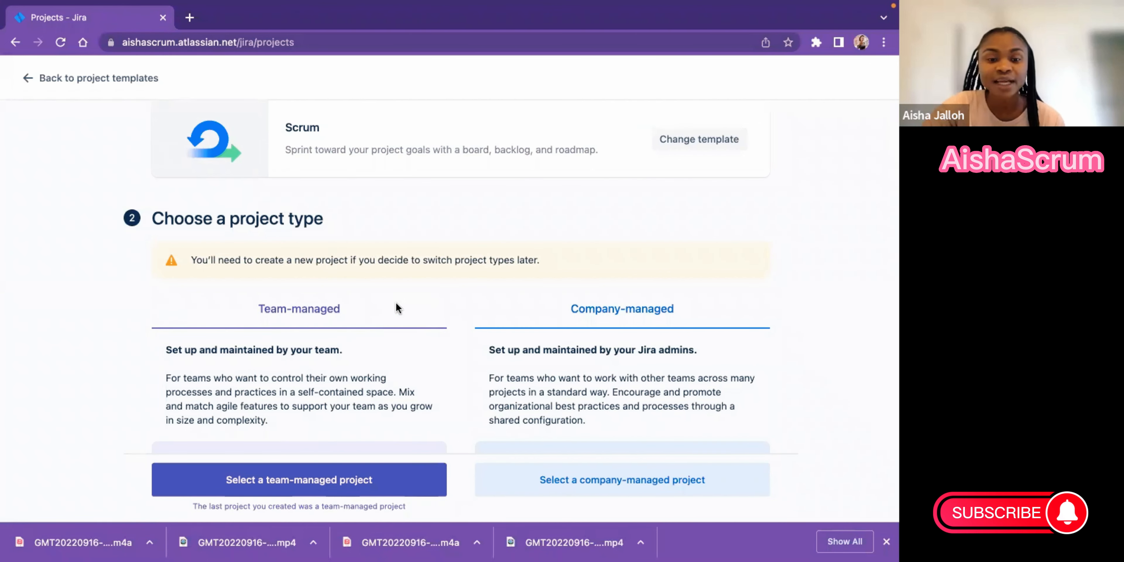
scroll(down, 3)
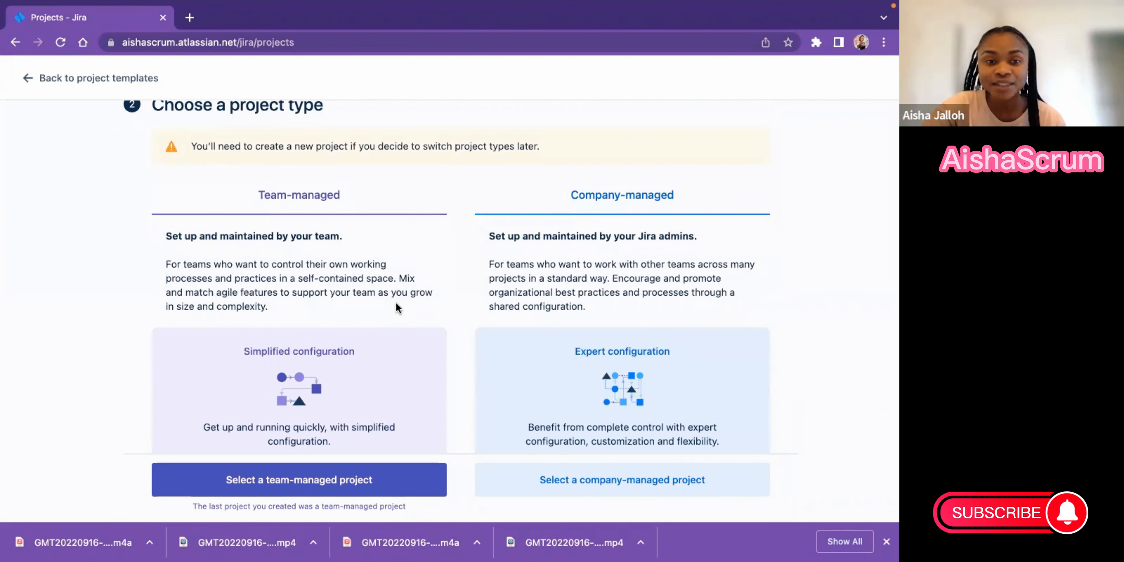
scroll(down, 3)
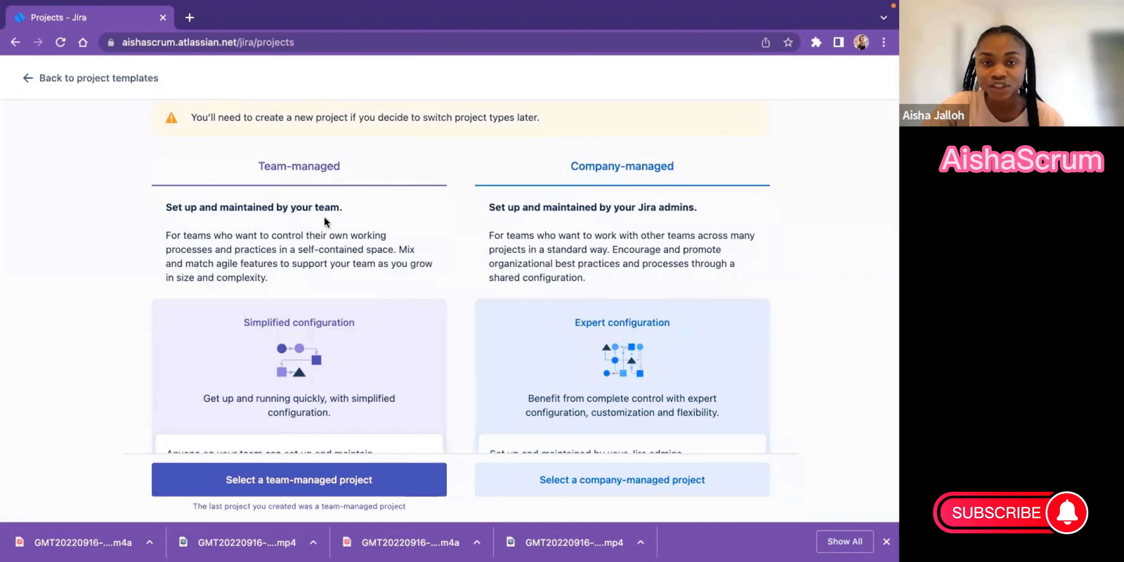
mouse_move(354, 292)
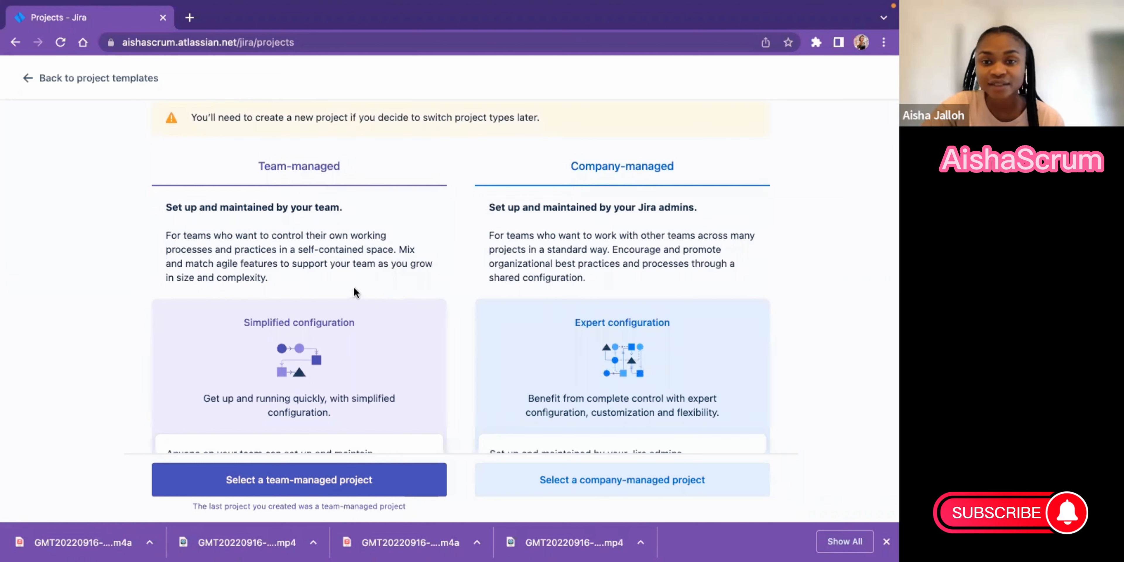
mouse_move(404, 296)
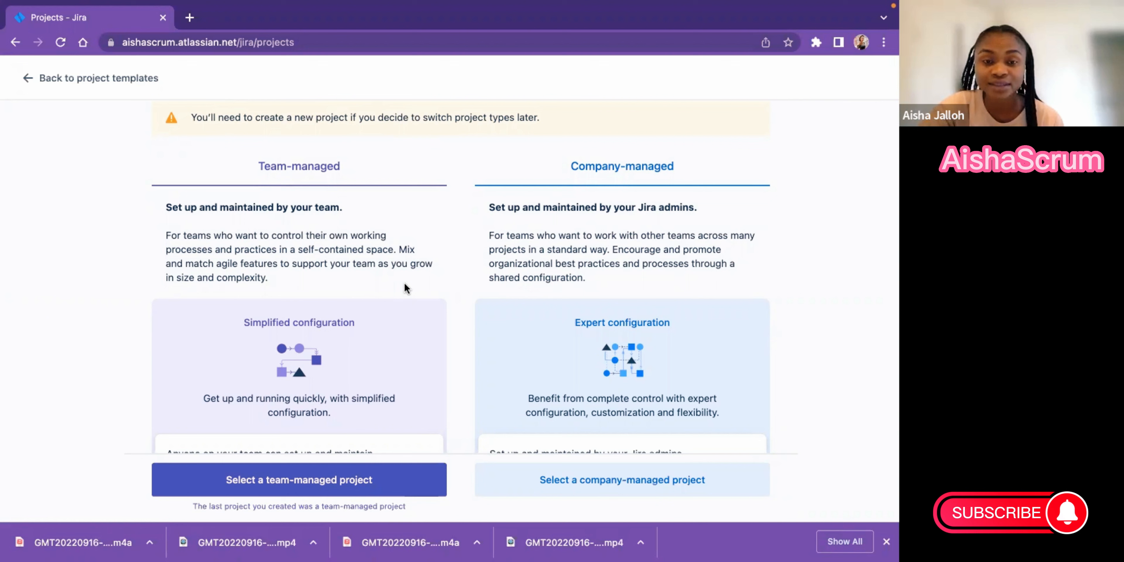
mouse_move(409, 254)
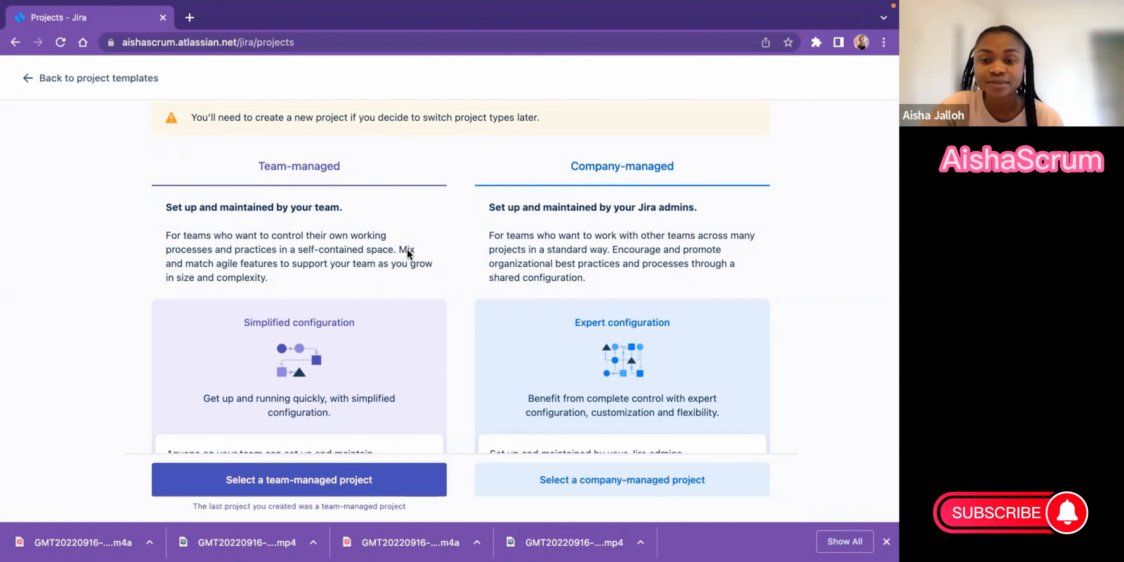
- Choose the team-managed project type from the comparison, reaching the project details form
scroll(down, 3)
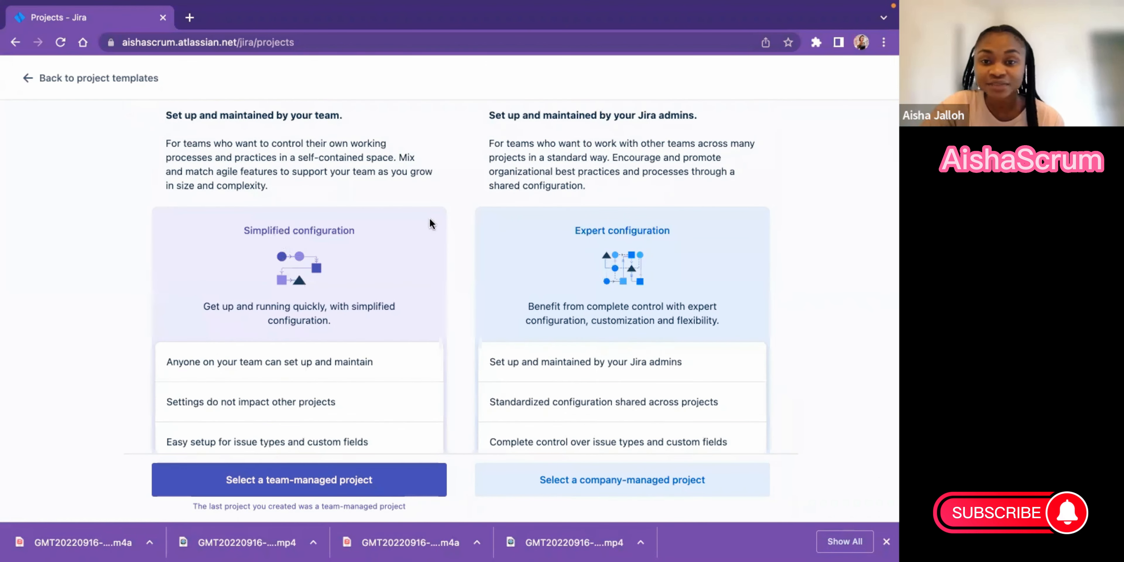
mouse_move(319, 304)
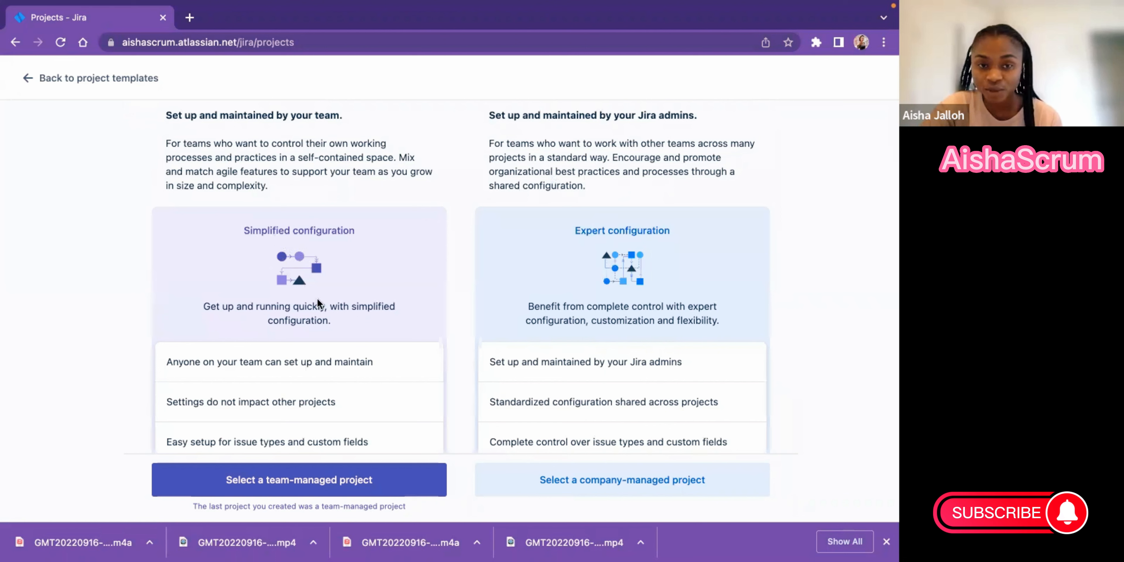
mouse_move(654, 288)
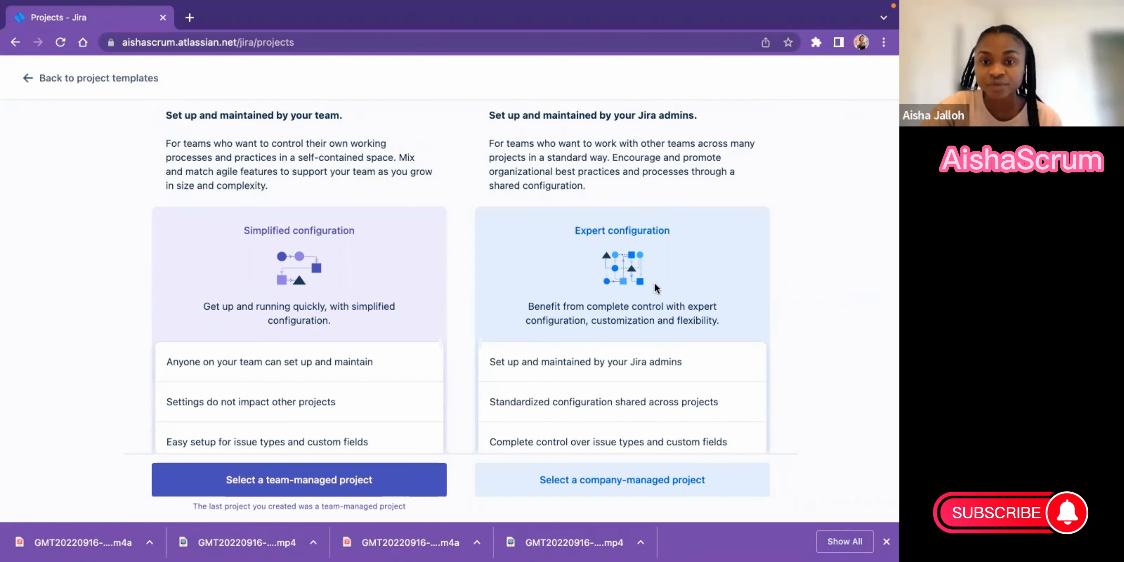
mouse_move(293, 265)
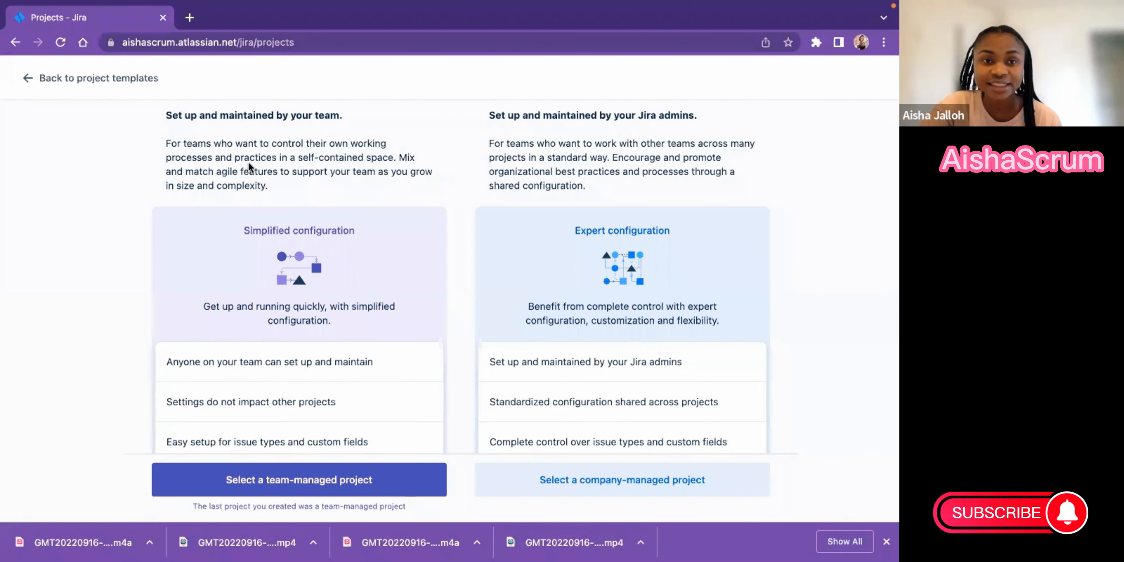
mouse_move(659, 251)
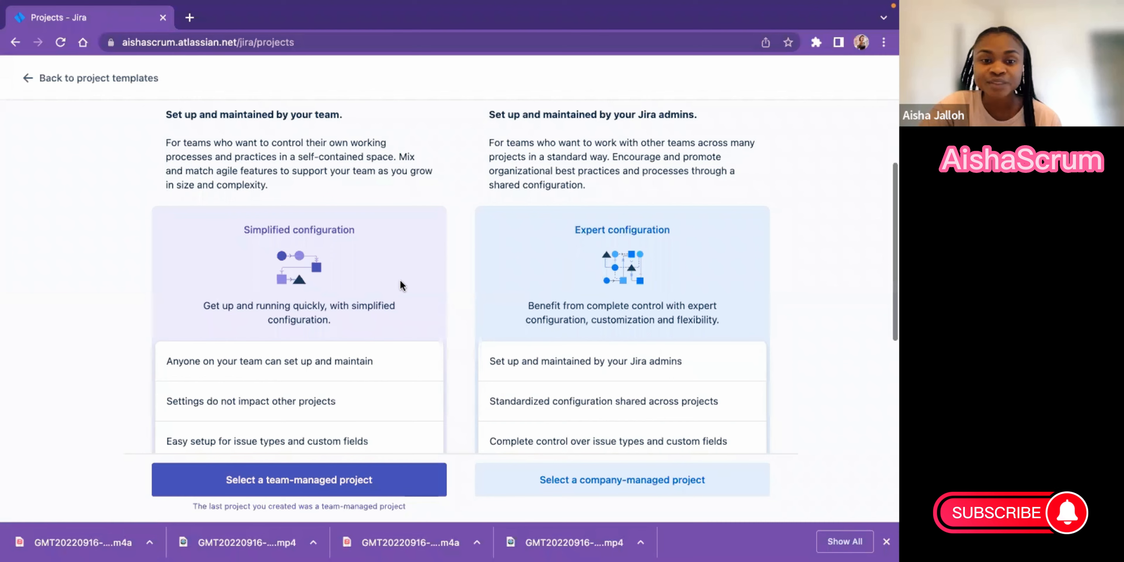
scroll(down, 3)
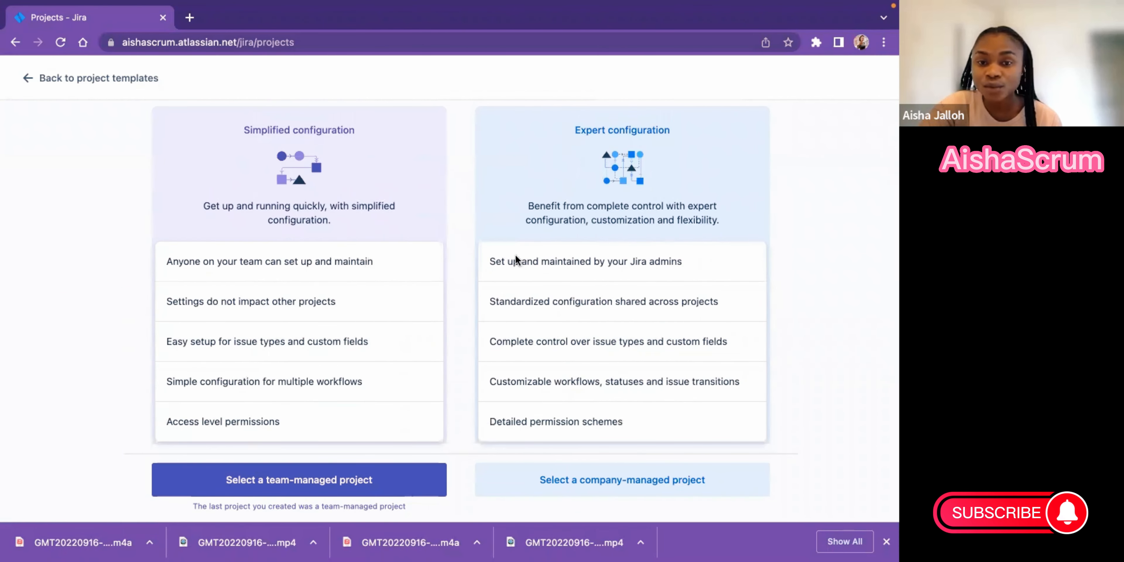
mouse_move(468, 213)
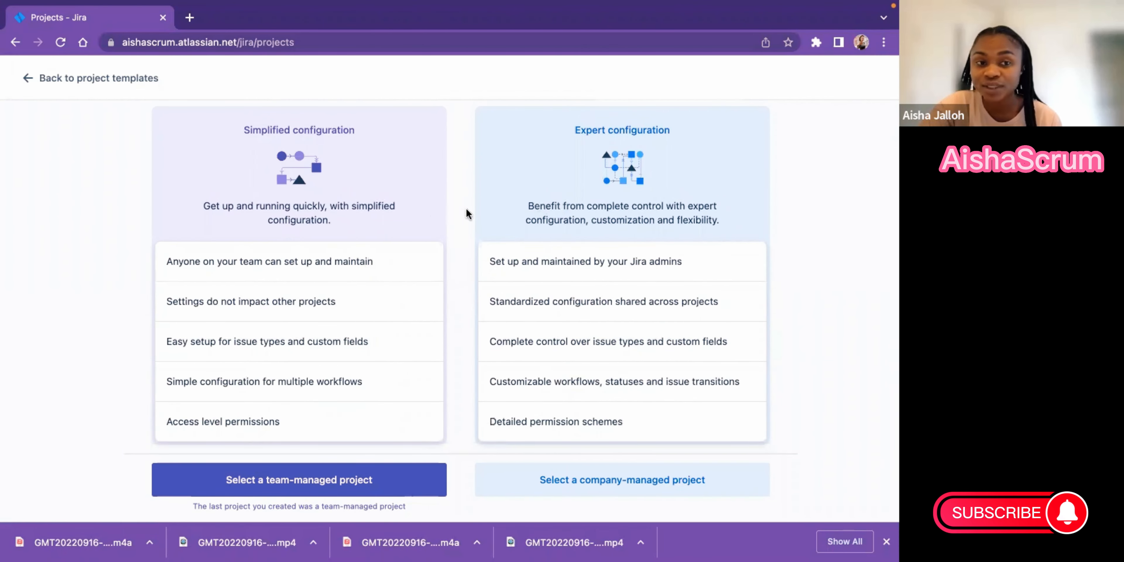
mouse_move(366, 274)
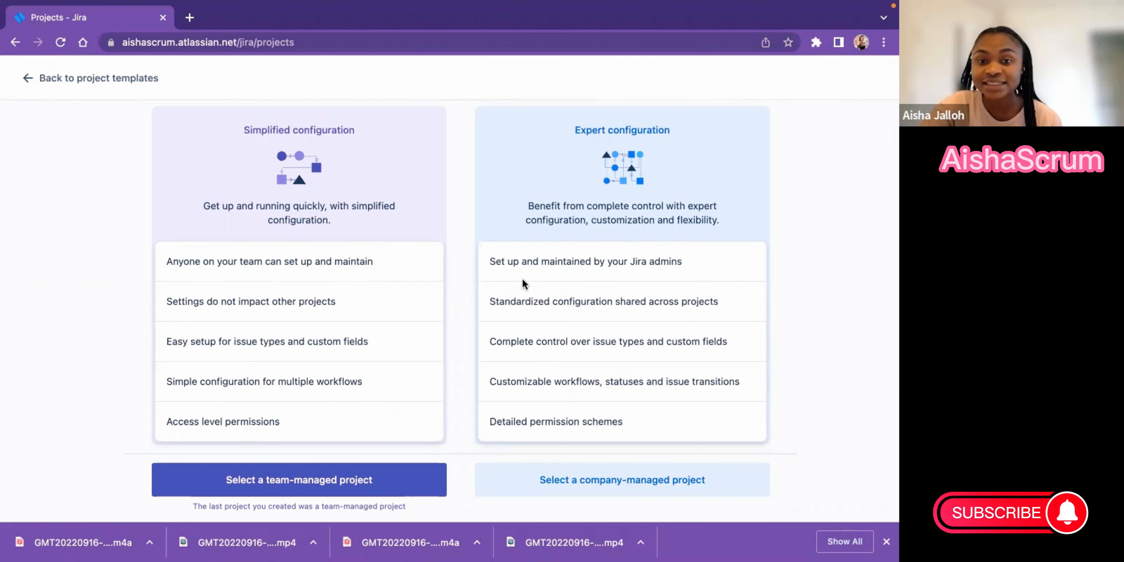
mouse_move(648, 270)
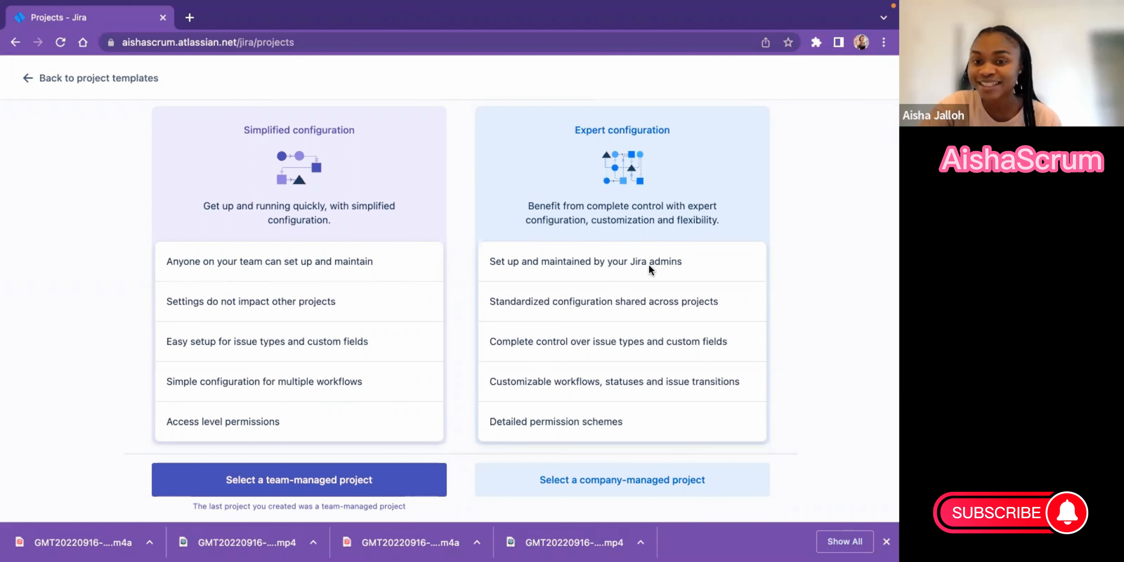
mouse_move(608, 280)
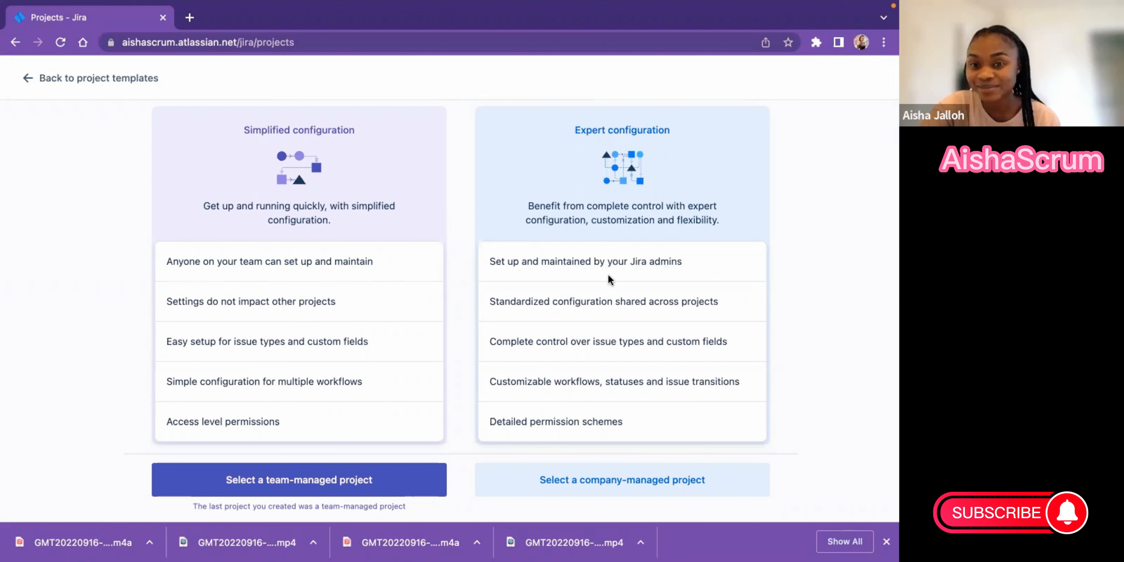
mouse_move(596, 278)
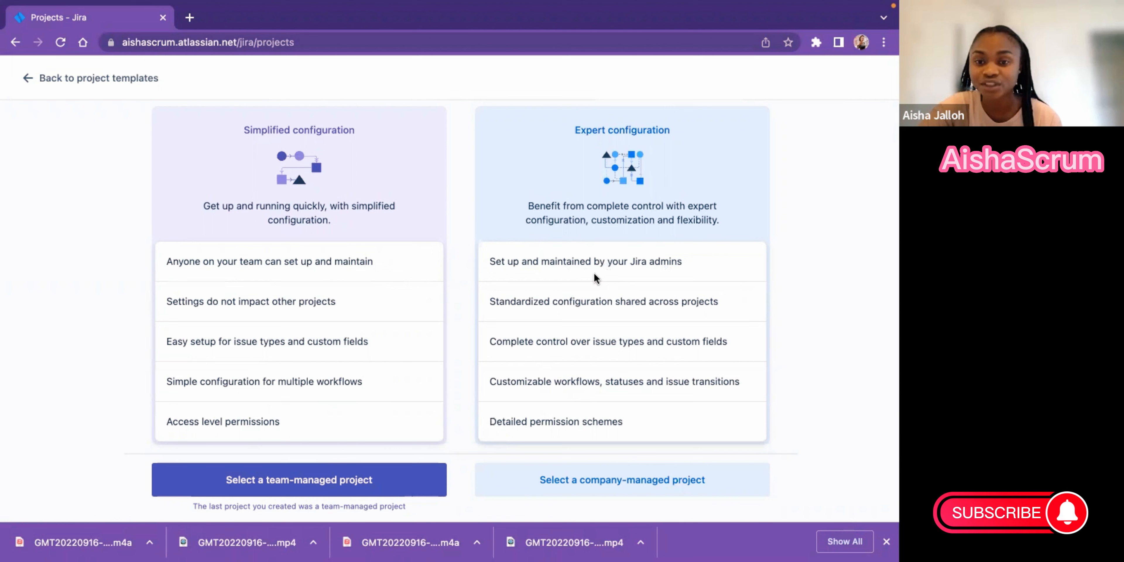
mouse_move(219, 313)
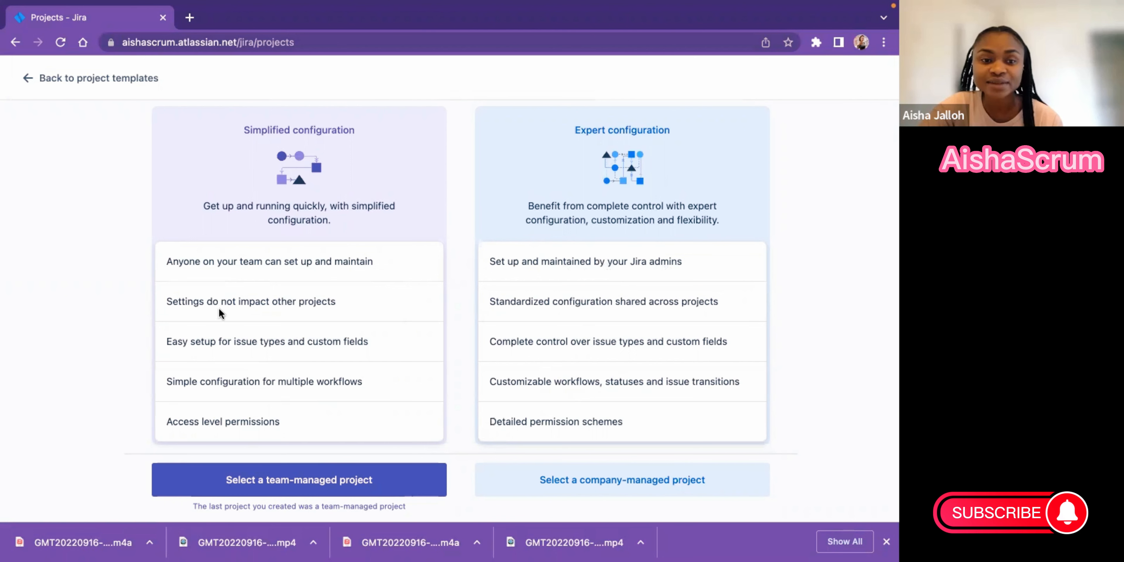
mouse_move(539, 328)
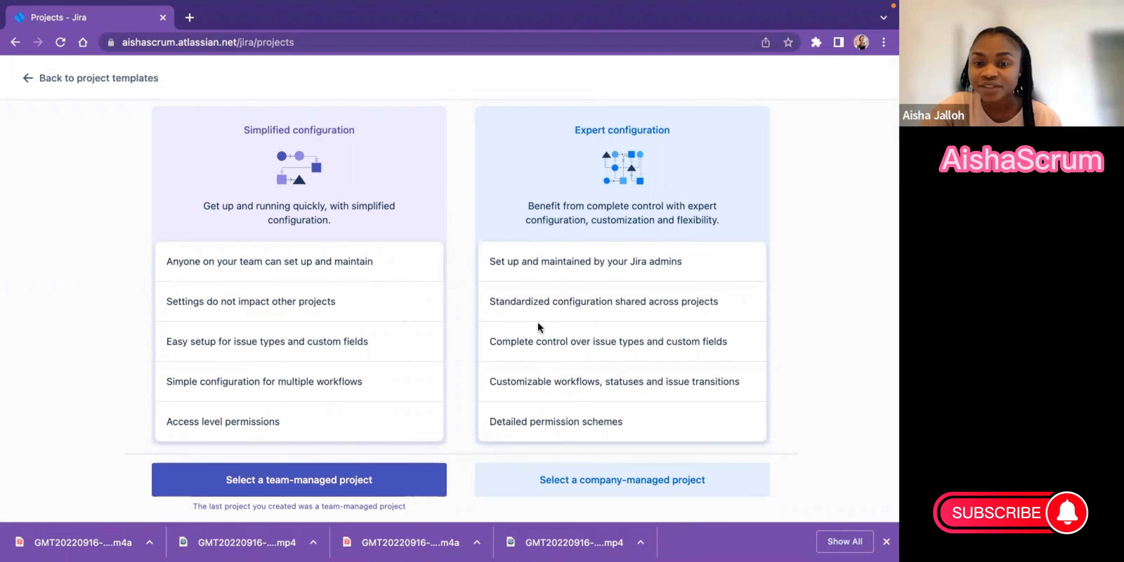
scroll(down, 3)
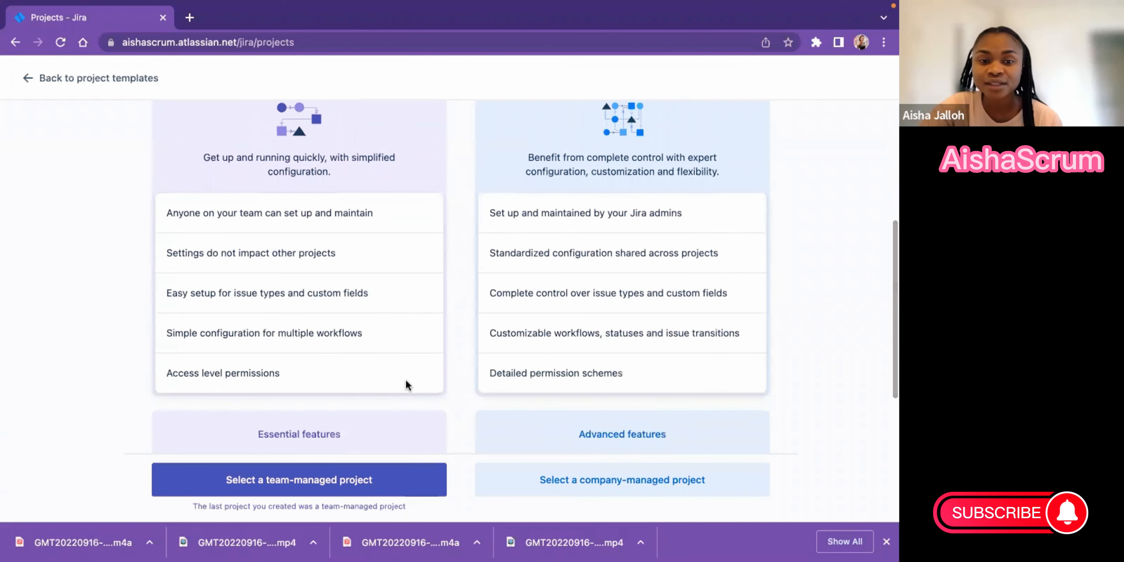
scroll(down, 3)
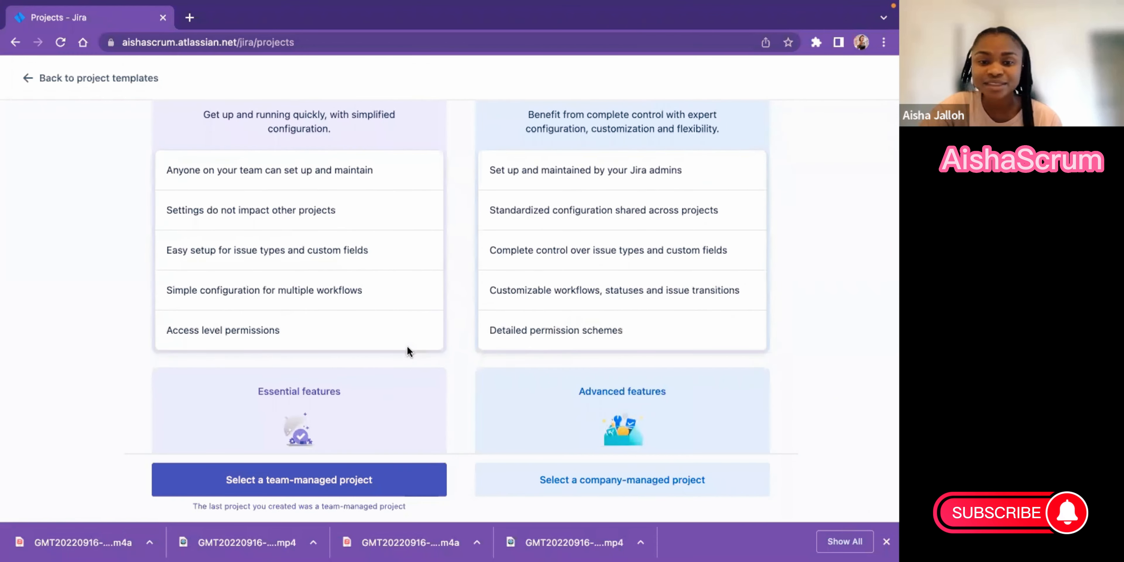
scroll(down, 3)
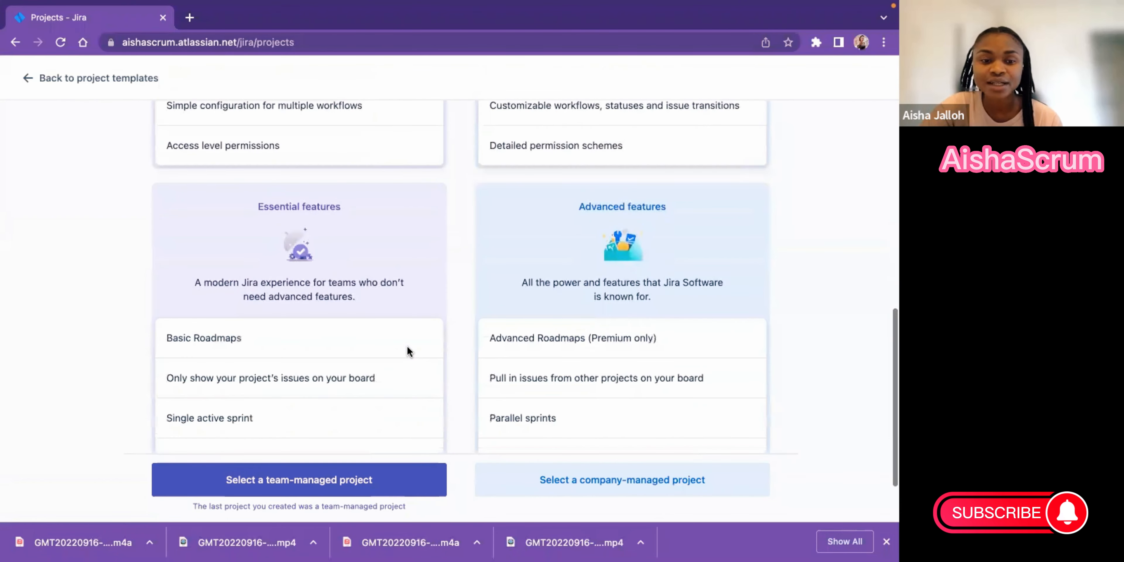
scroll(down, 3)
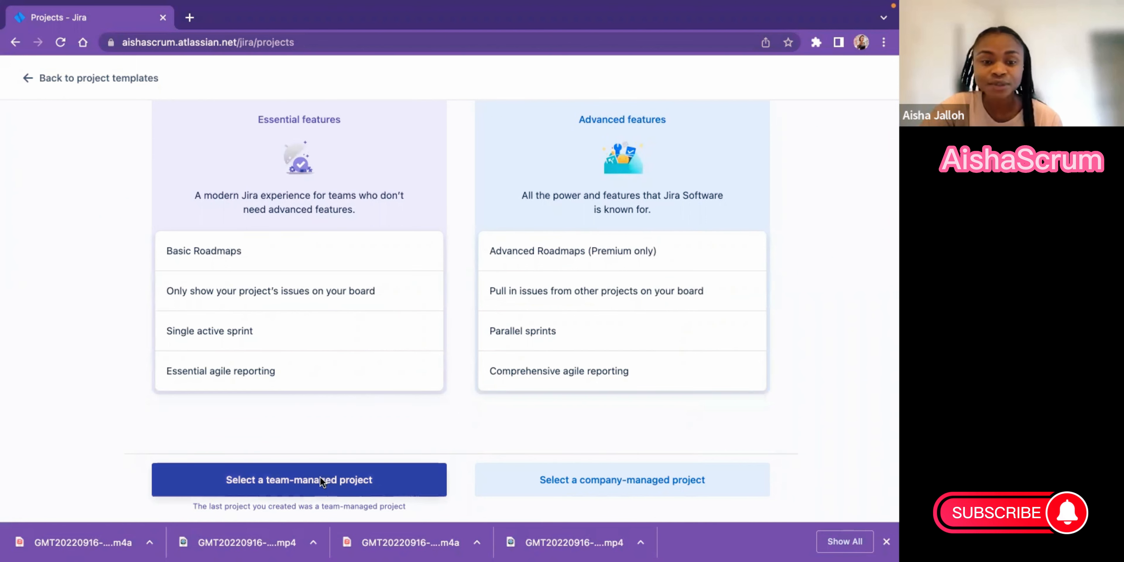
click(315, 480)
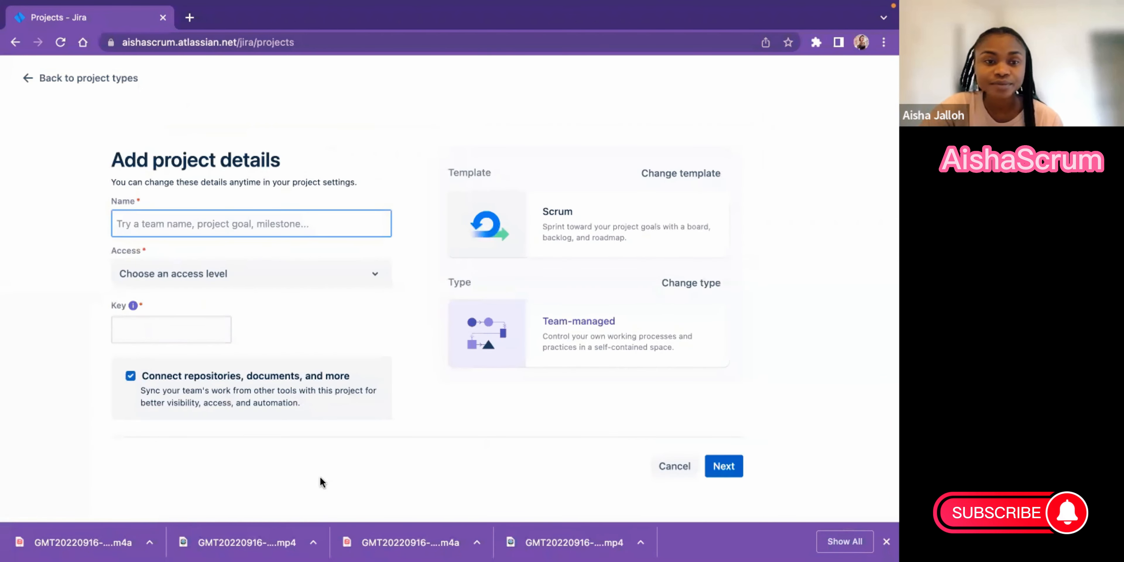
mouse_move(211, 244)
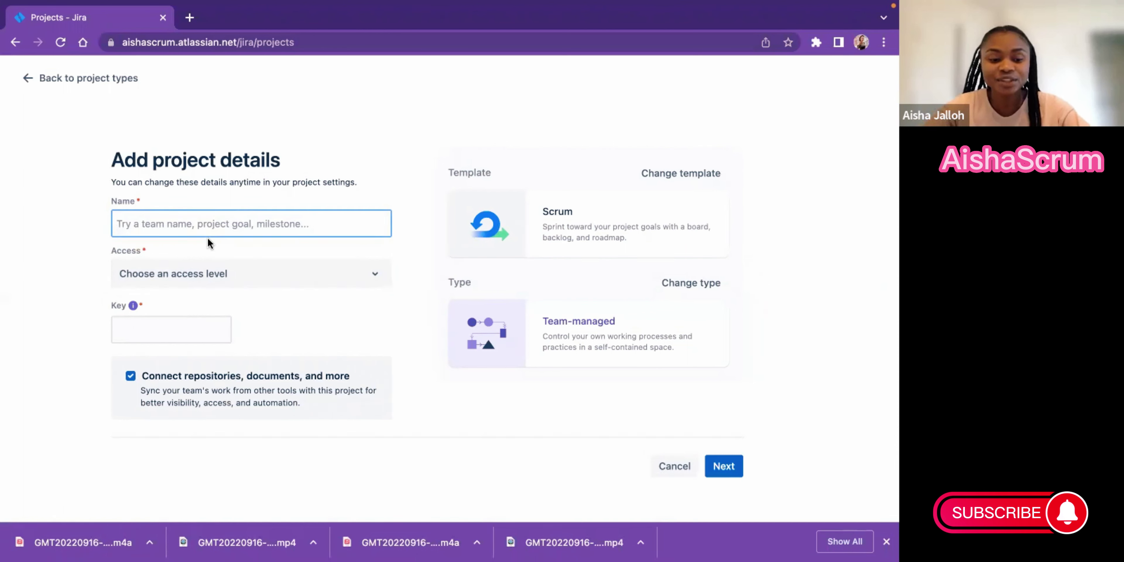
- Name the new Scrum project AishaScrum
text(AishaScrum)
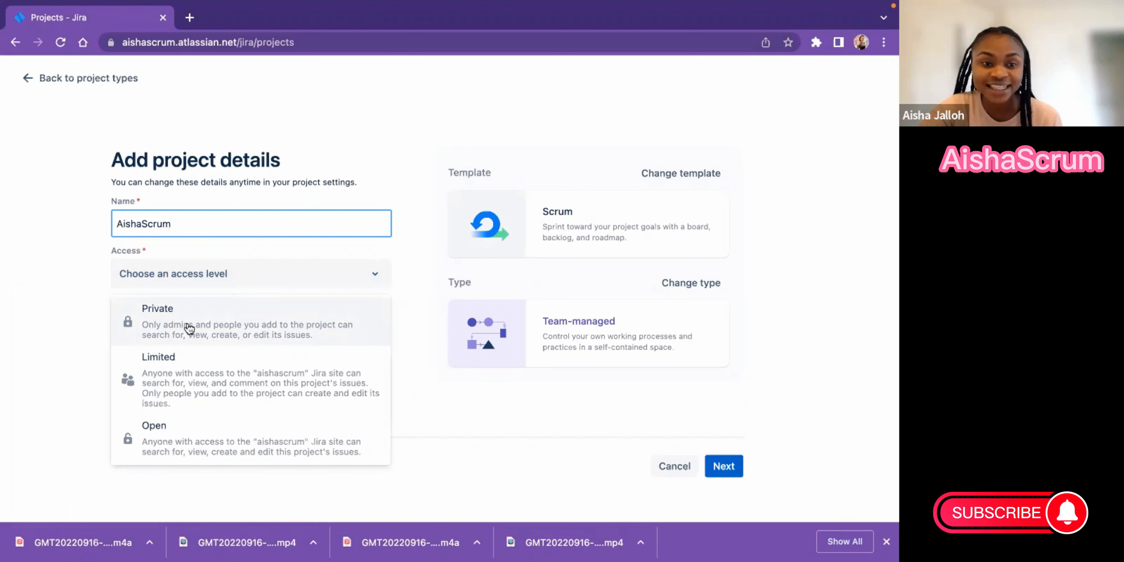
mouse_move(215, 342)
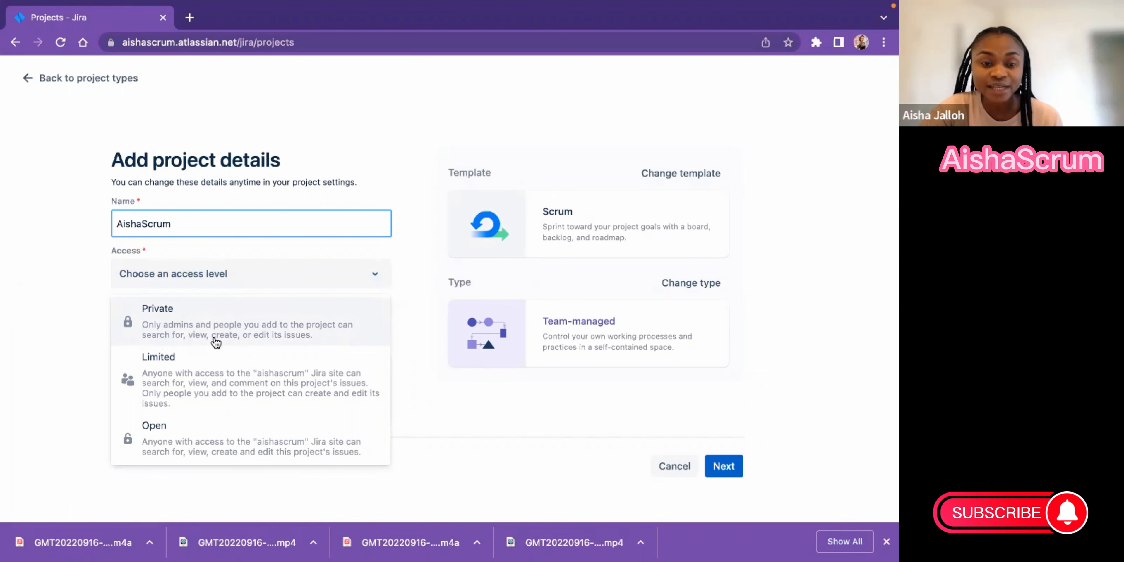
mouse_move(329, 341)
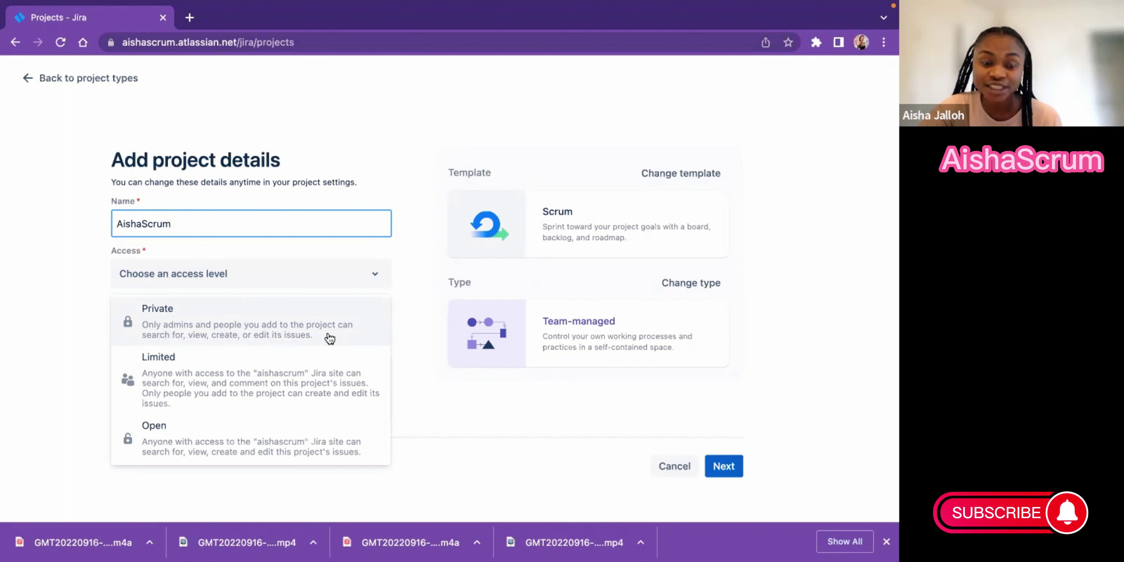
mouse_move(211, 346)
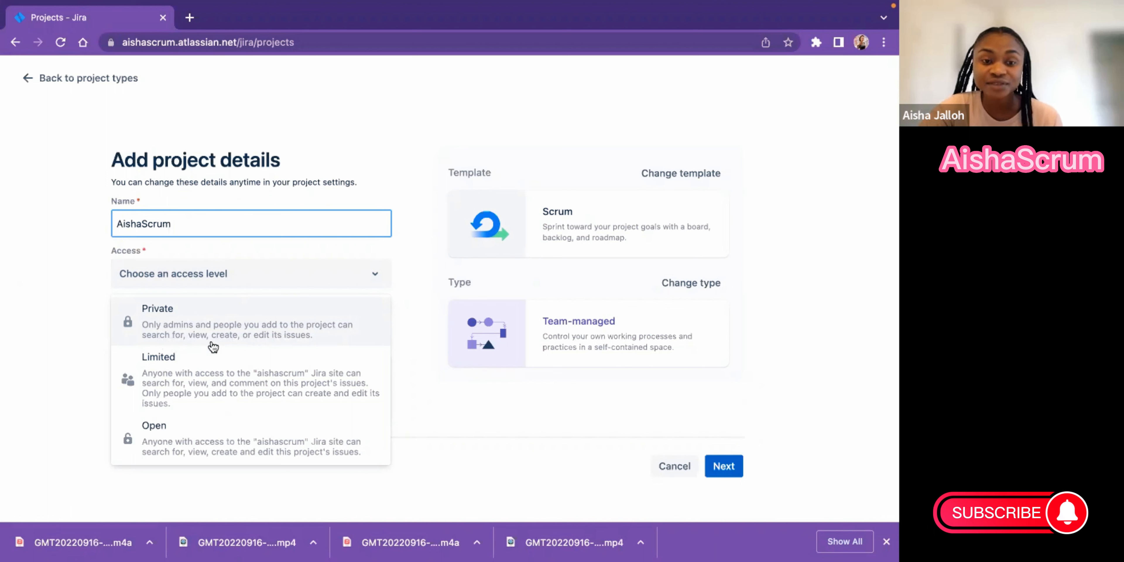
mouse_move(302, 345)
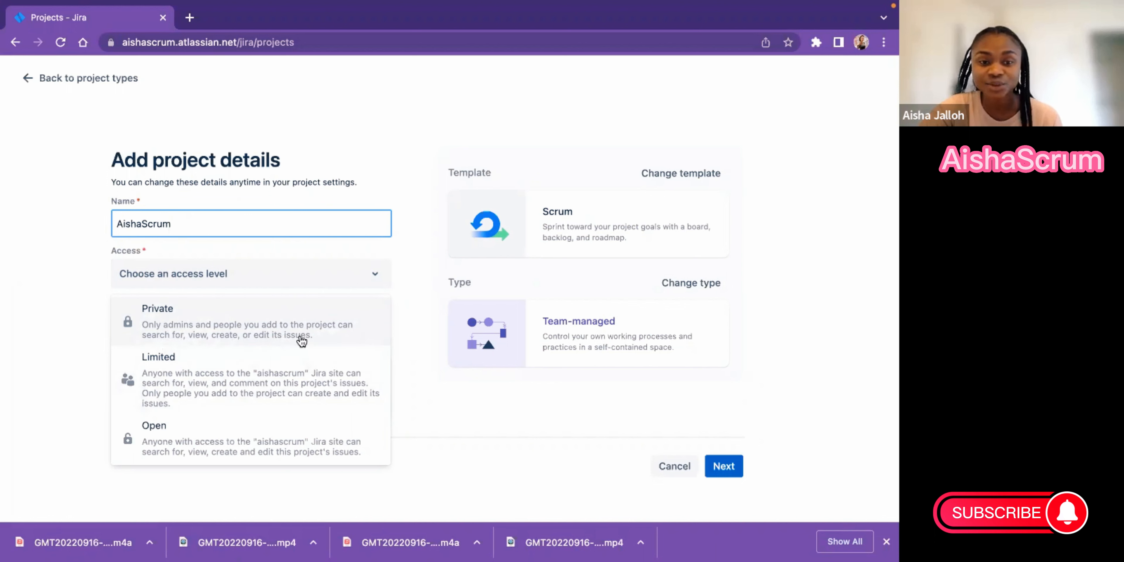
mouse_move(177, 332)
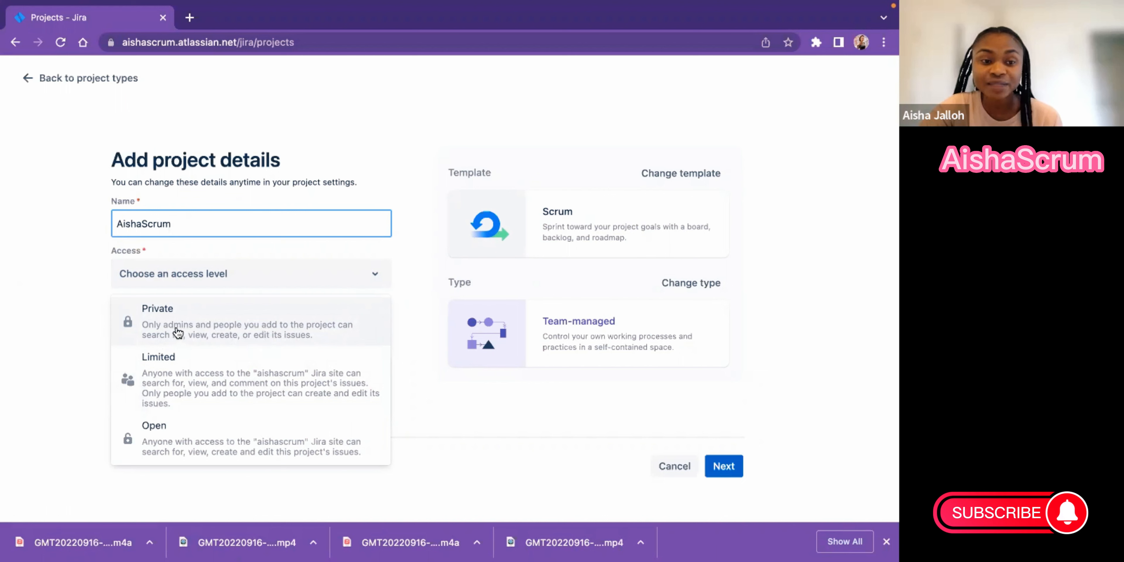
mouse_move(247, 334)
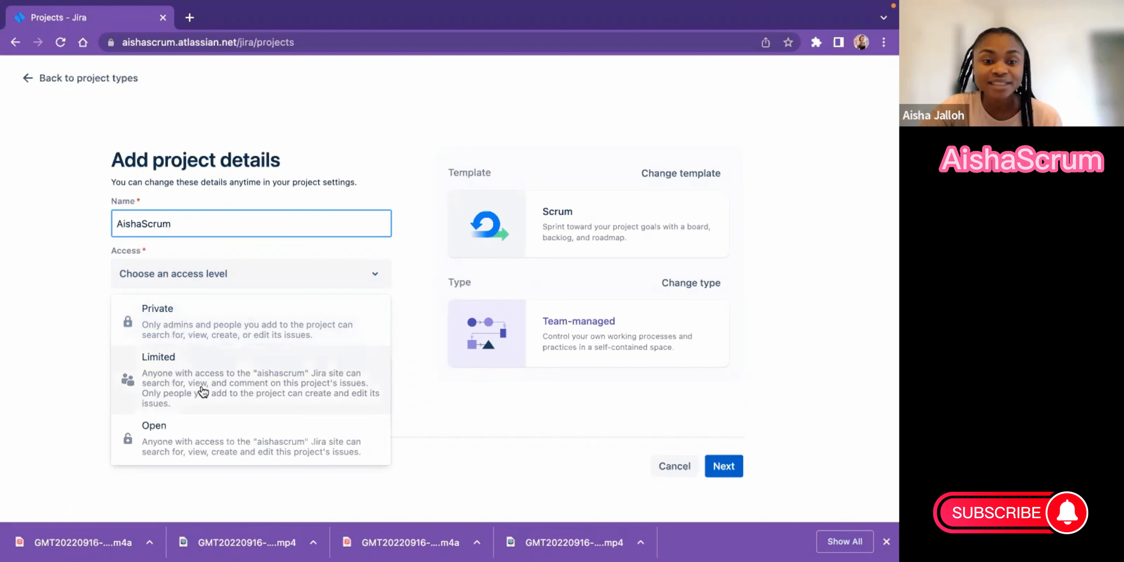
mouse_move(227, 387)
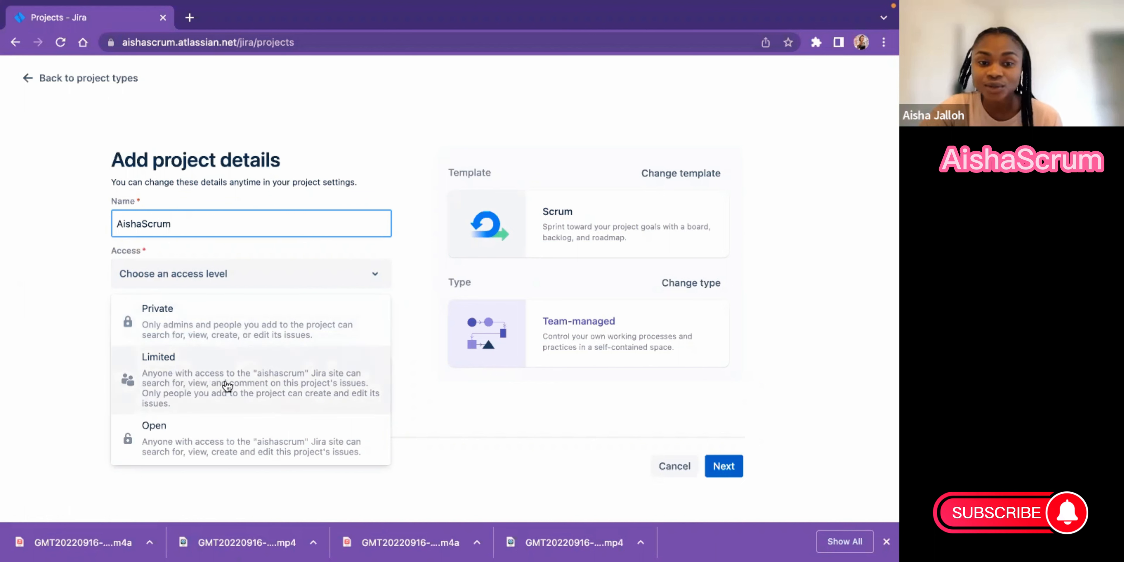
mouse_move(196, 387)
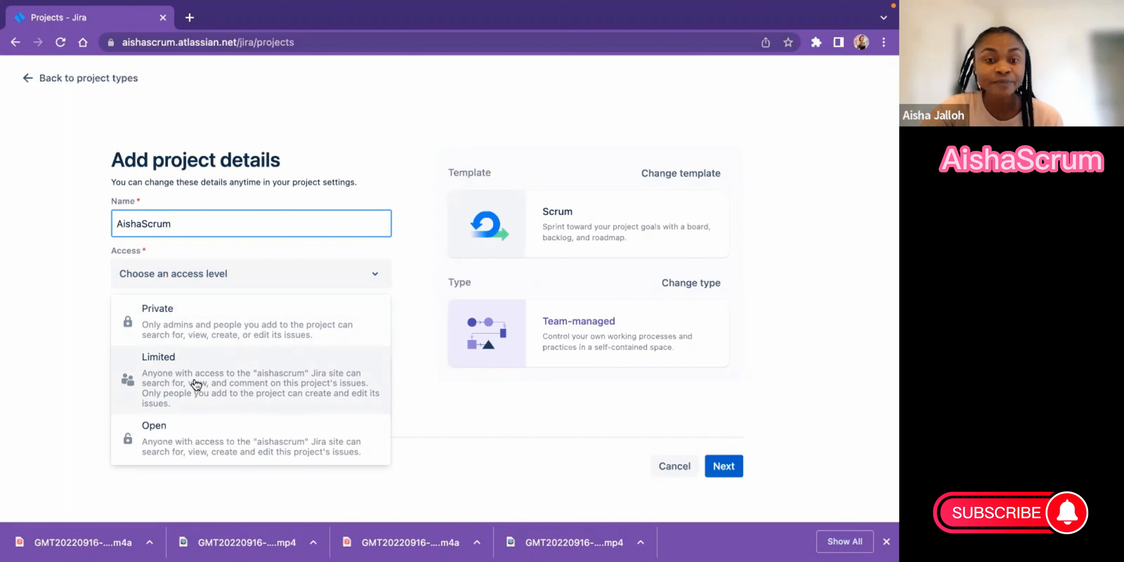
mouse_move(176, 456)
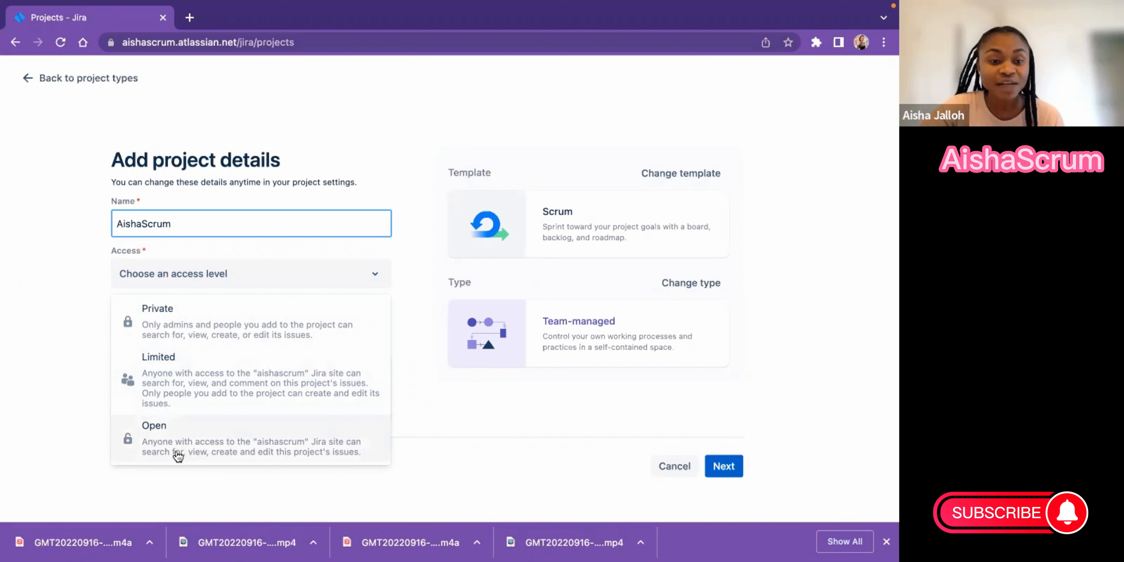
mouse_move(281, 445)
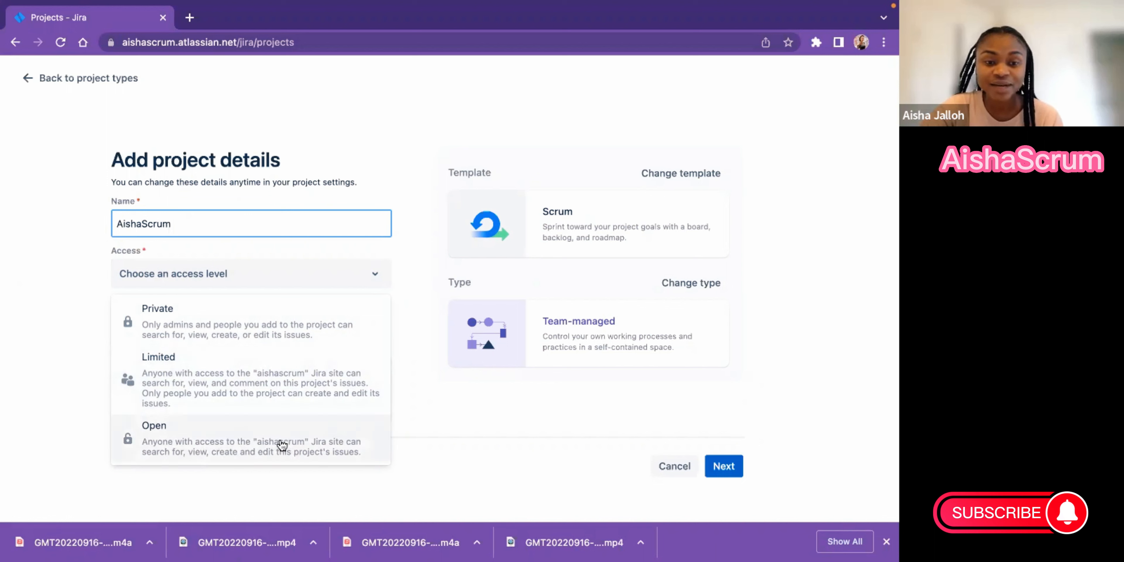
mouse_move(285, 465)
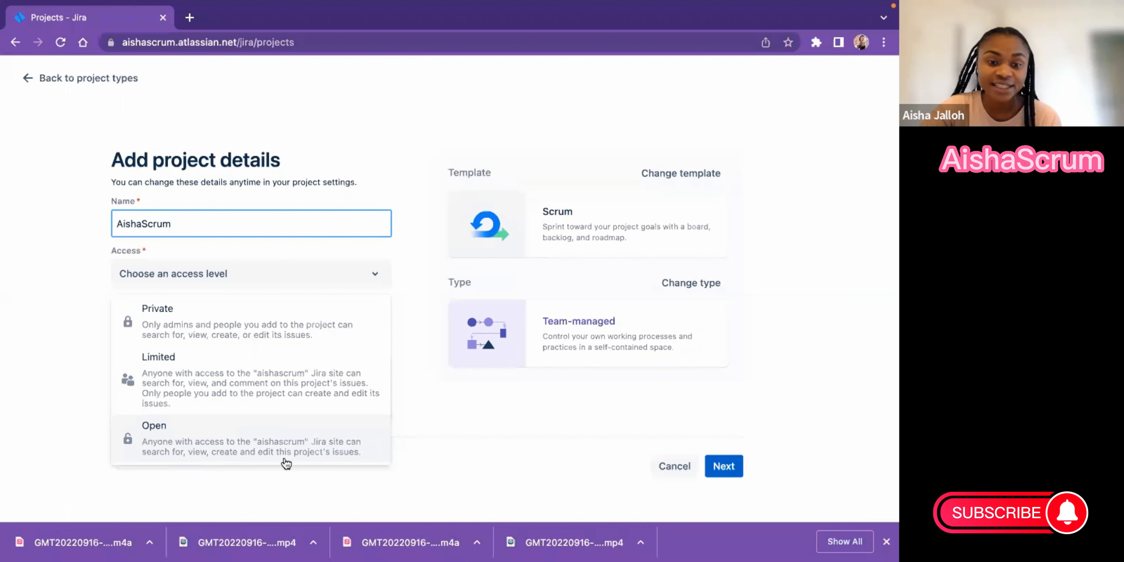
mouse_move(332, 457)
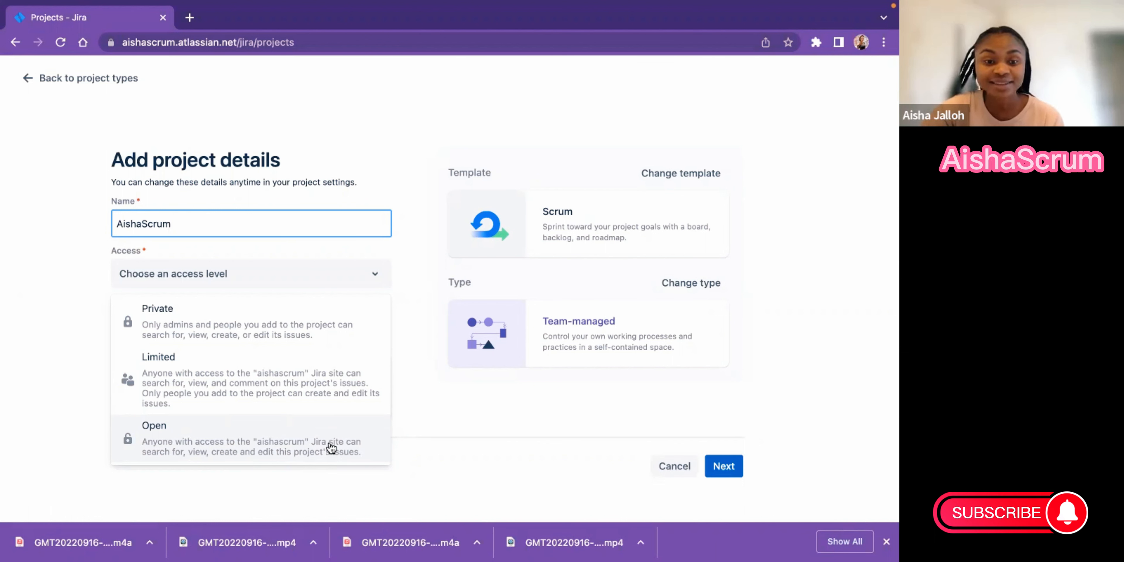
mouse_move(319, 392)
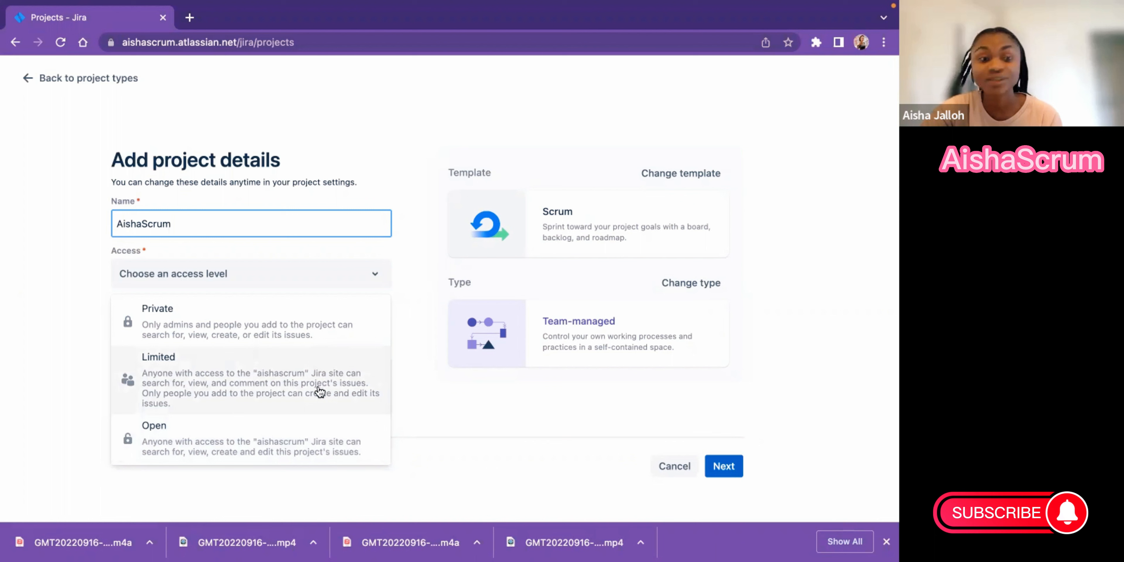
mouse_move(270, 347)
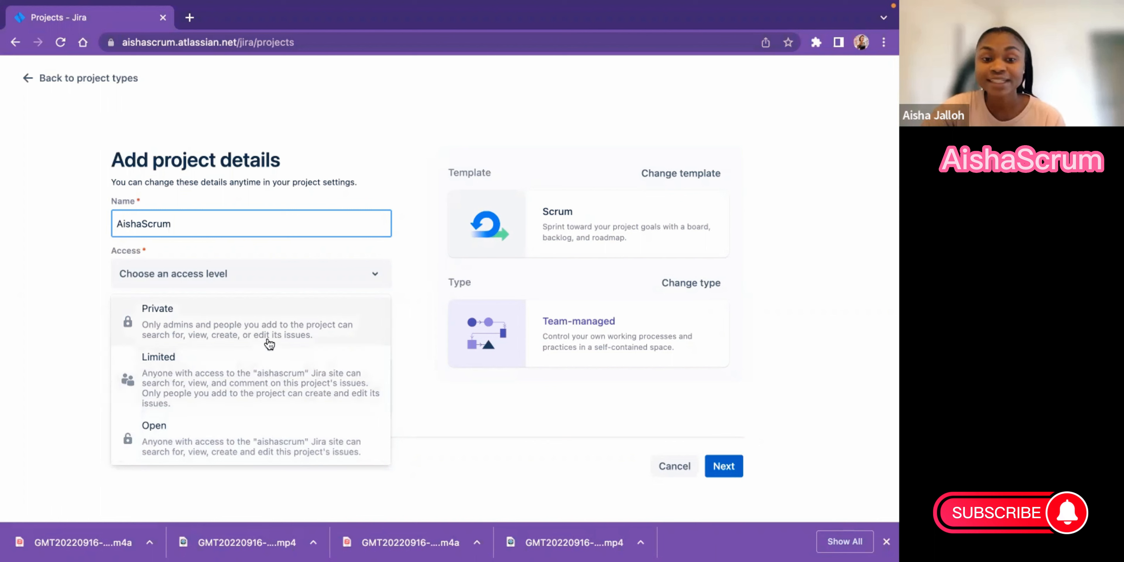
- Set the AishaScrum project's access level to Private
click(157, 314)
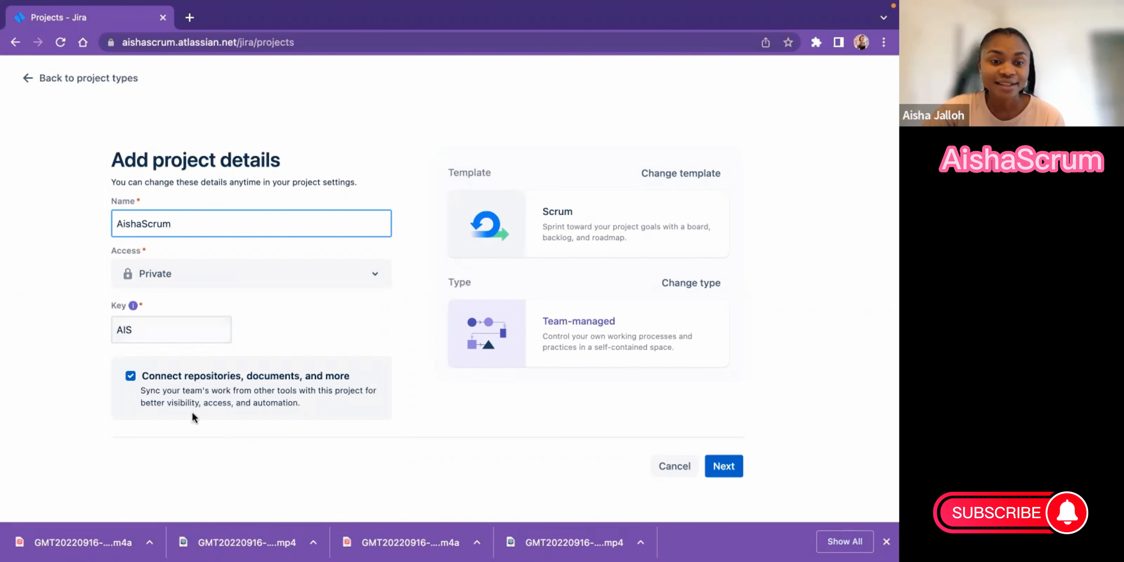
mouse_move(206, 396)
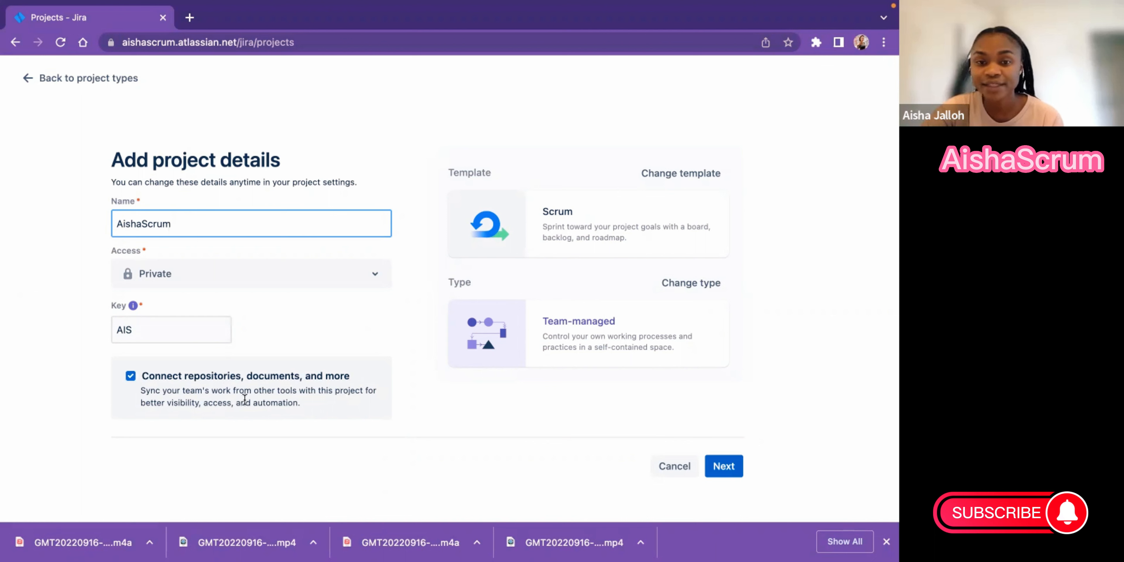
mouse_move(638, 461)
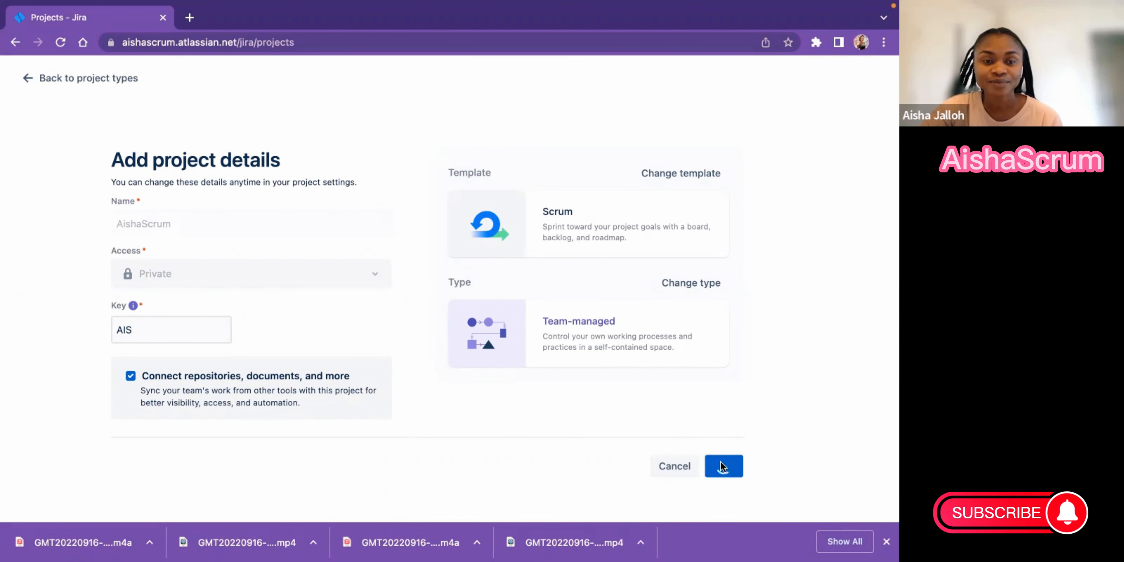
- Create the AishaScrum project with key AIS and the connect-tools option kept
click(724, 466)
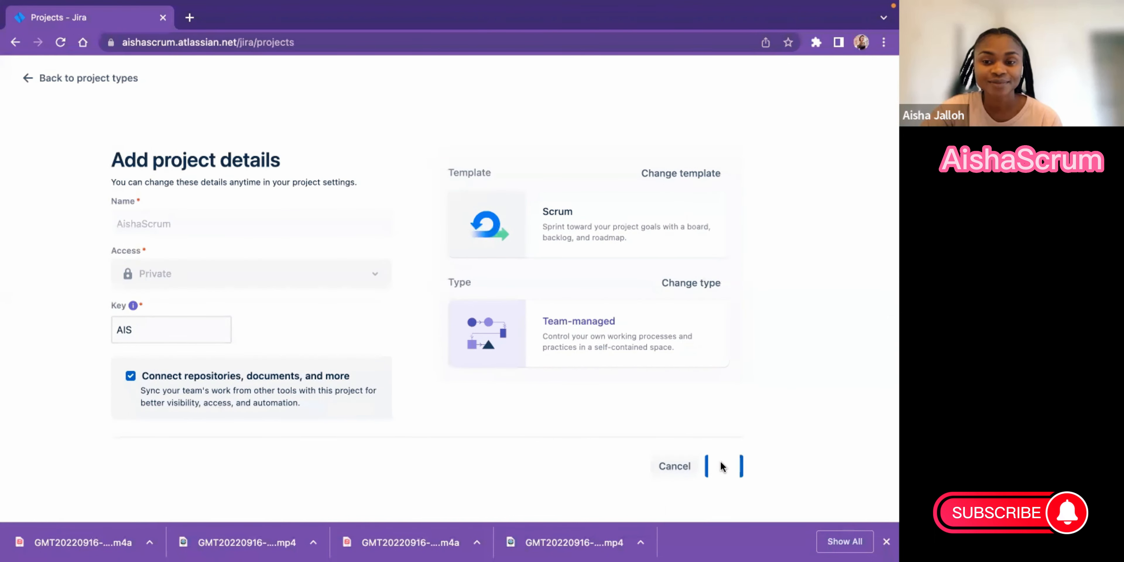
click(722, 467)
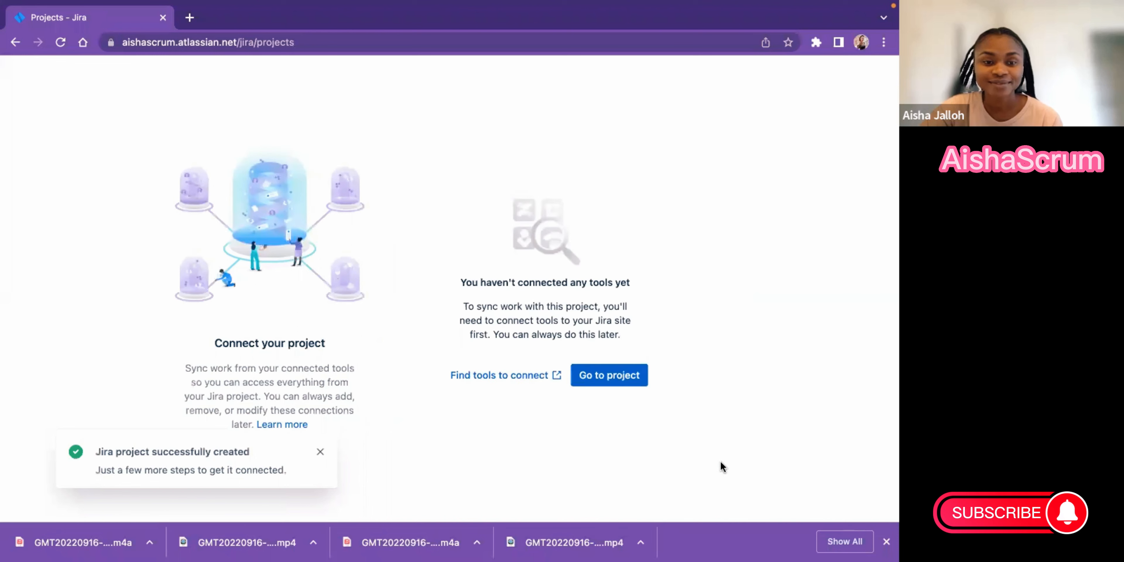
mouse_move(424, 396)
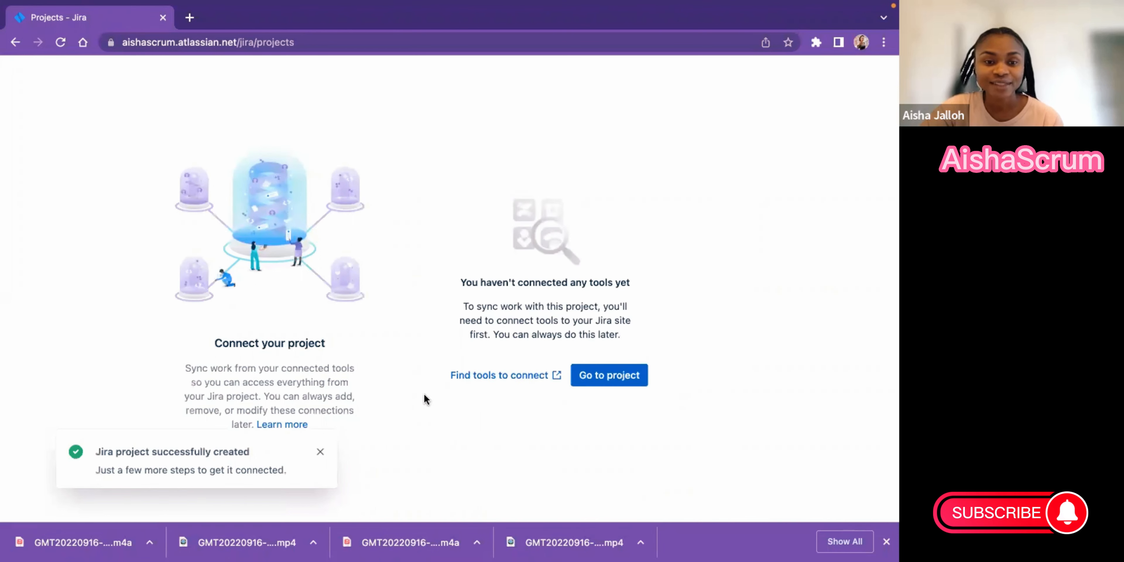
- Skip connecting tools and go to the new AishaScrum project's board
click(321, 452)
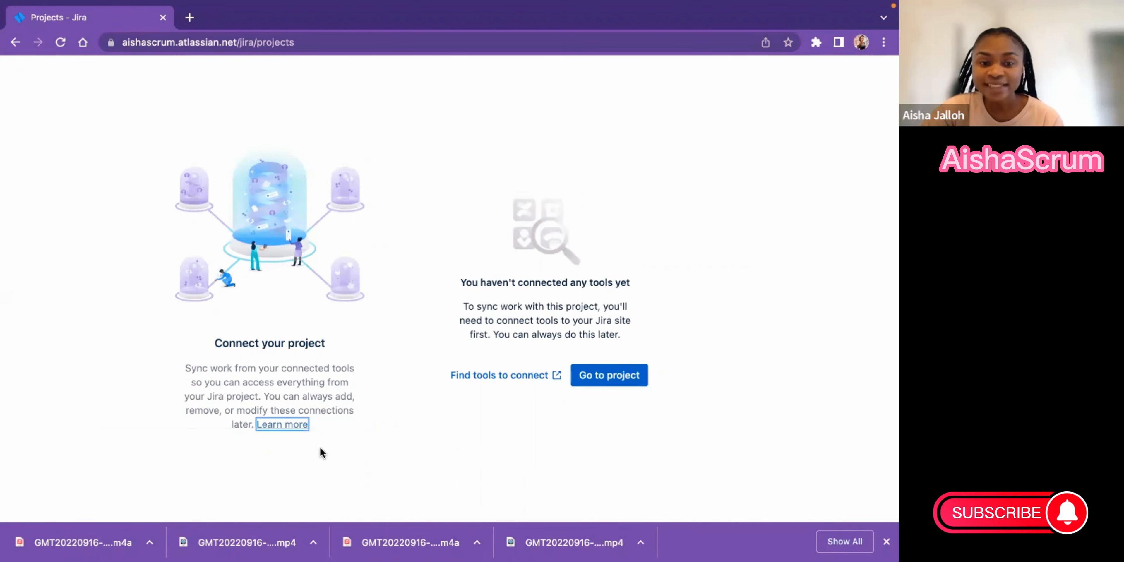
mouse_move(334, 434)
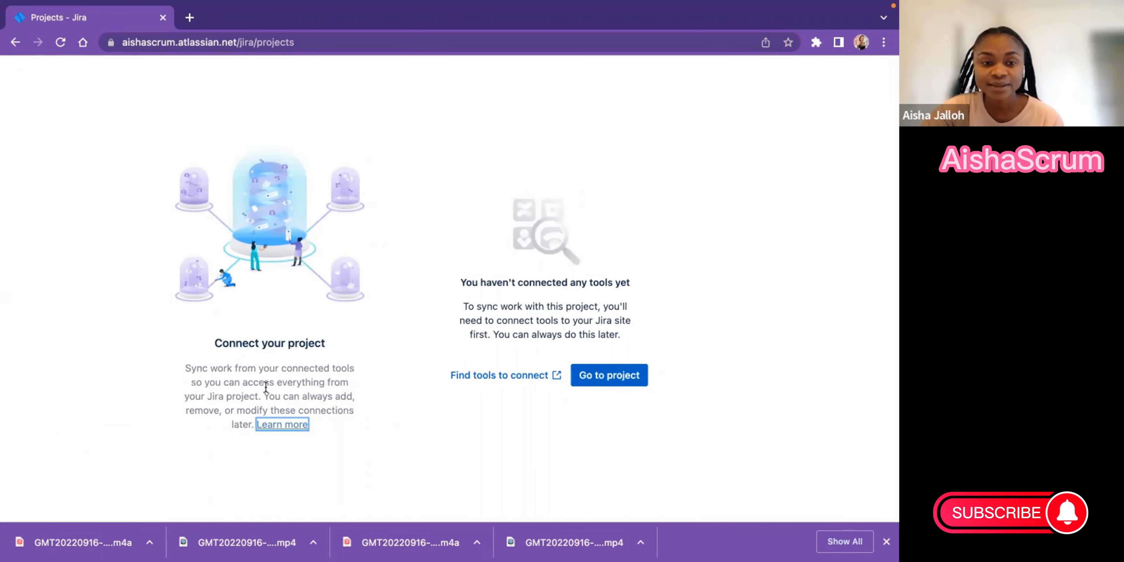
mouse_move(314, 396)
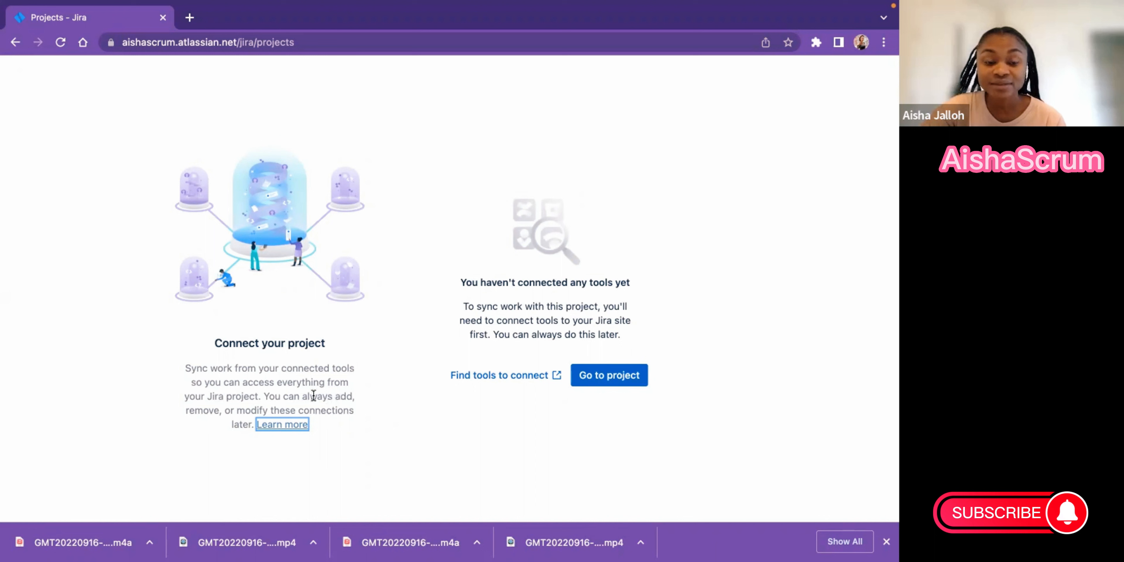
mouse_move(308, 311)
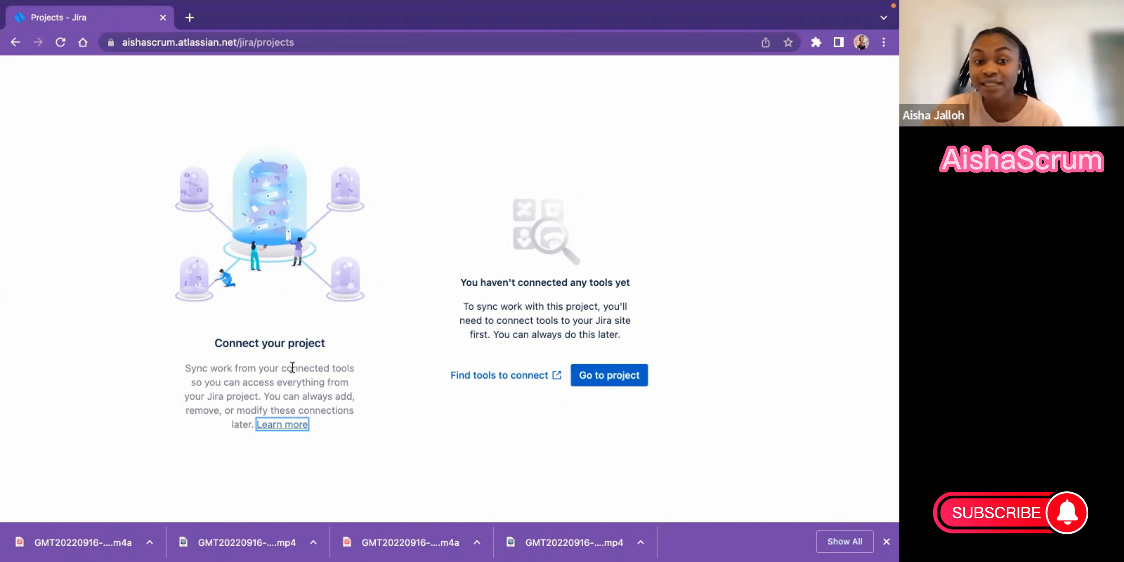
mouse_move(303, 410)
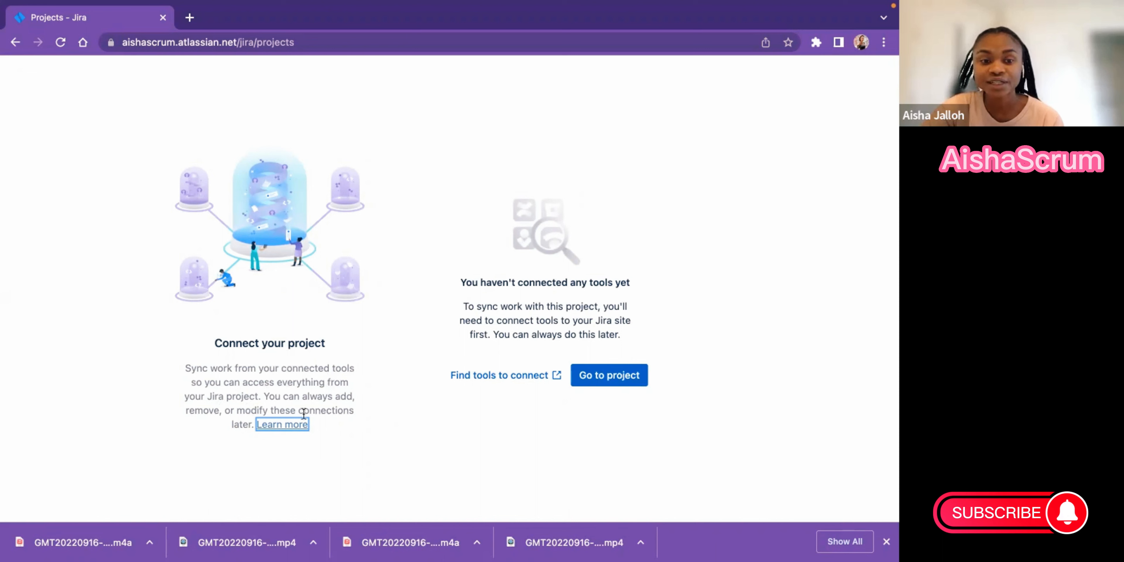
mouse_move(384, 350)
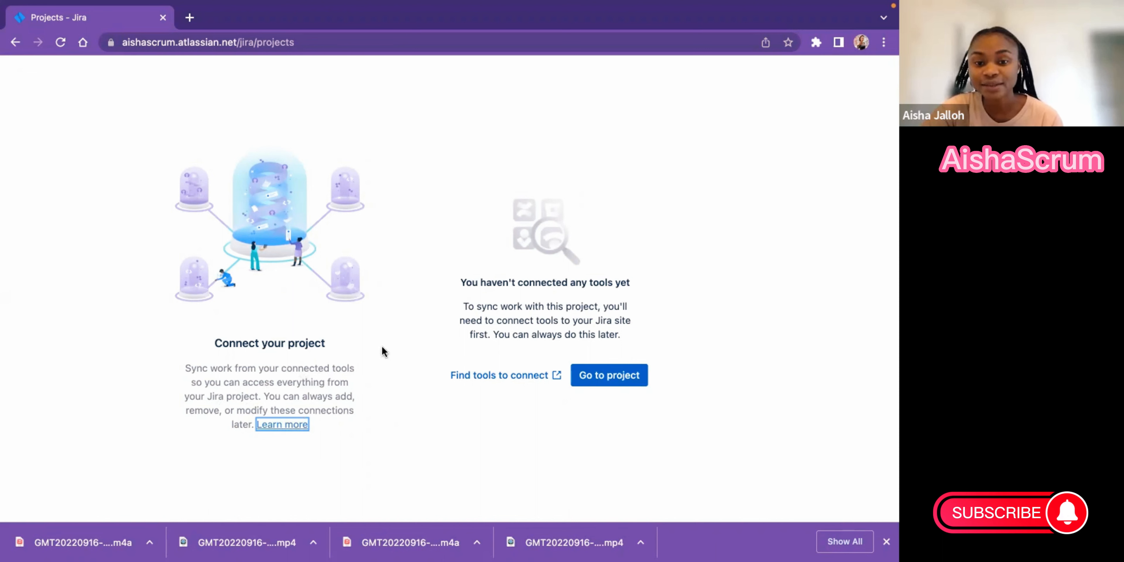
mouse_move(490, 320)
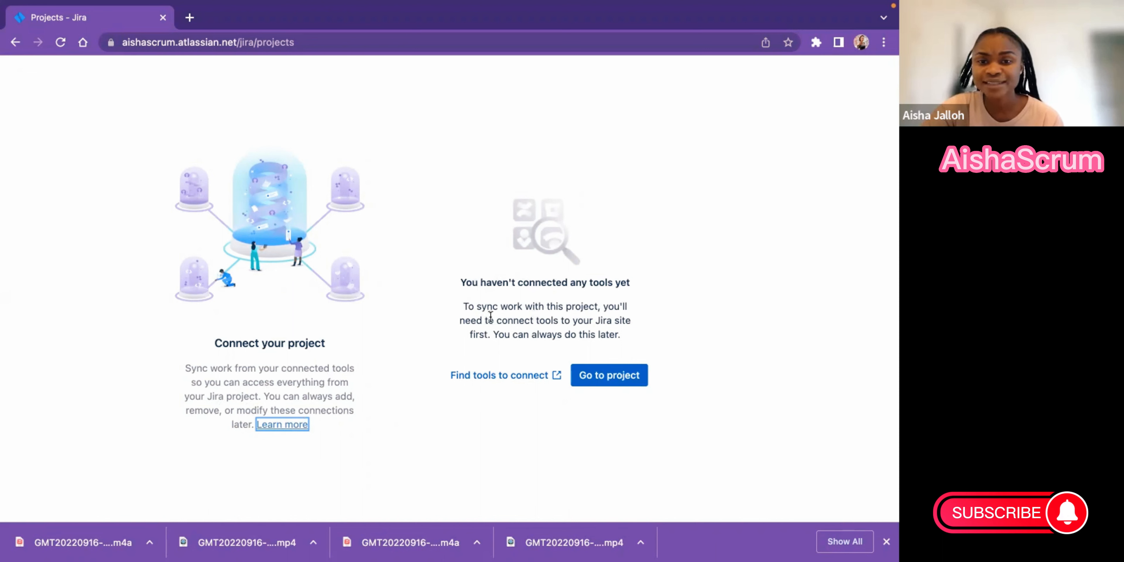
mouse_move(435, 355)
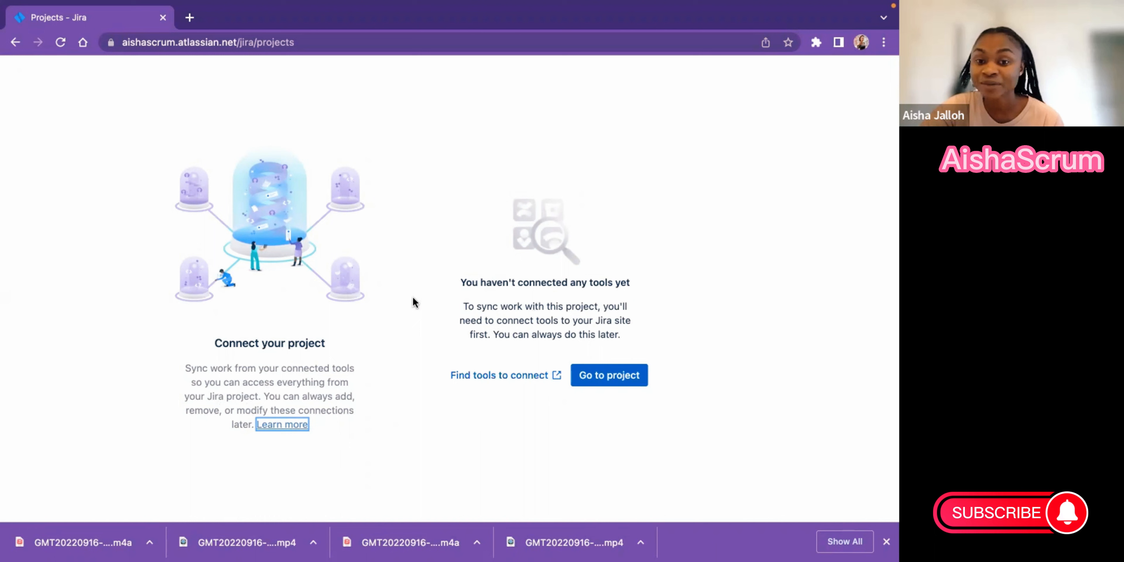
mouse_move(600, 378)
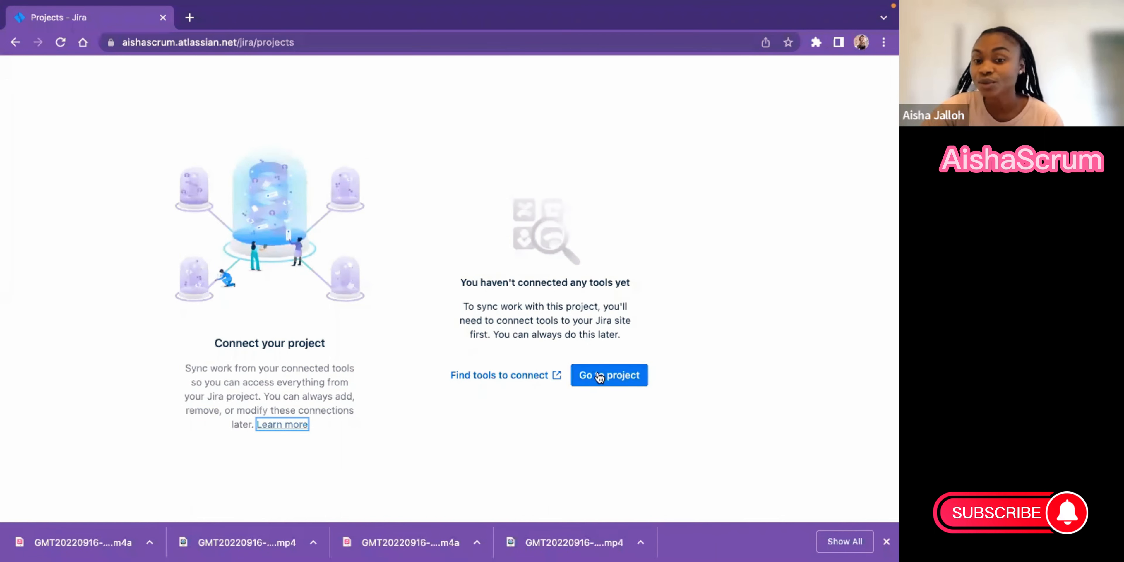
click(606, 379)
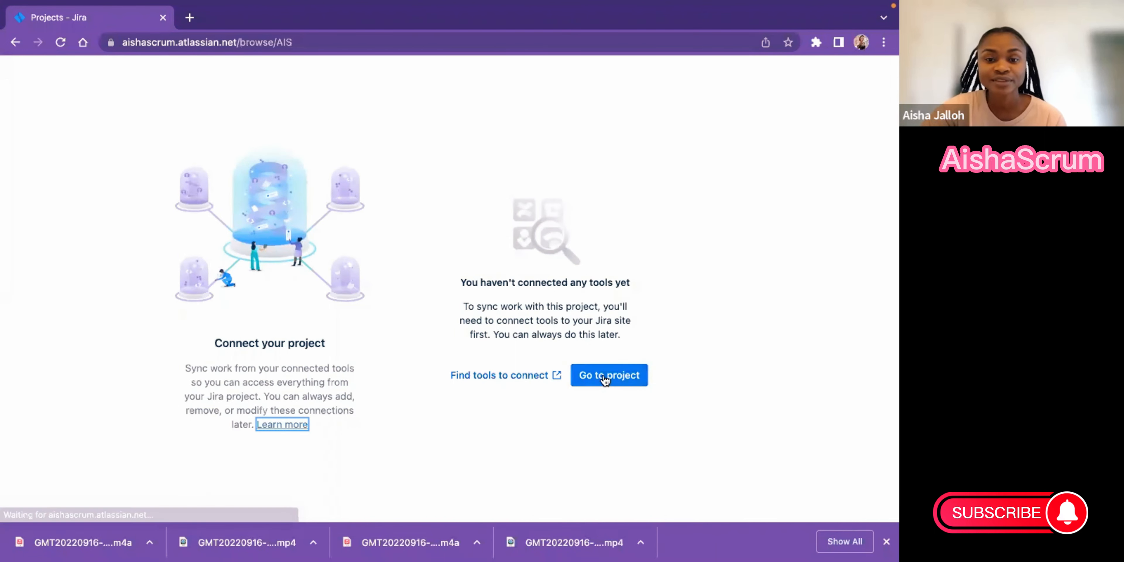
click(609, 375)
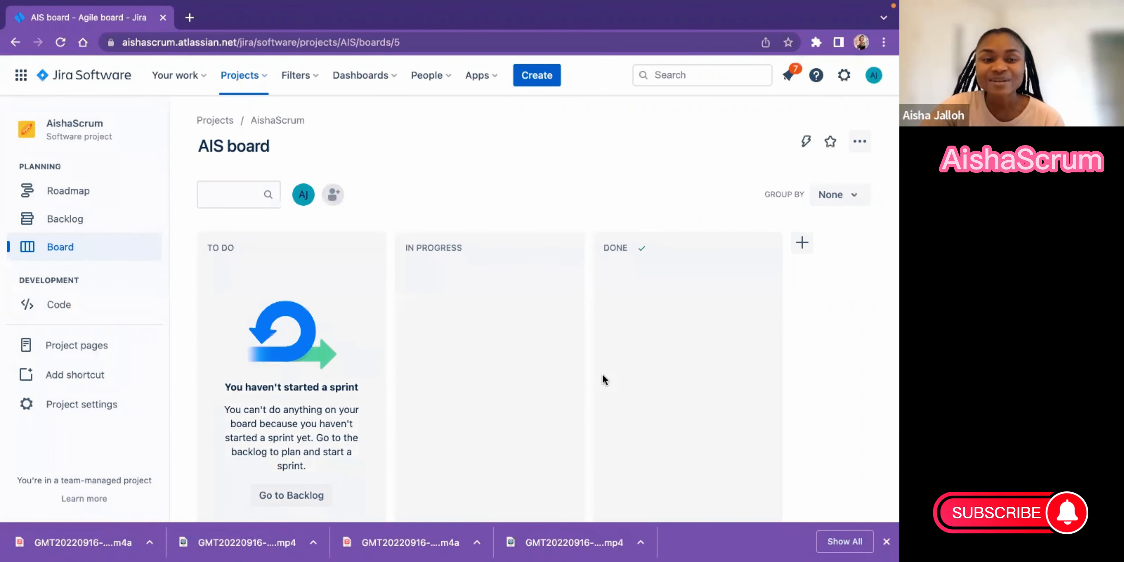
mouse_move(440, 289)
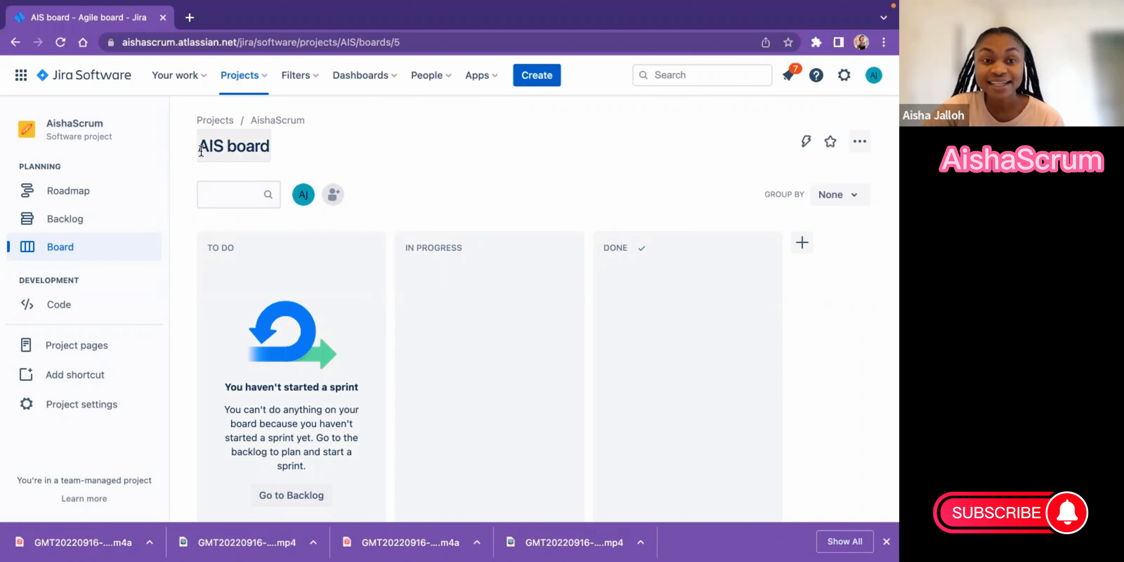
mouse_move(215, 165)
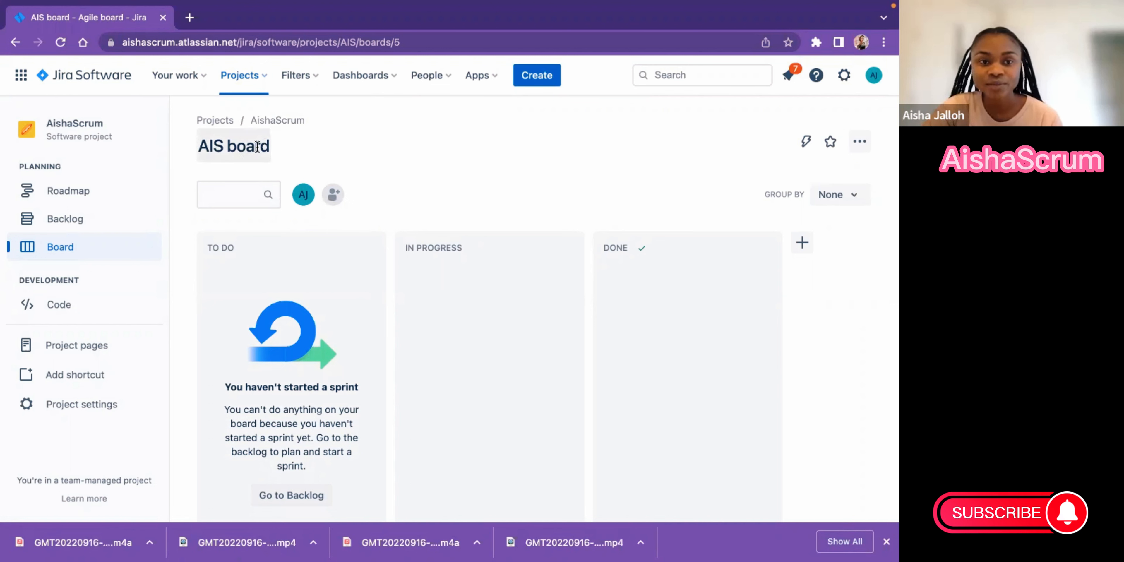
- Start editing the AIS board's title
click(234, 147)
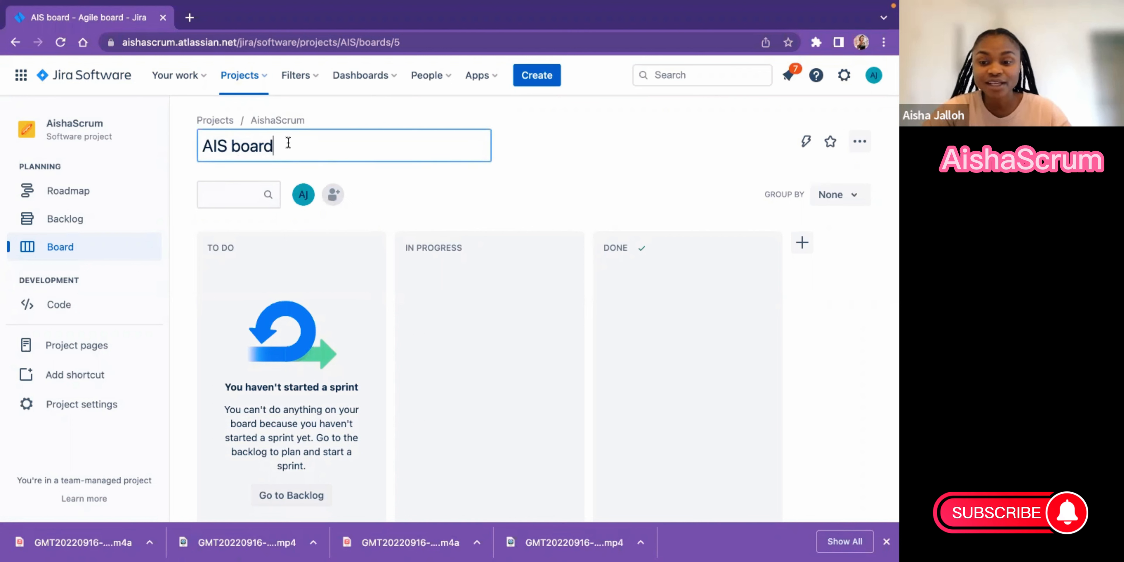
- Rename the board to 'AIS Board', then view the empty AishaScrum backlog
key(Backspace)
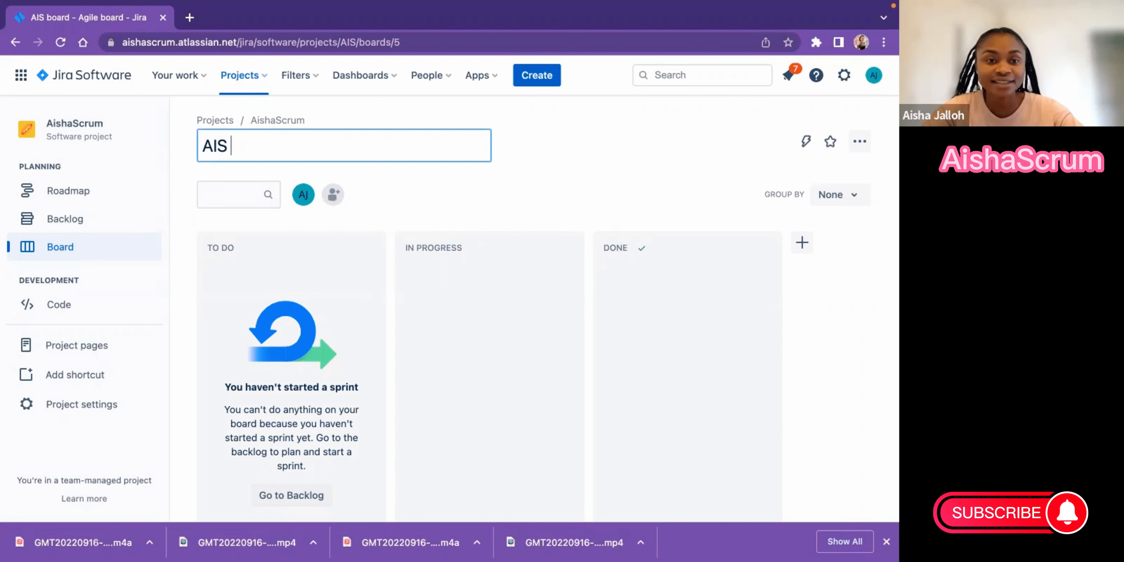
key(Backspace)
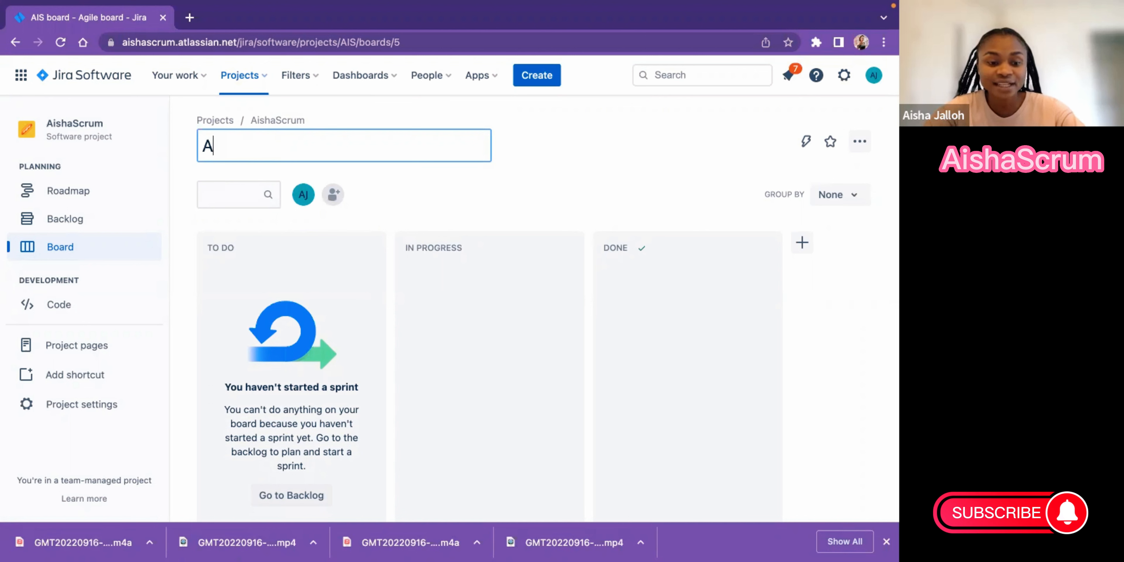
text(ISHAs)
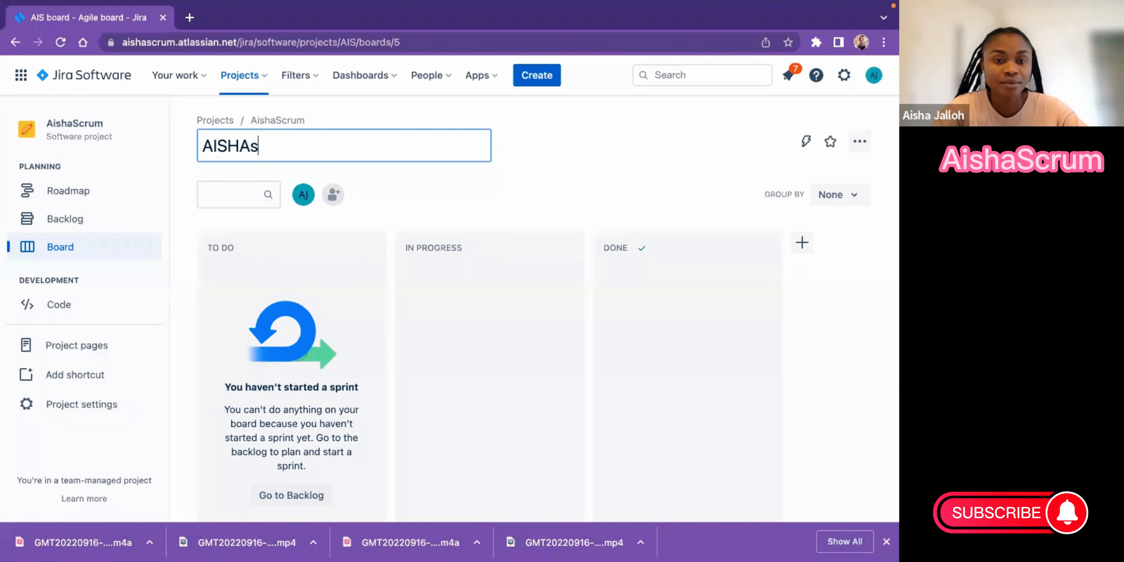
key(Backspace)
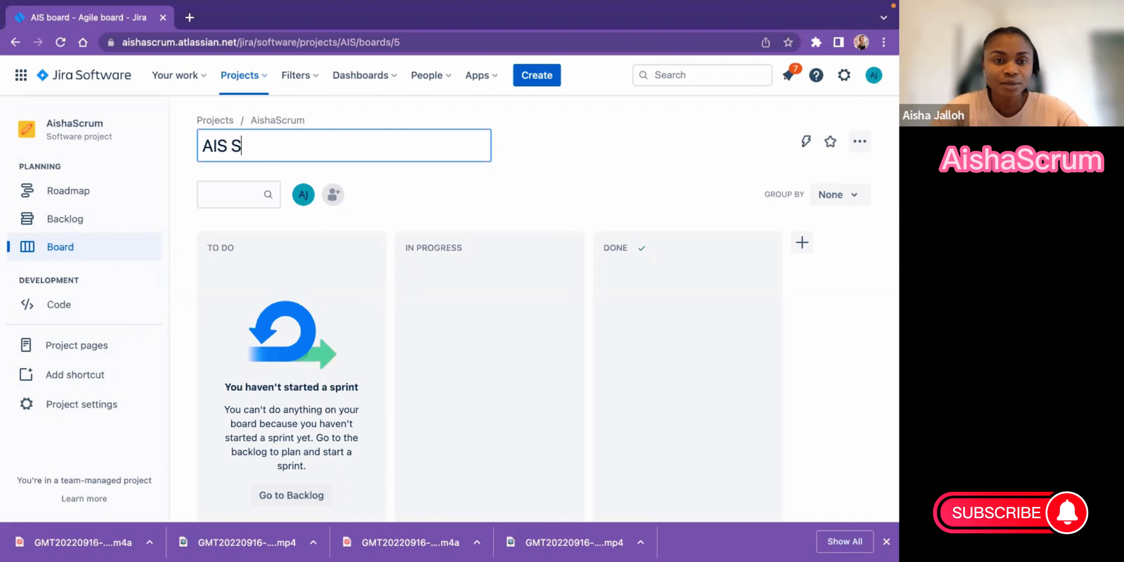
key(Backspace)
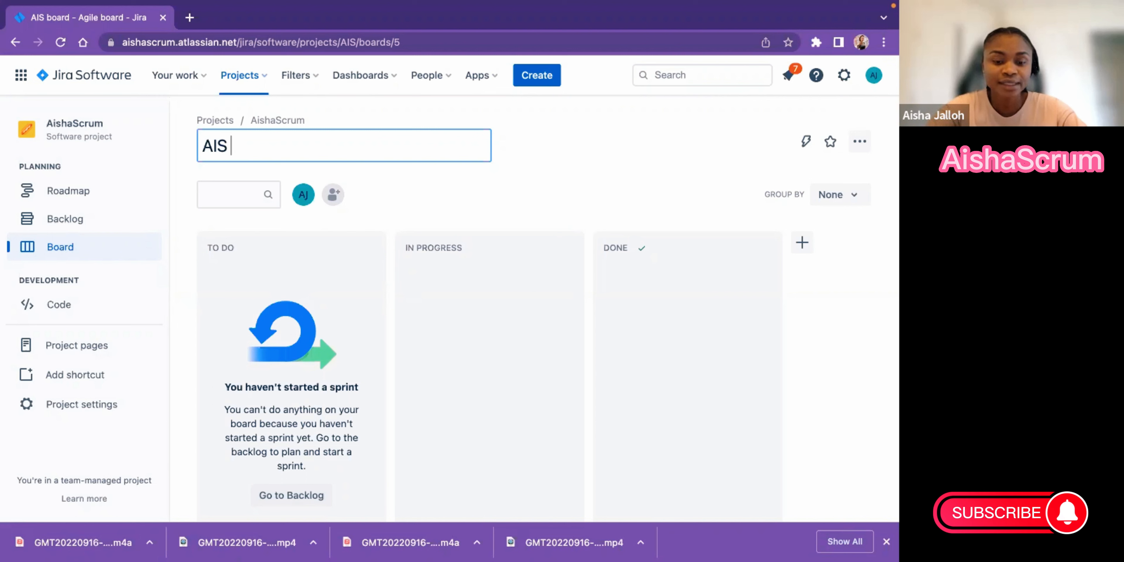
text(Board)
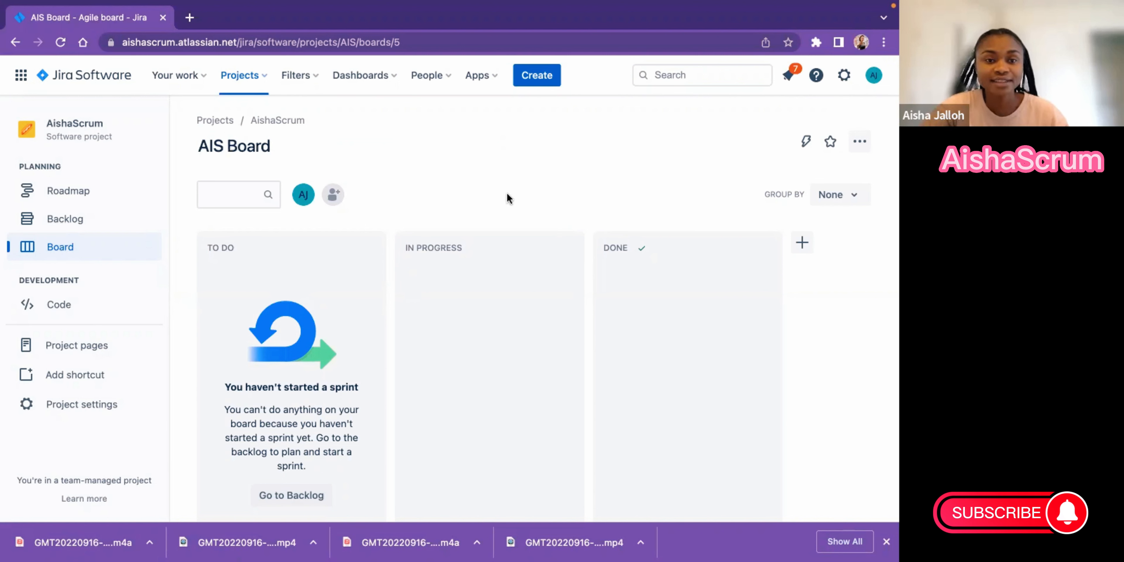
mouse_move(469, 348)
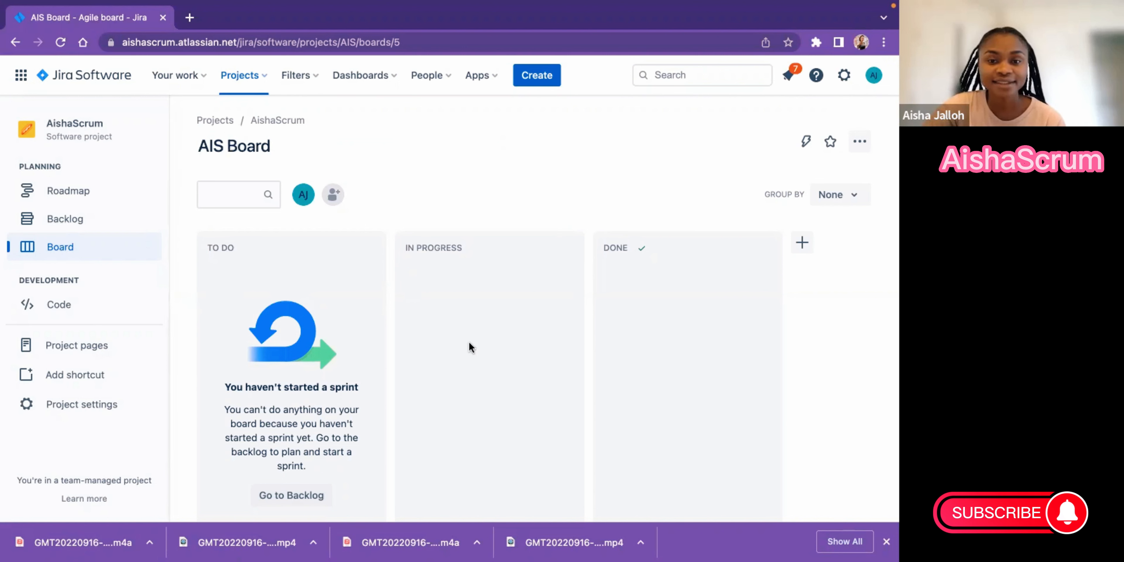
mouse_move(568, 365)
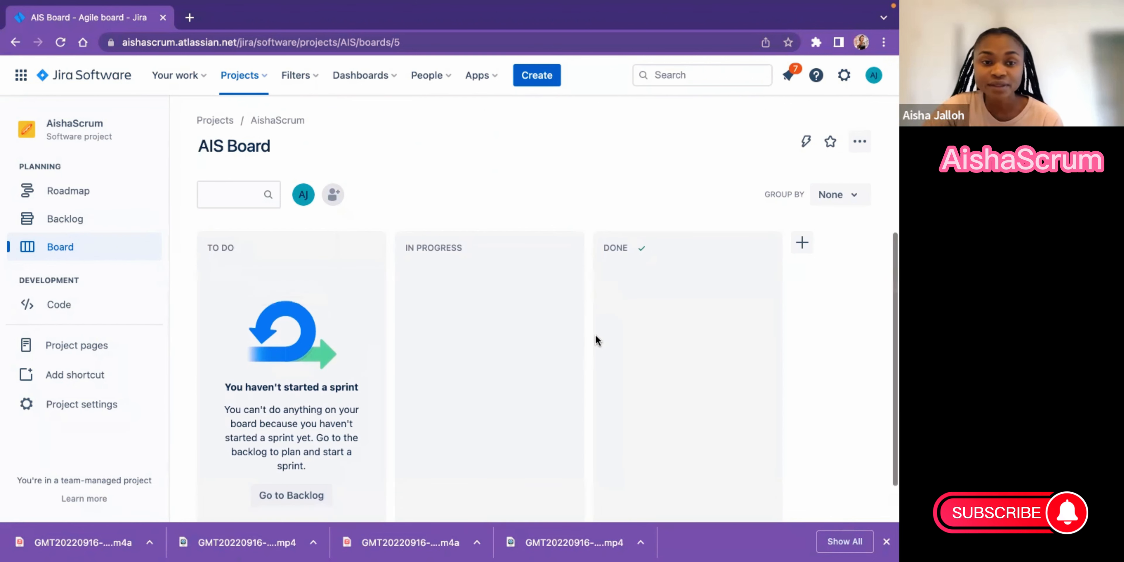
mouse_move(515, 405)
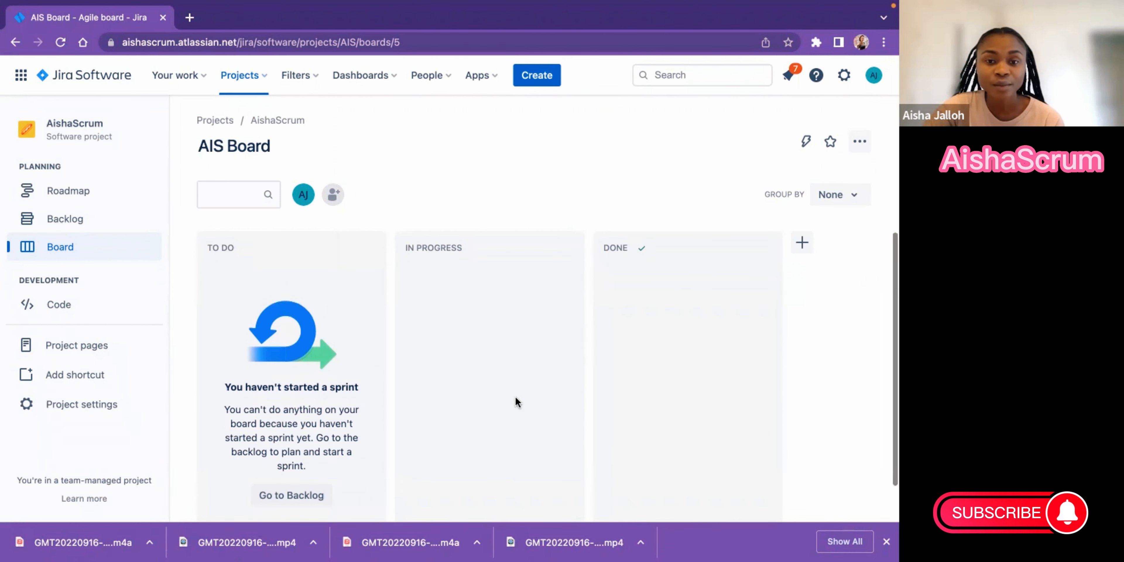
mouse_move(537, 280)
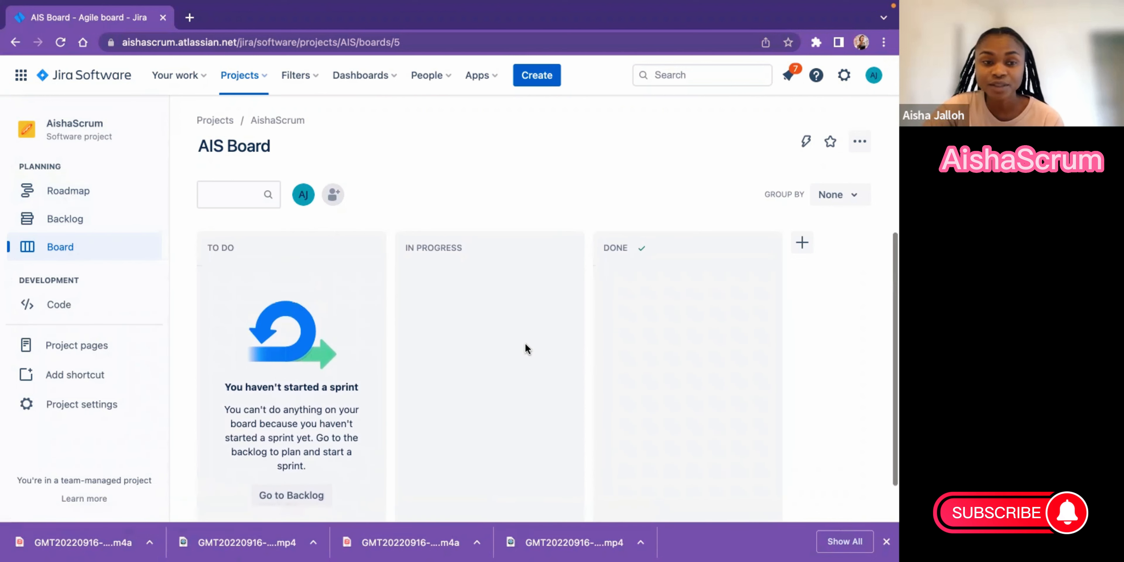
mouse_move(70, 222)
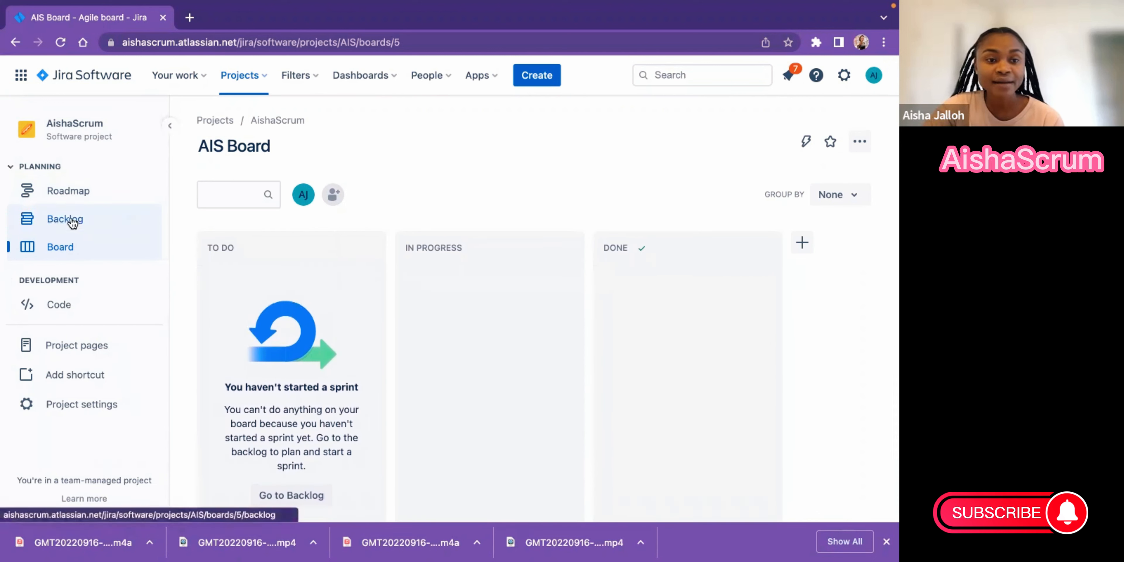
click(65, 219)
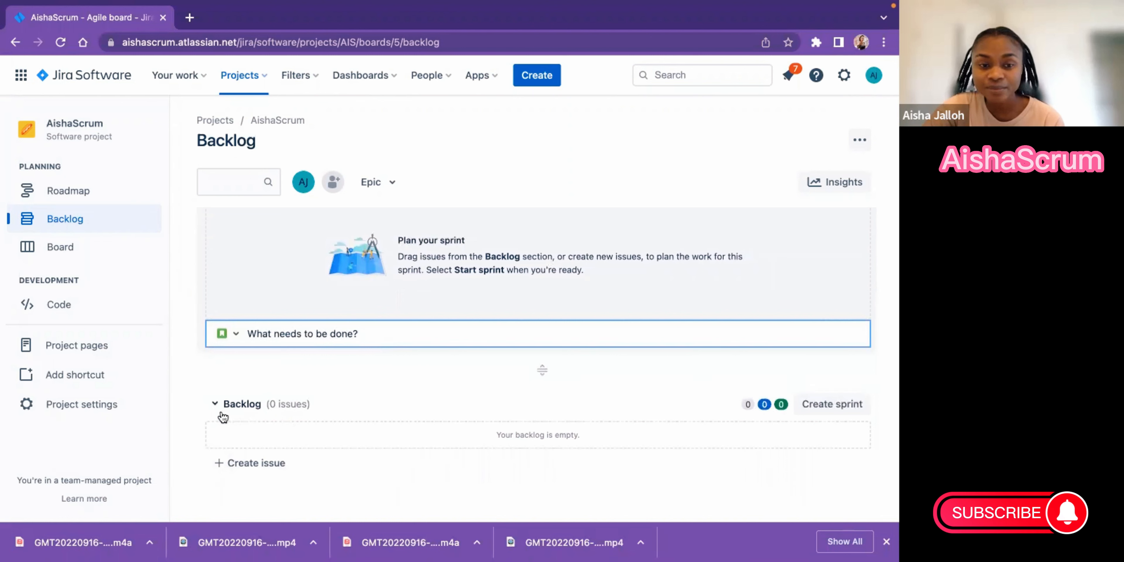
mouse_move(234, 412)
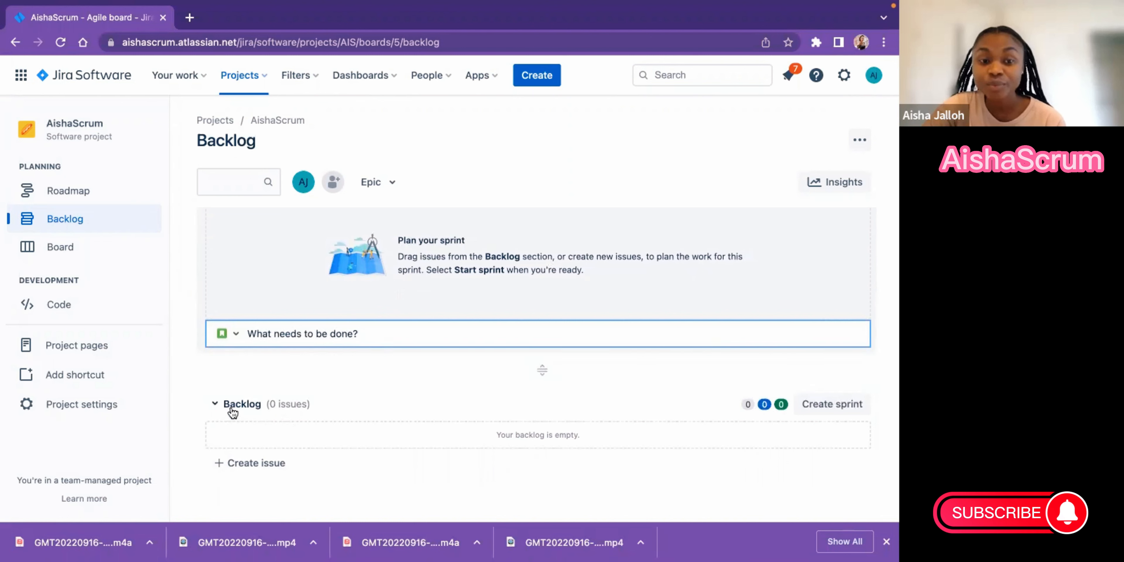
mouse_move(579, 432)
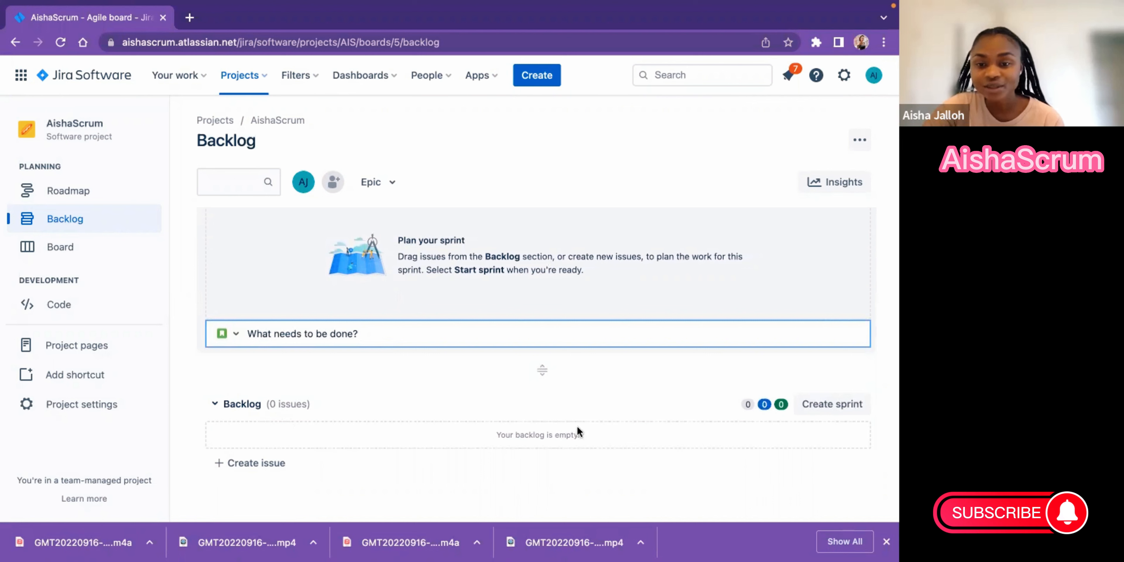
mouse_move(559, 444)
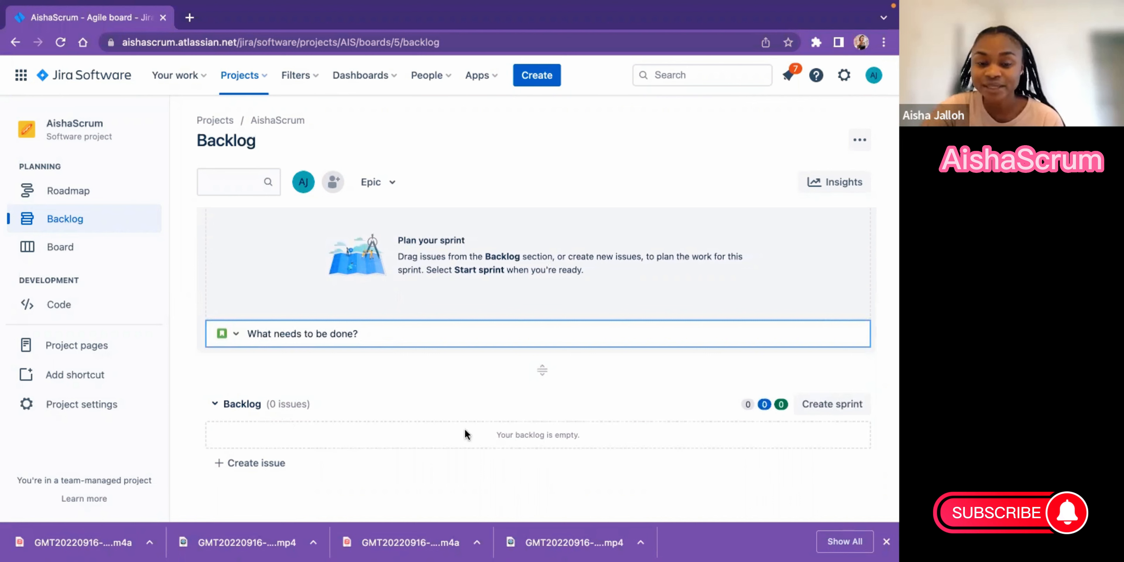
mouse_move(367, 465)
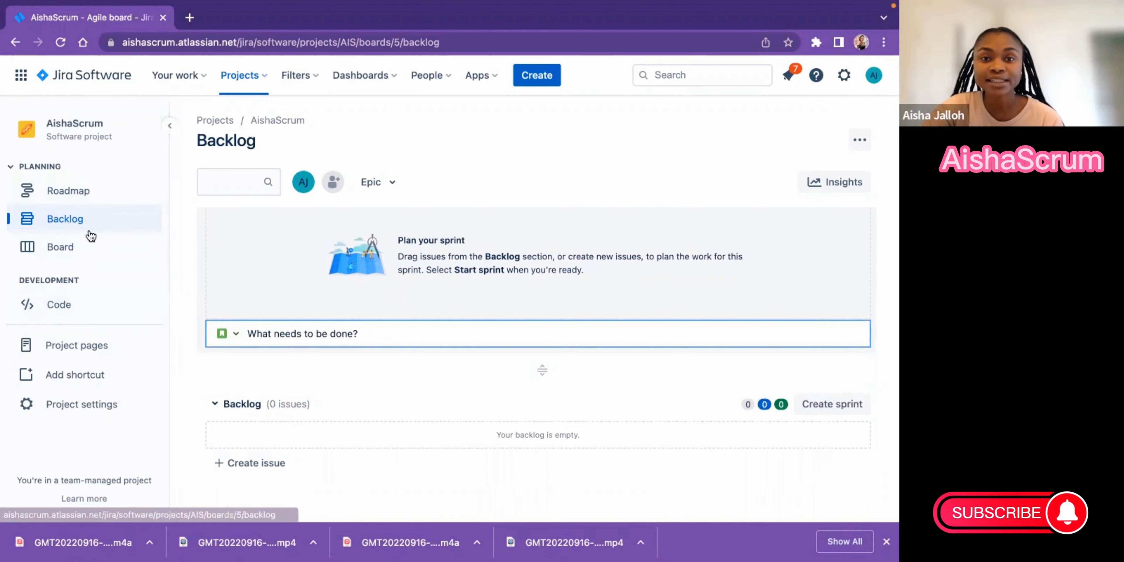
mouse_move(328, 443)
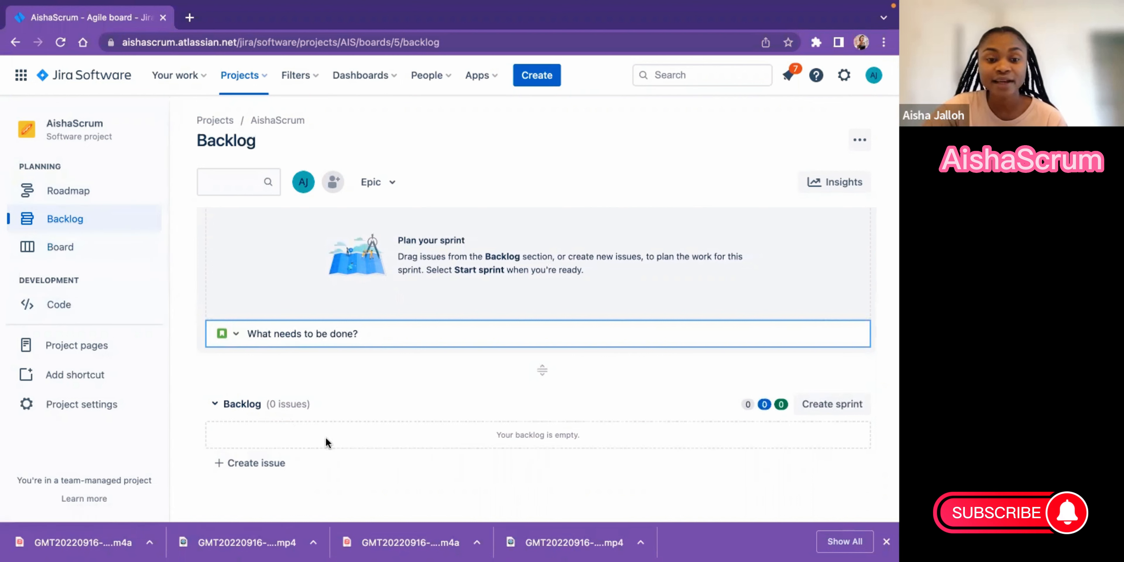
mouse_move(242, 433)
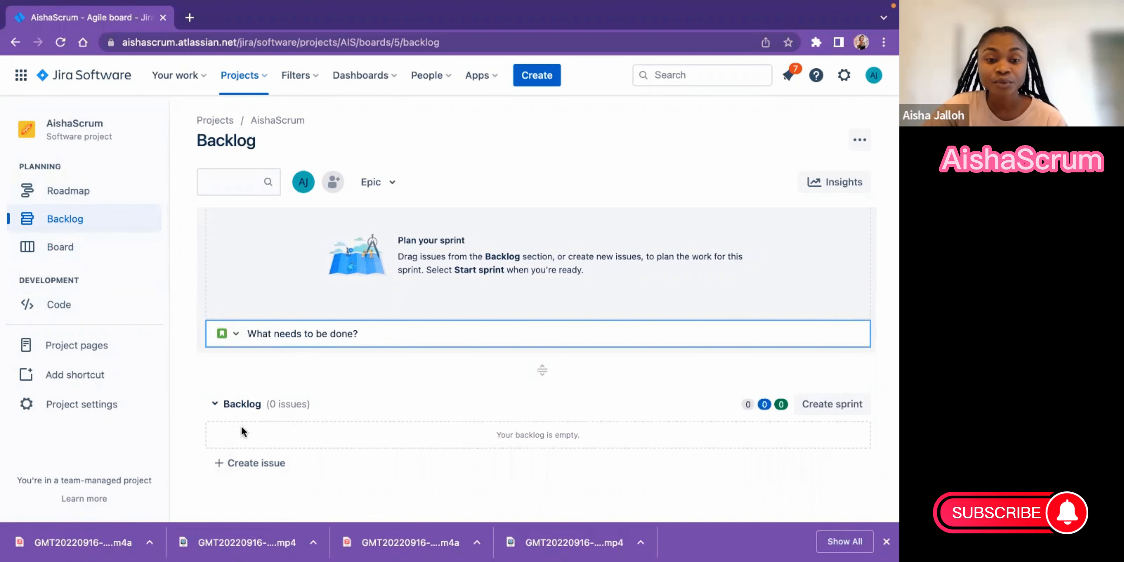
mouse_move(301, 457)
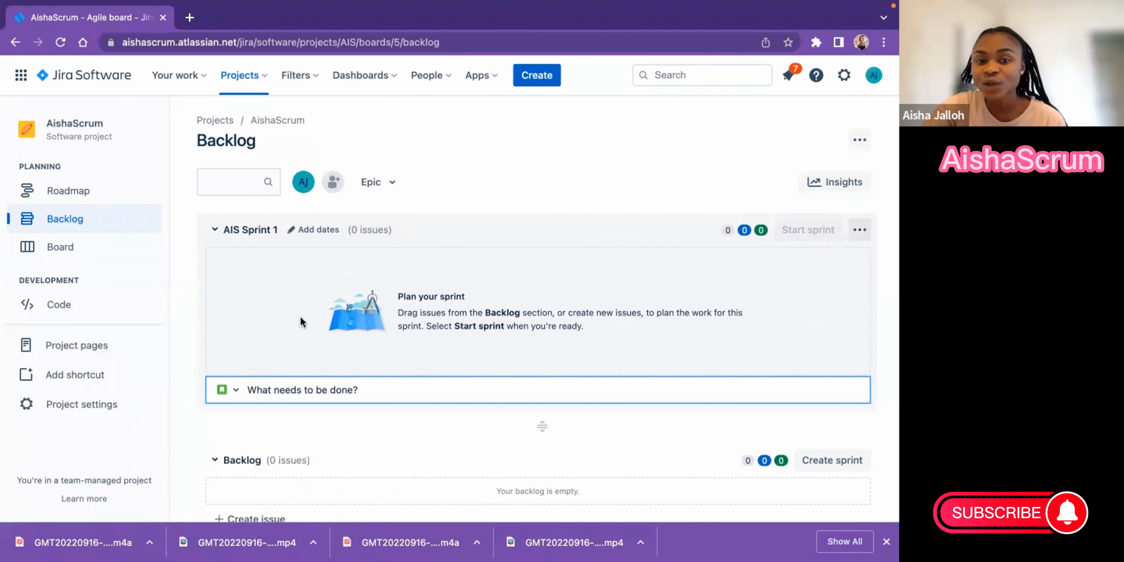
mouse_move(324, 288)
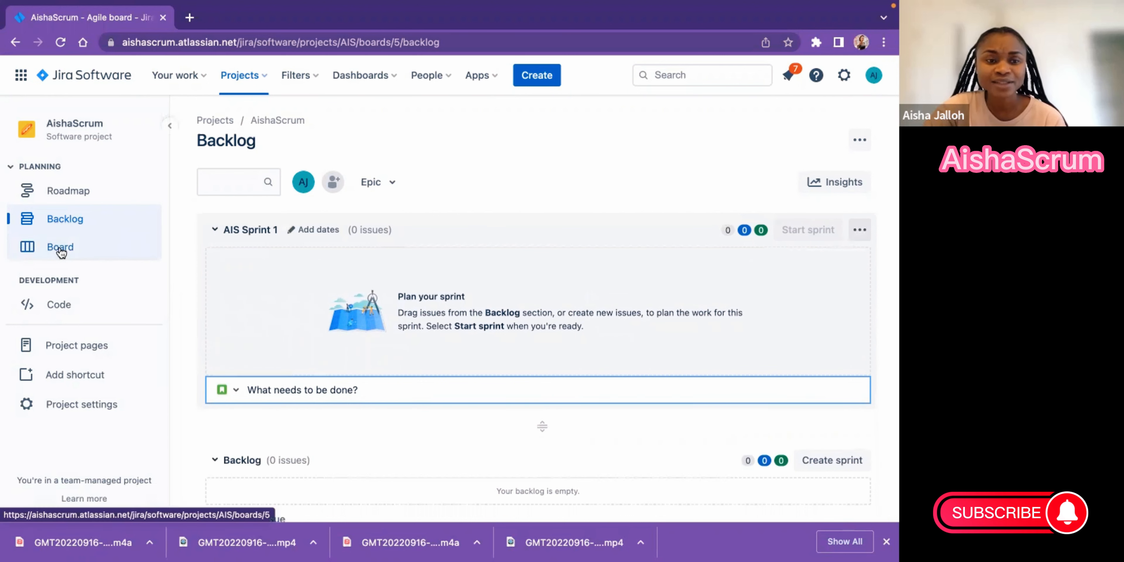
- Return to the AIS Board with its empty To Do, In Progress and Done columns
click(60, 247)
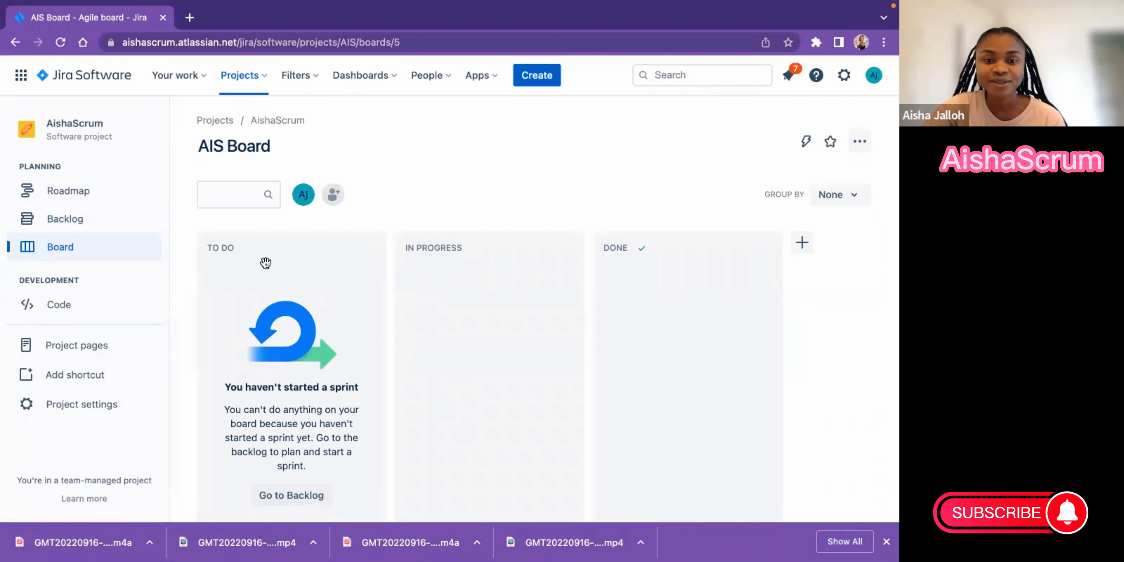
mouse_move(673, 355)
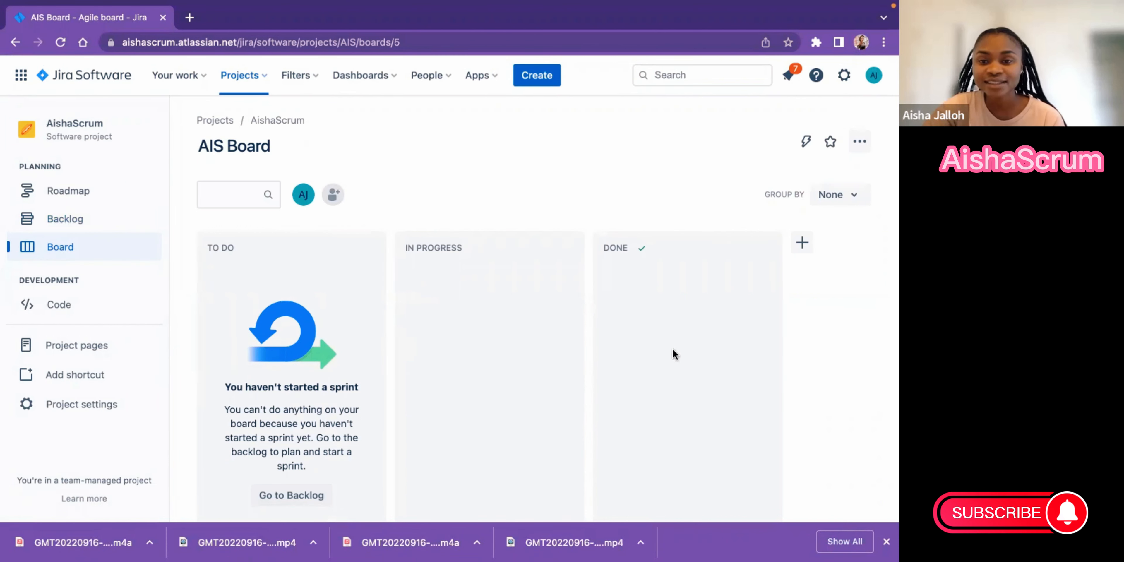
mouse_move(658, 367)
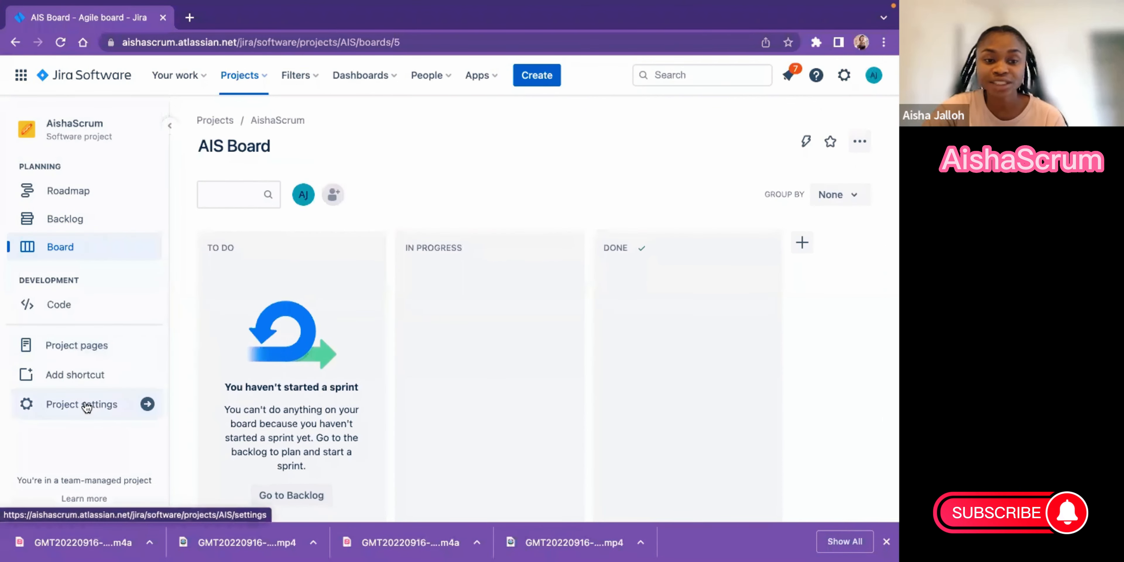
- Show the AishaScrum Access page listing Aisha Jalloh as the sole Administrator
click(85, 404)
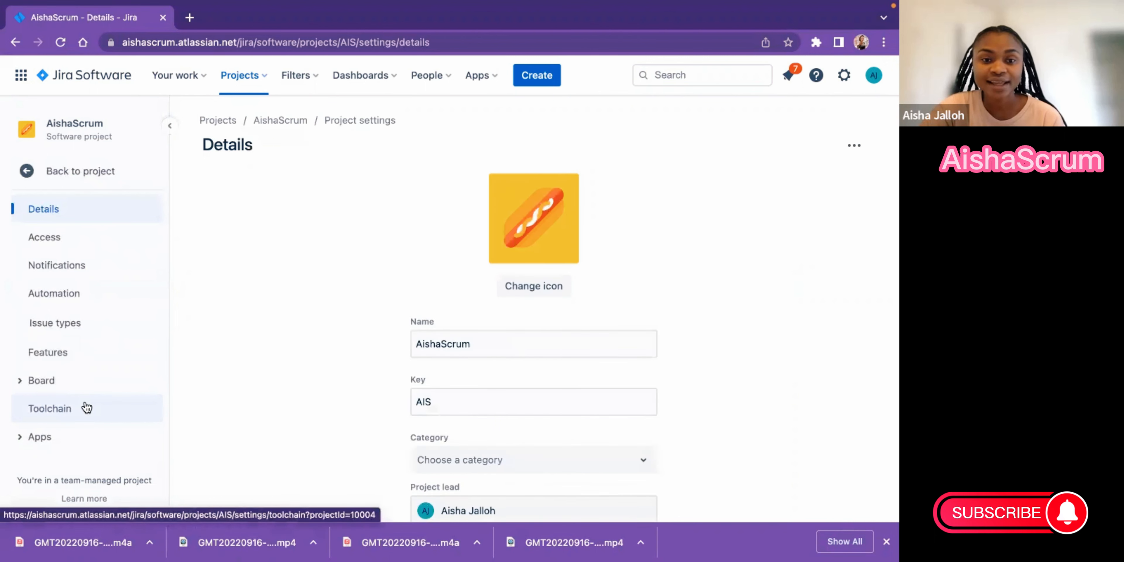
scroll(down, 3)
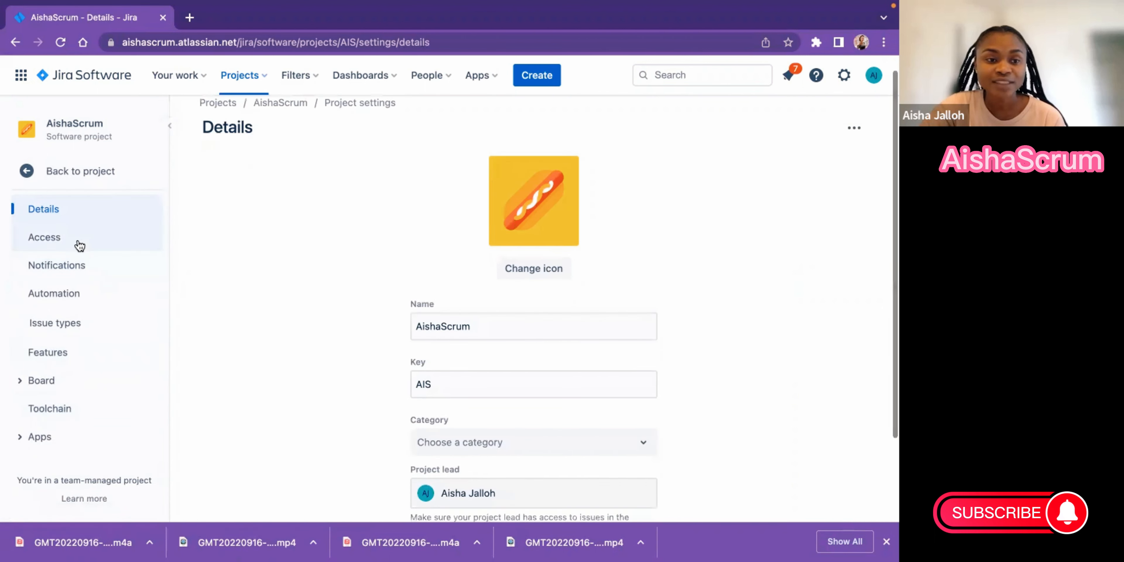
click(44, 237)
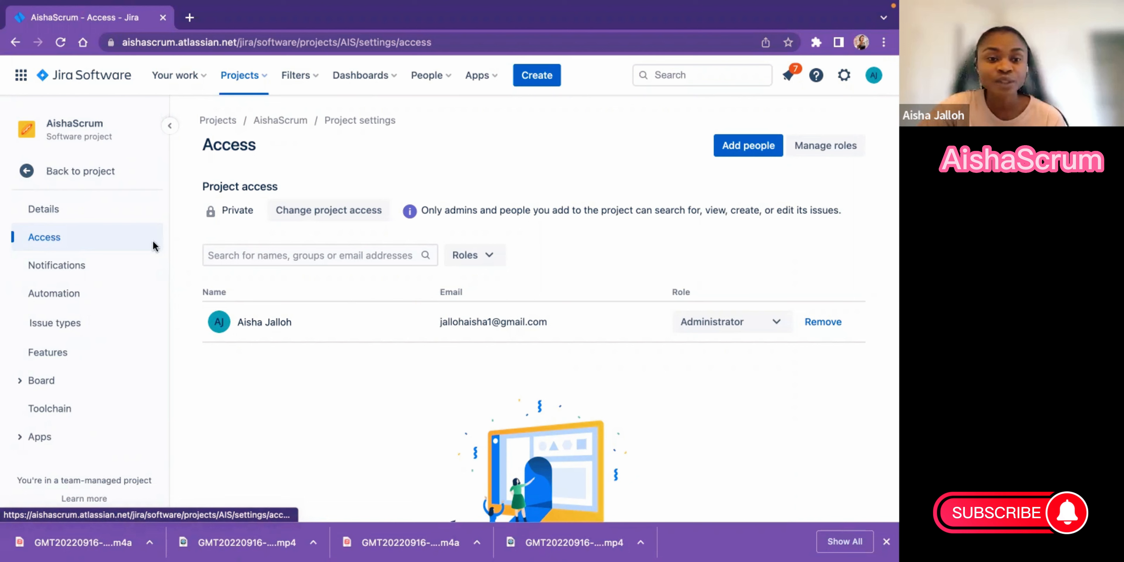
scroll(down, 3)
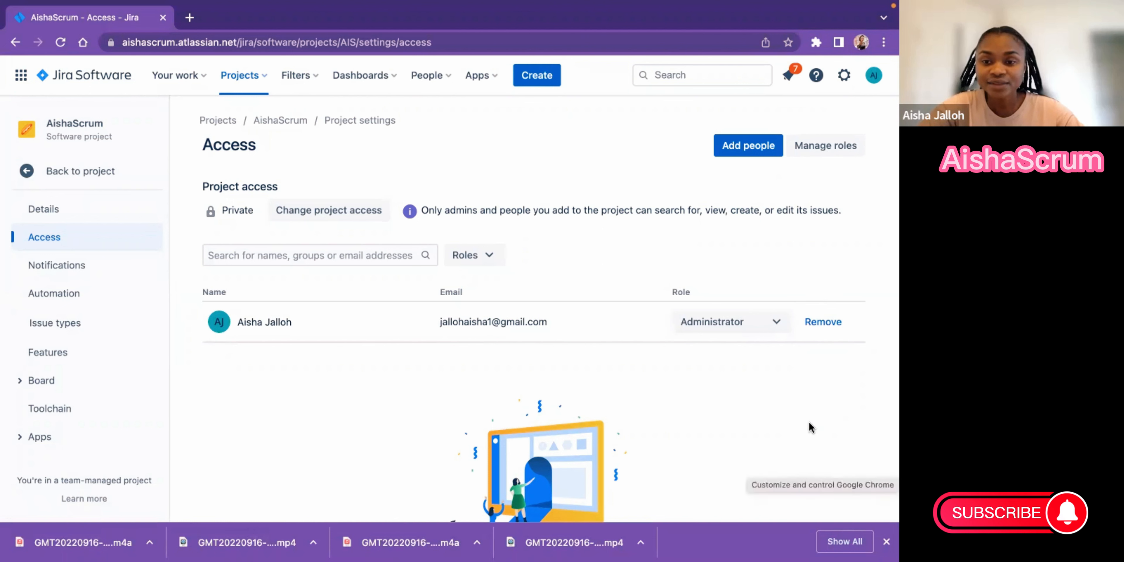
mouse_move(595, 215)
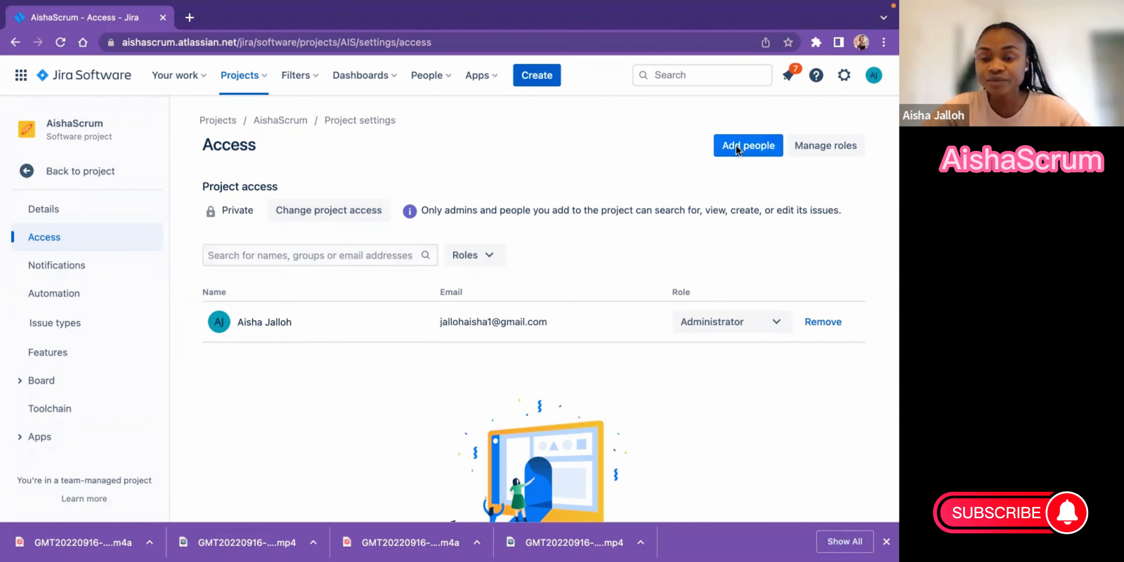
mouse_move(741, 155)
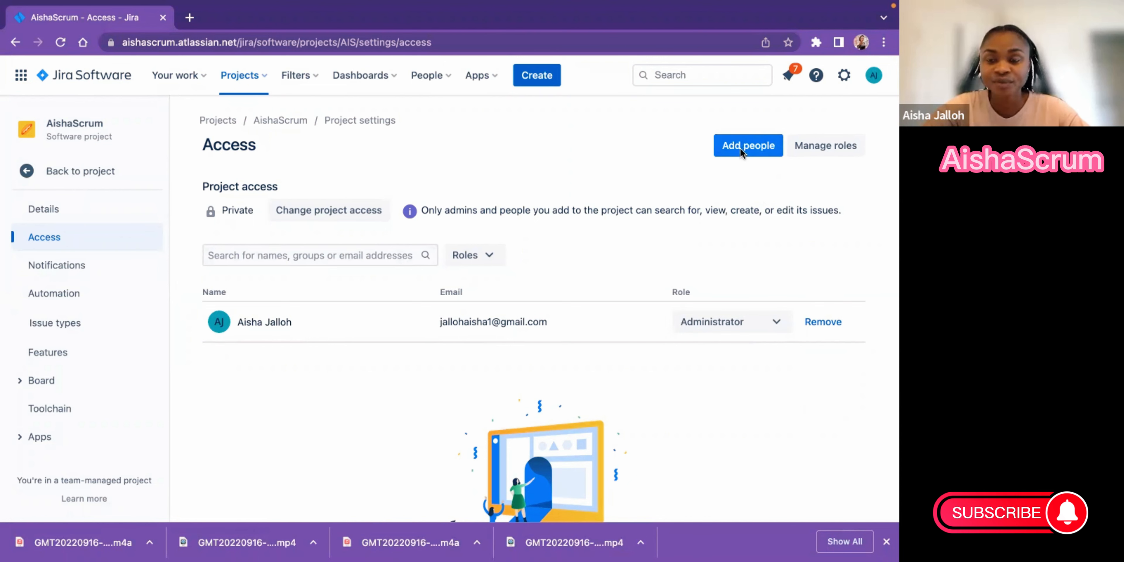
- Add the teammate's 'jalloh' email as the invitee, with the Member role shown
click(749, 146)
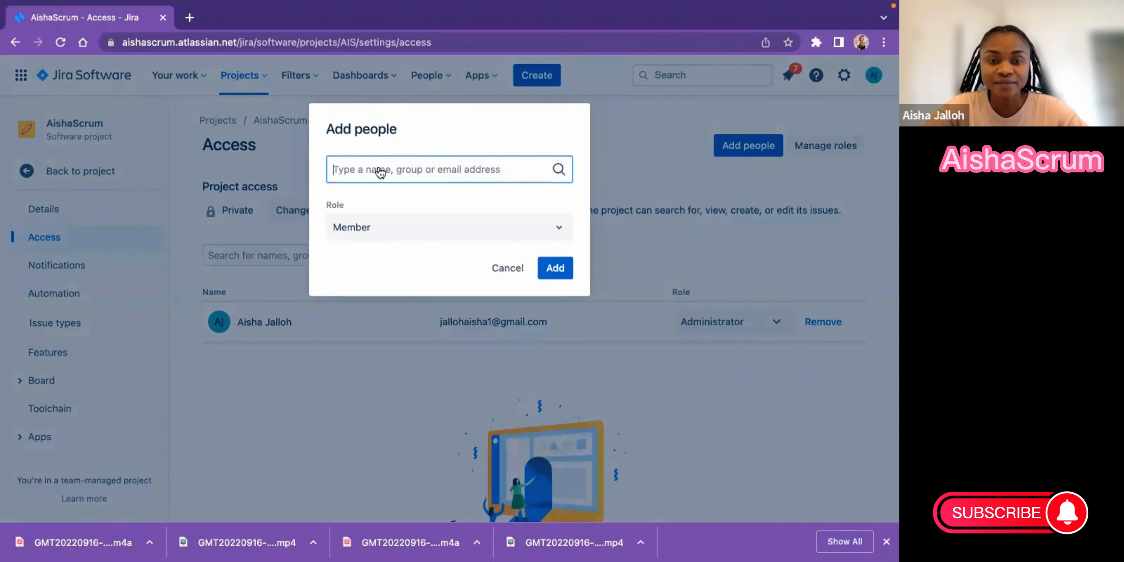
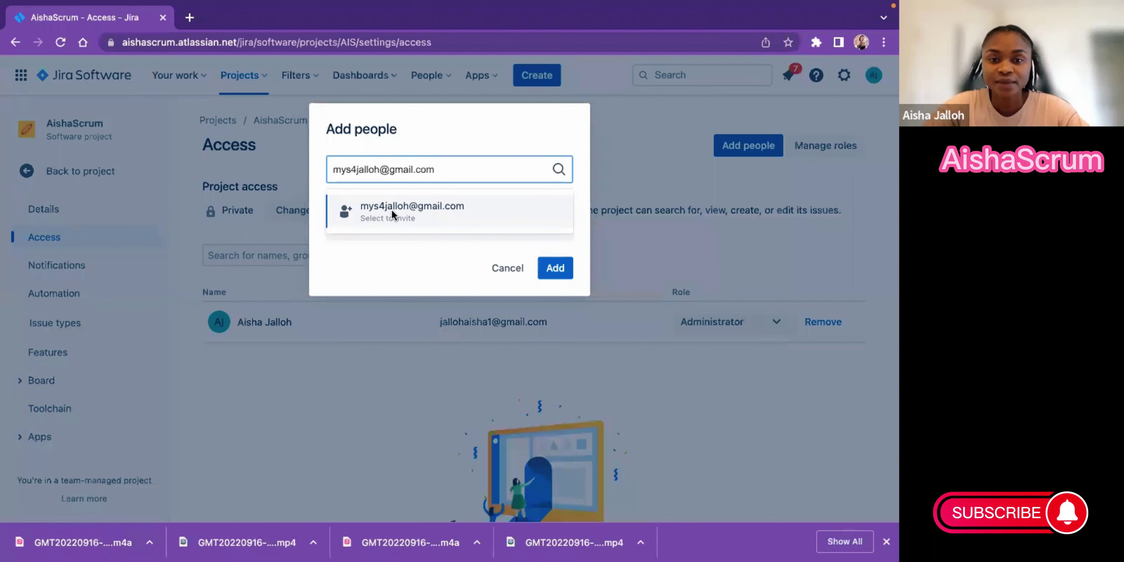
click(393, 210)
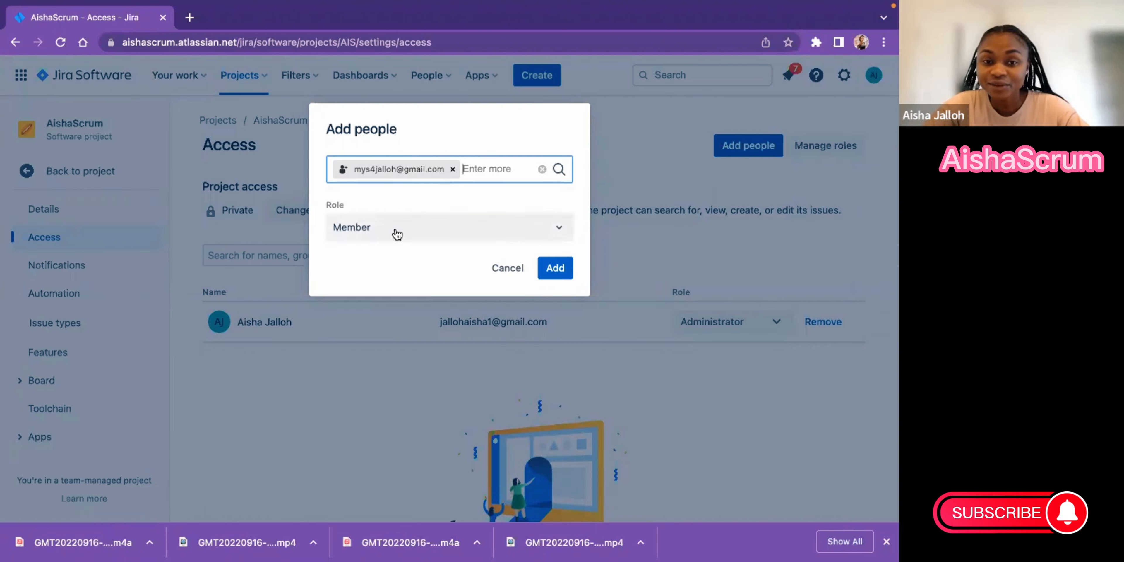
mouse_move(430, 256)
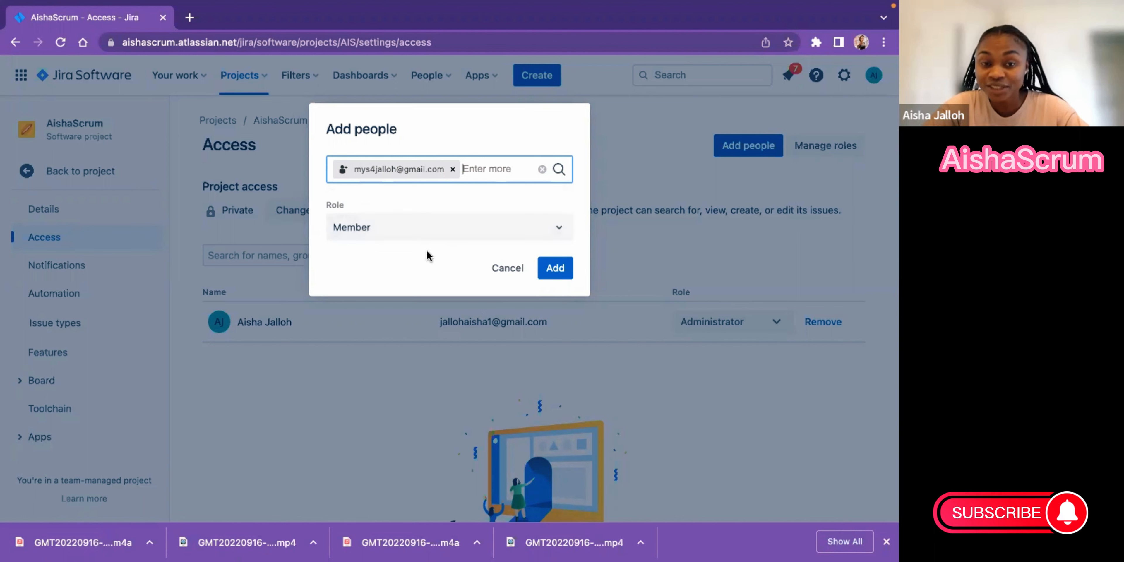
- Review the Administrator/Member/Viewer roles, keep Member and submit the invite
click(452, 228)
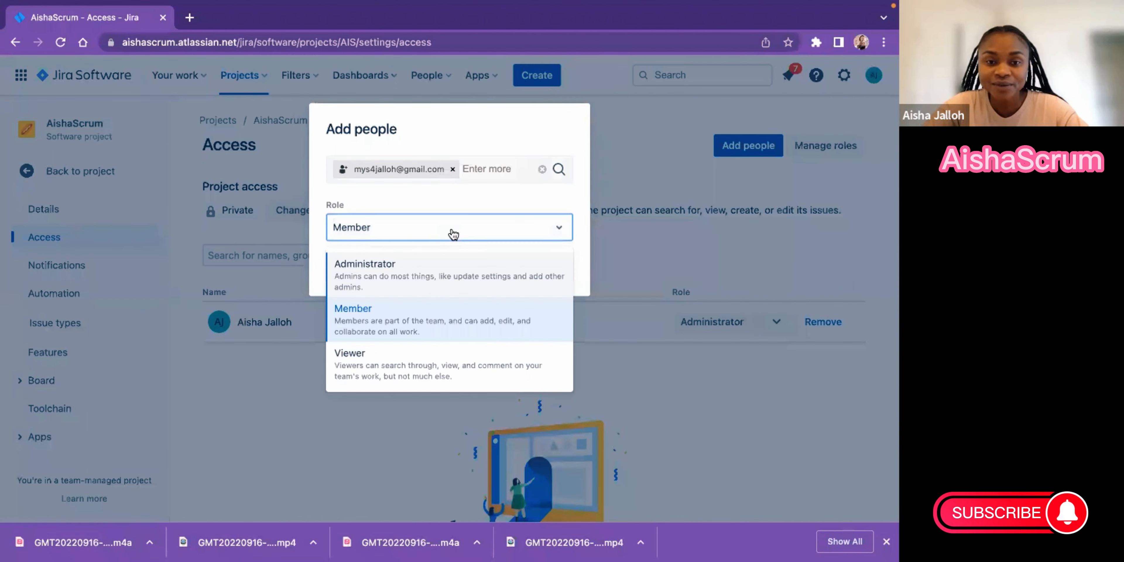
mouse_move(399, 328)
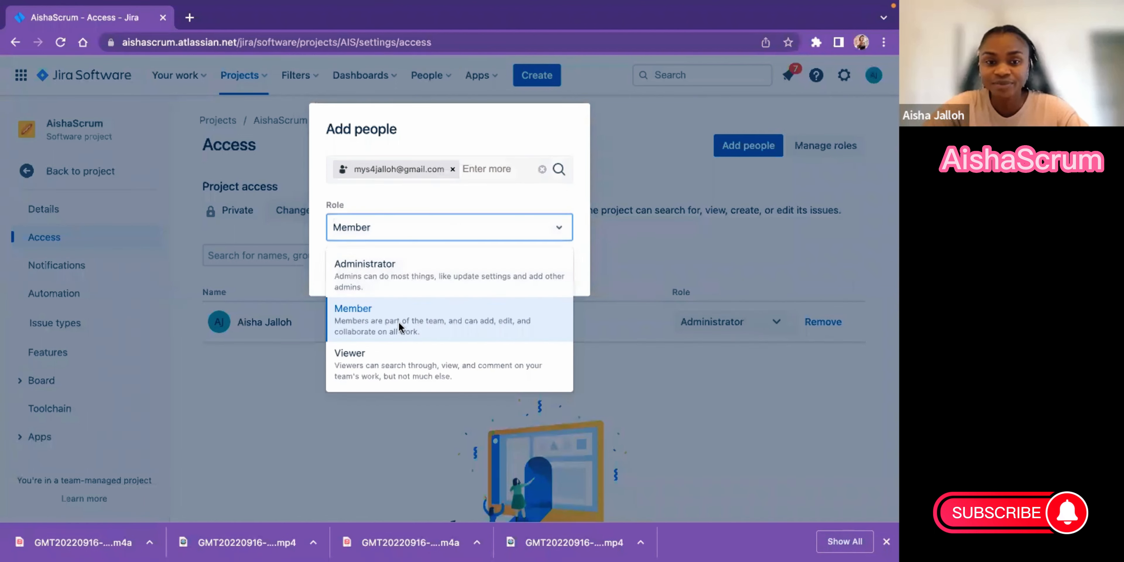
mouse_move(375, 269)
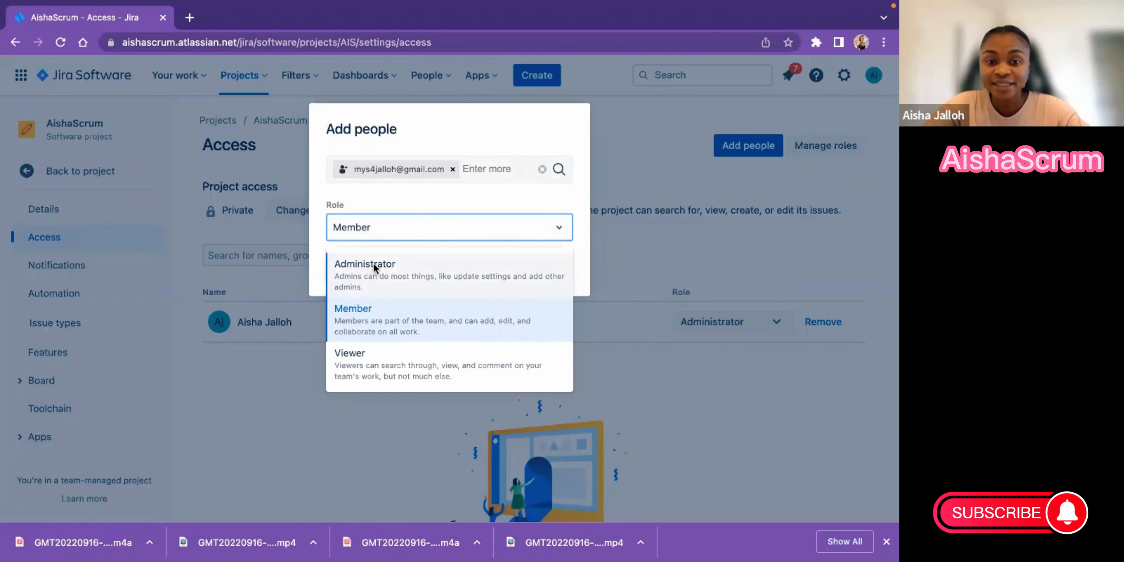
mouse_move(358, 319)
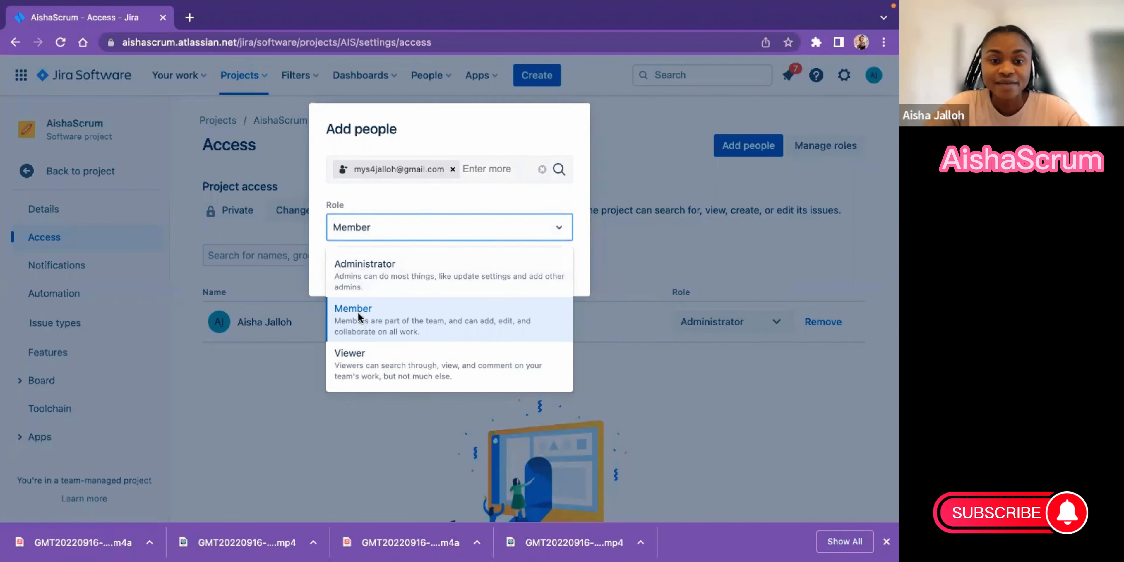
mouse_move(366, 375)
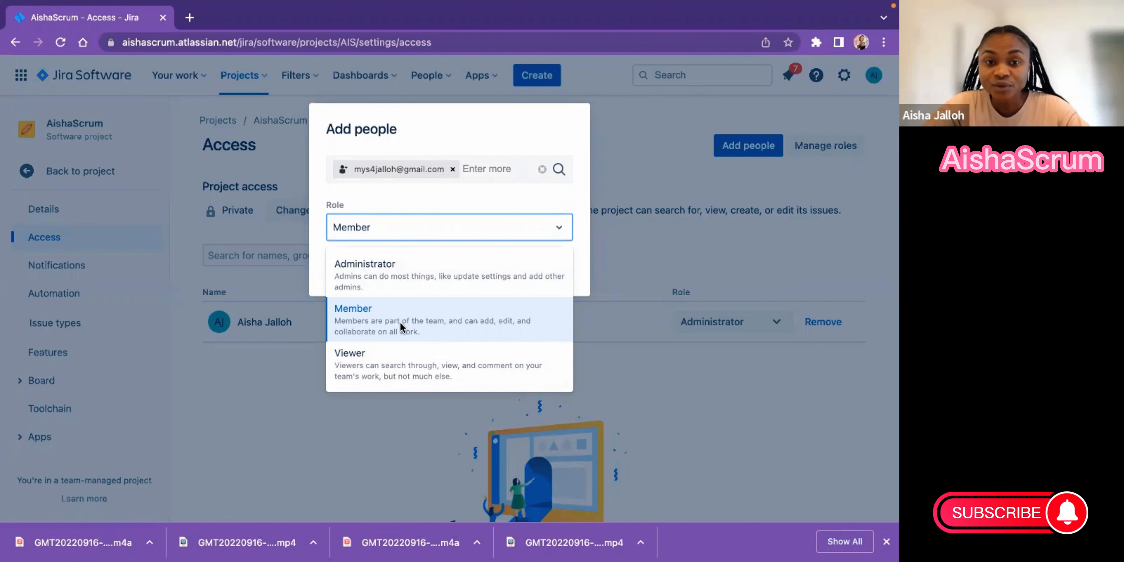
mouse_move(389, 306)
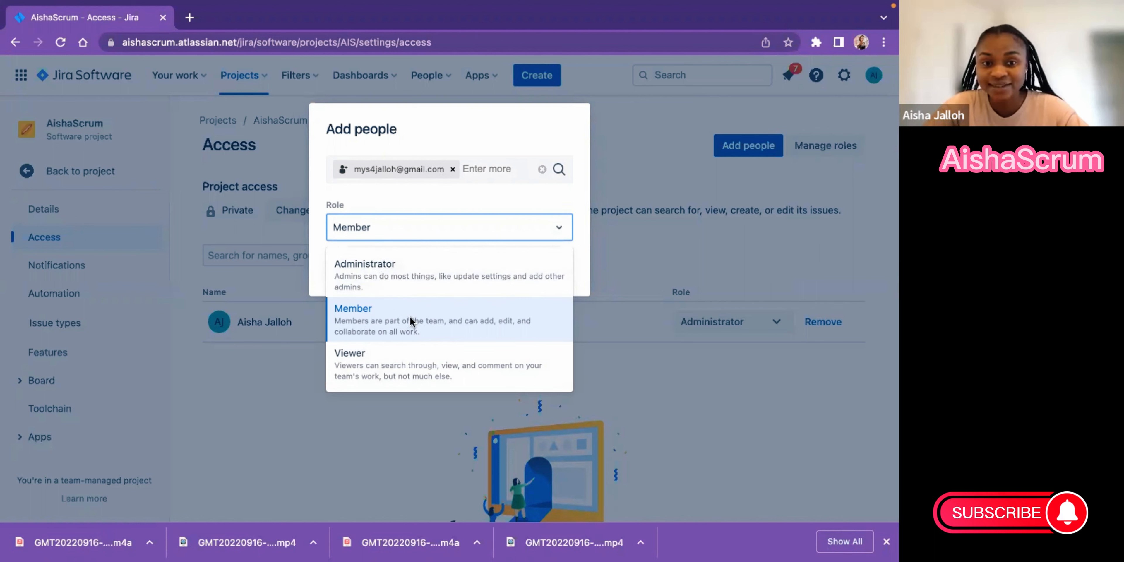
mouse_move(358, 362)
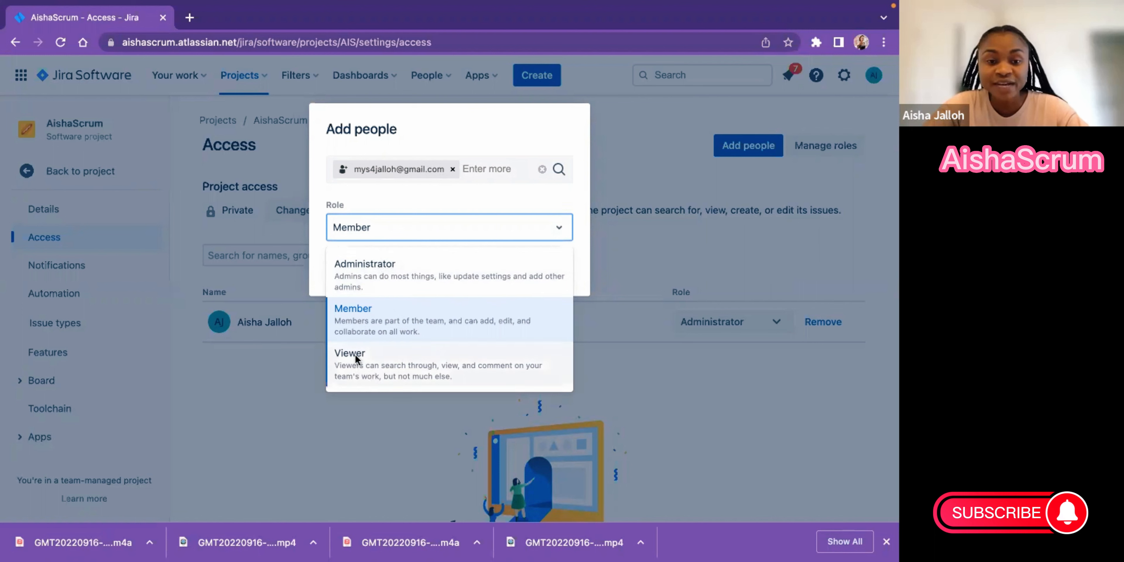
mouse_move(407, 387)
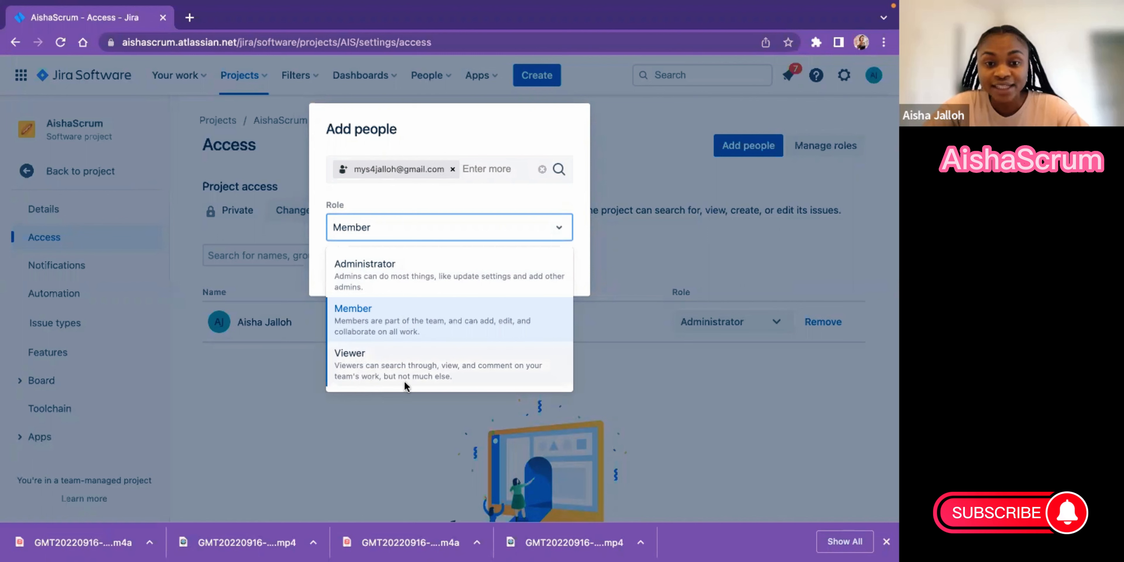
mouse_move(516, 376)
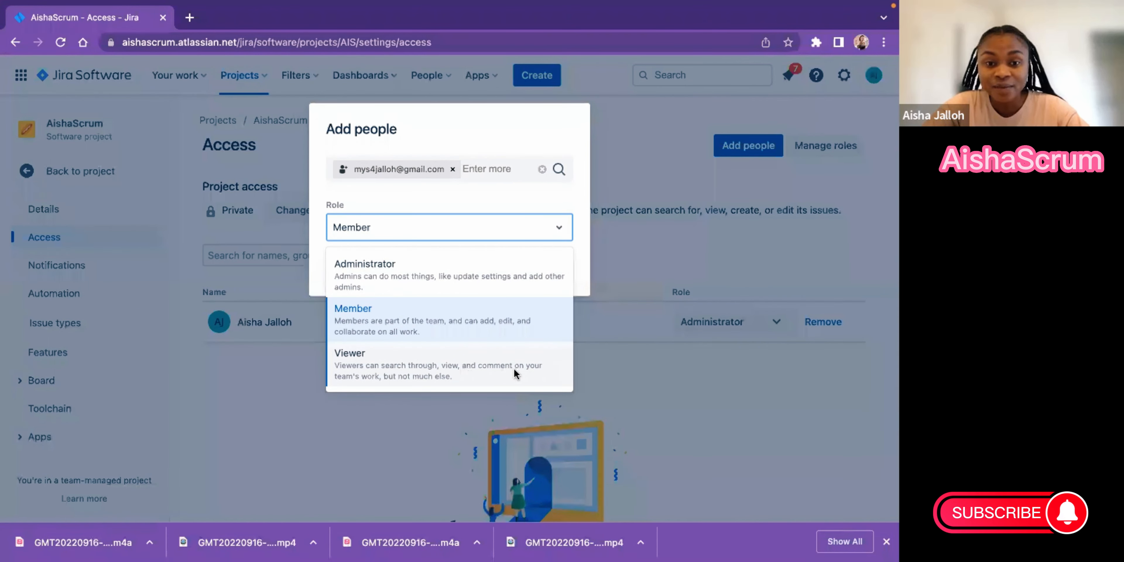
mouse_move(415, 387)
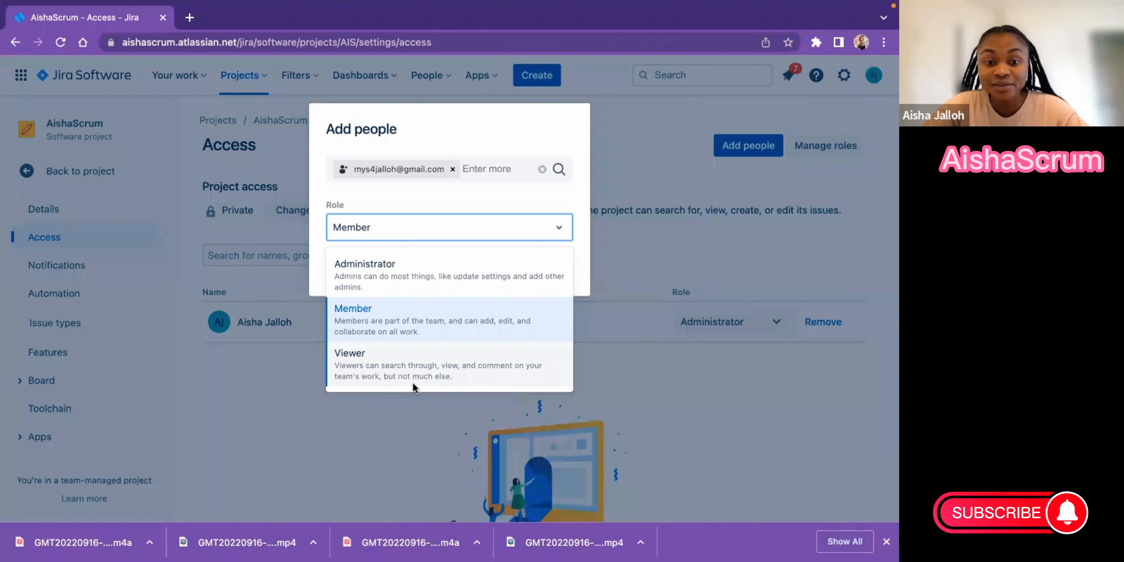
mouse_move(400, 369)
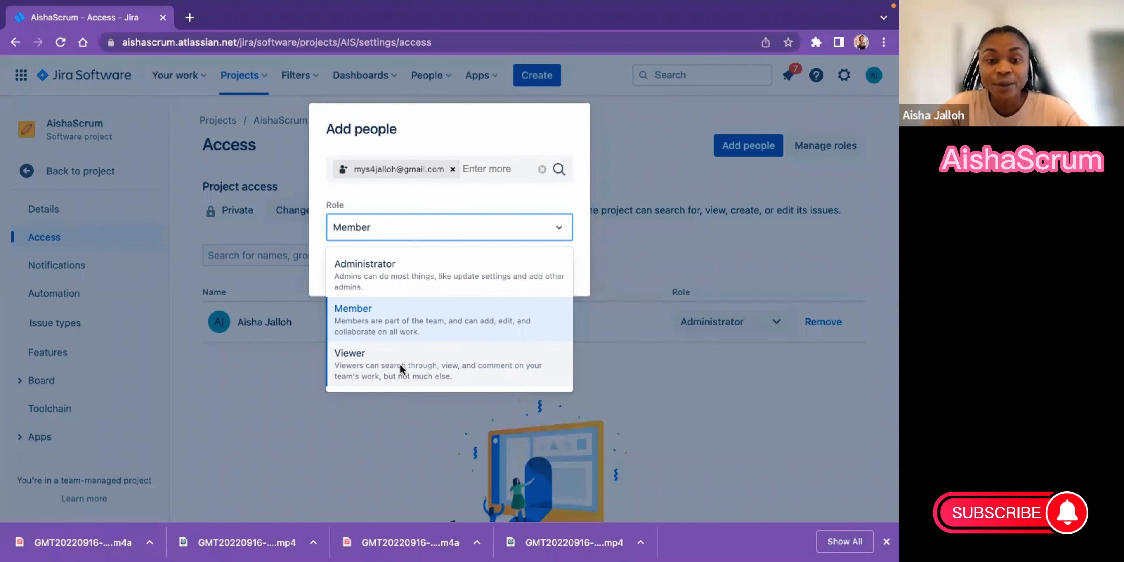
mouse_move(391, 369)
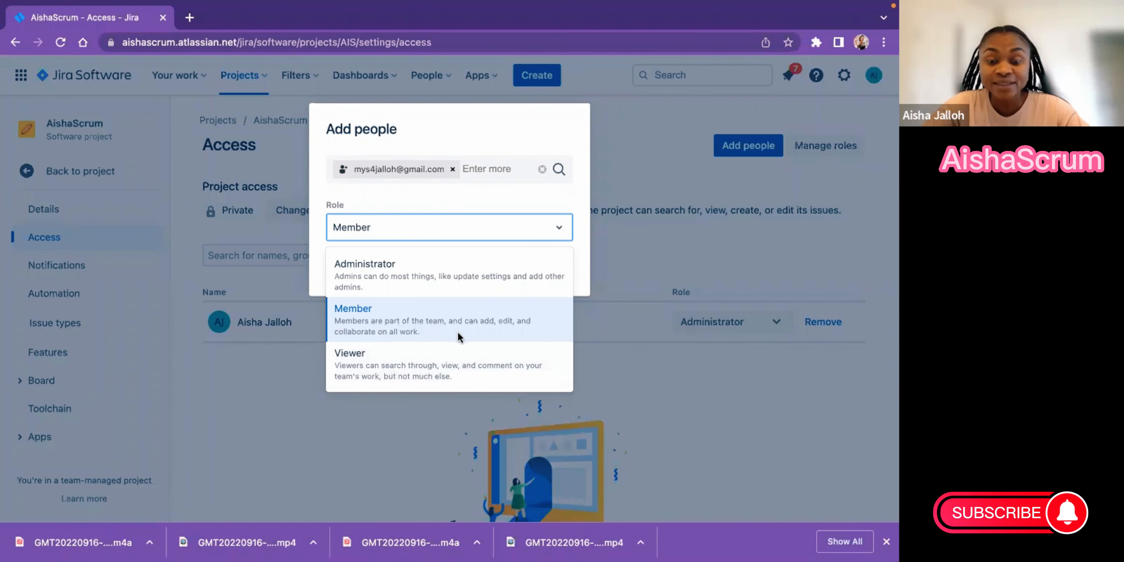
mouse_move(494, 333)
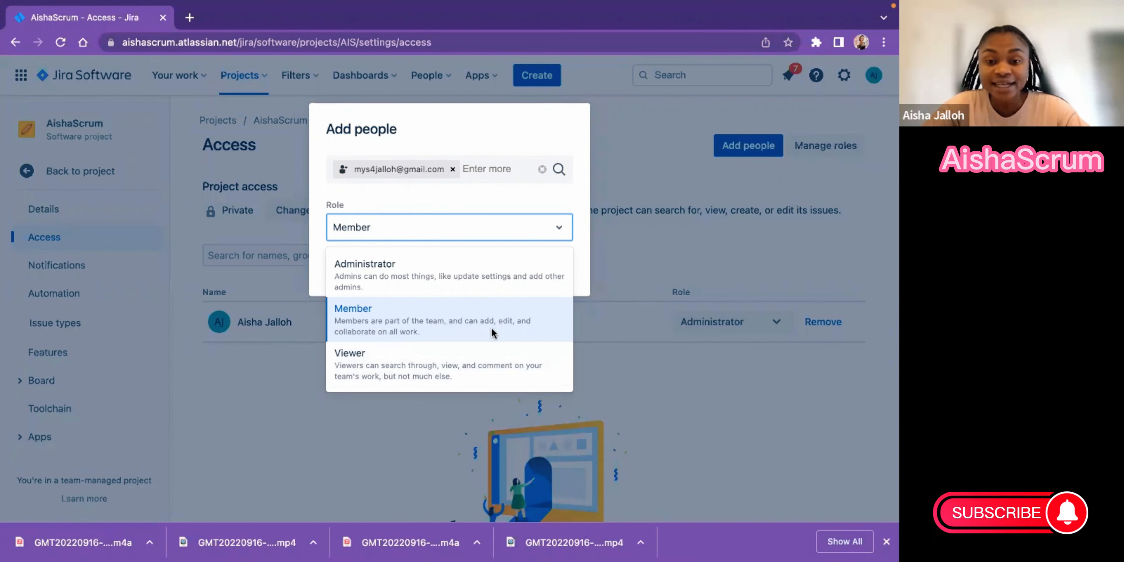
mouse_move(376, 340)
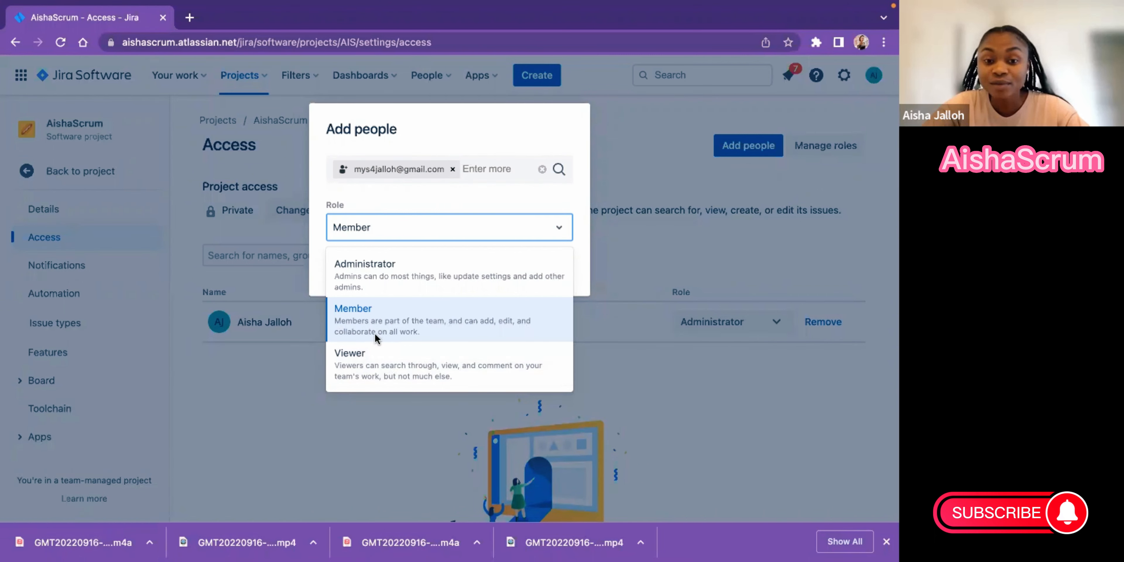
mouse_move(455, 308)
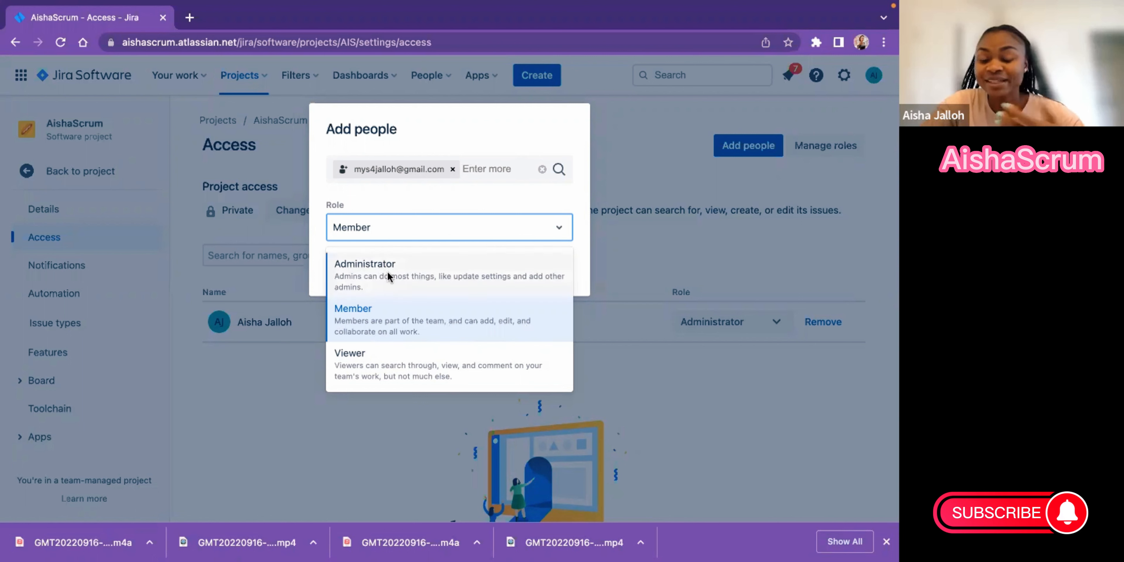
mouse_move(374, 289)
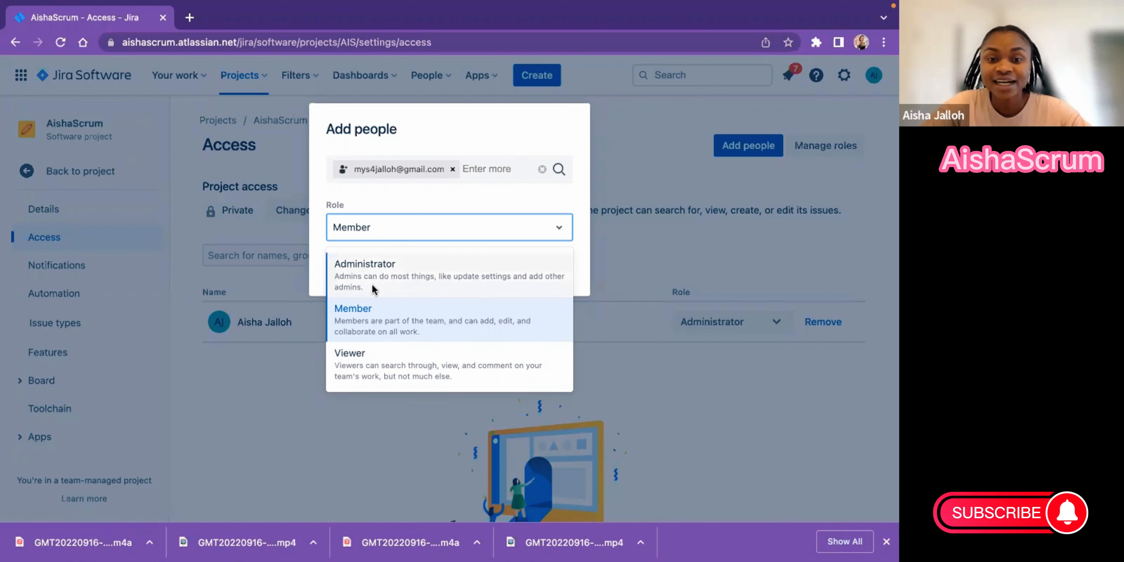
mouse_move(509, 288)
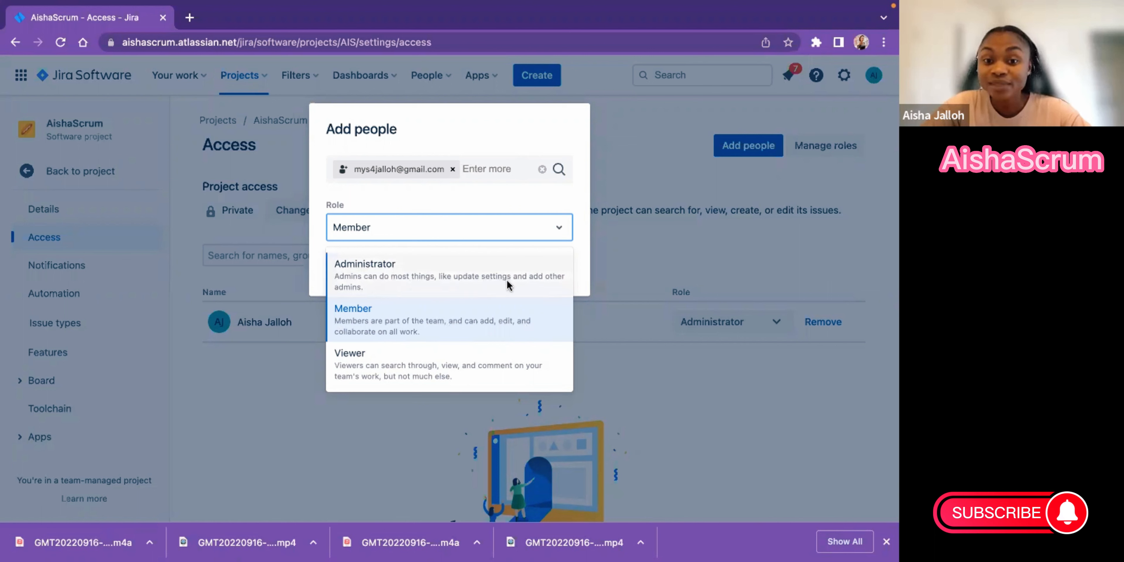
mouse_move(385, 288)
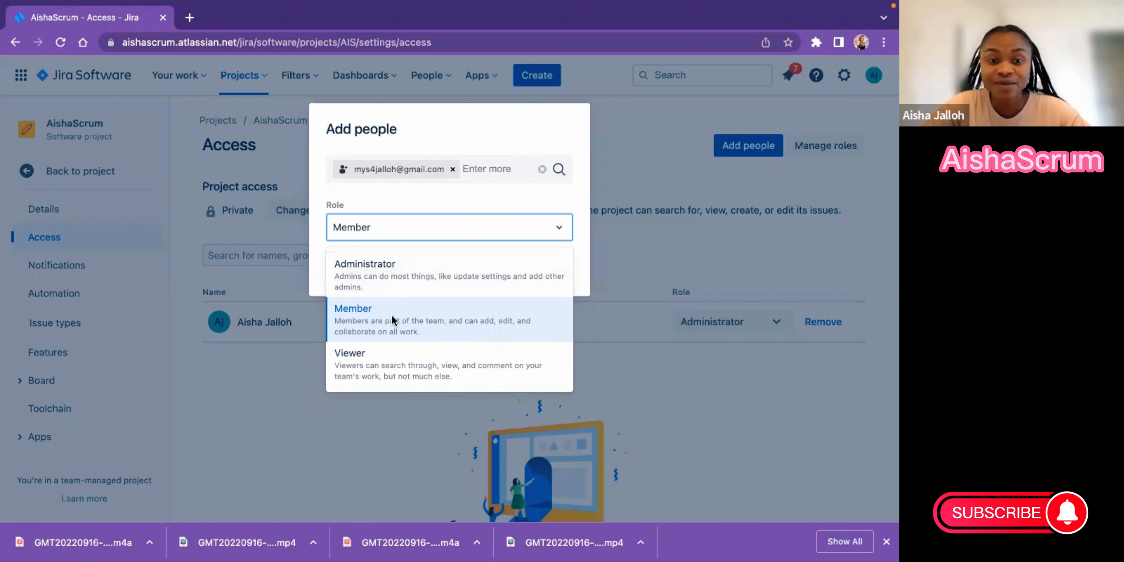
click(353, 308)
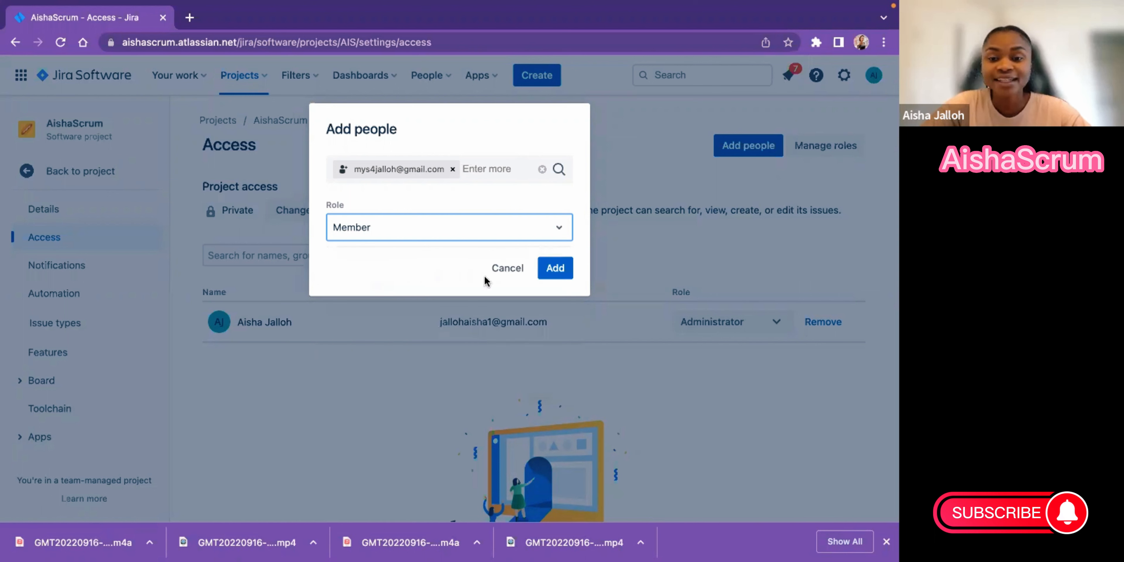
click(555, 269)
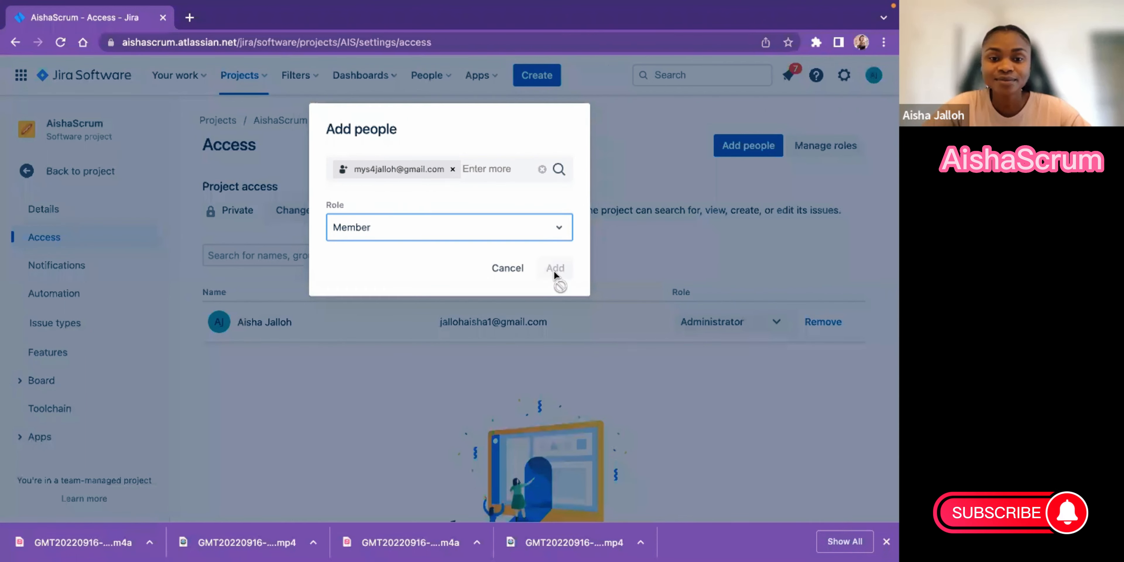
- Send the invitation and dismiss the invite-sent notice on the Access page
click(555, 268)
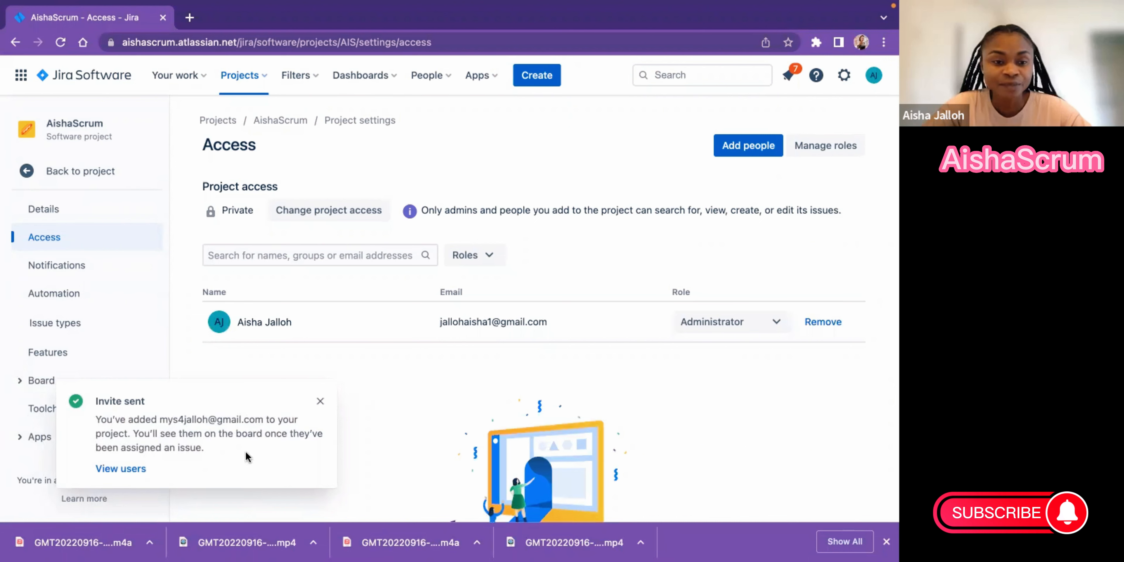
mouse_move(254, 421)
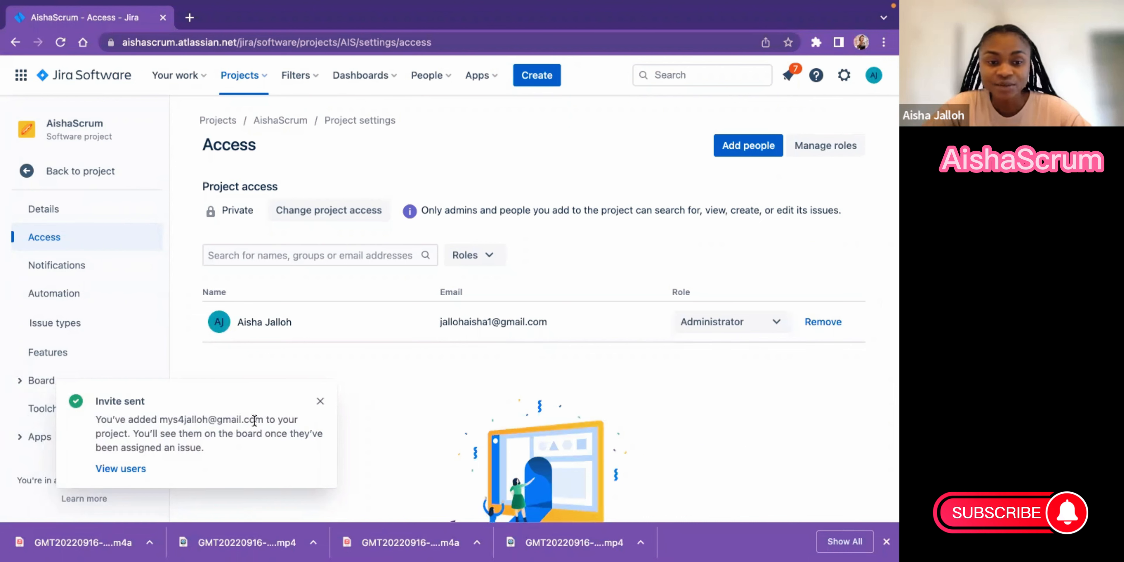
mouse_move(184, 447)
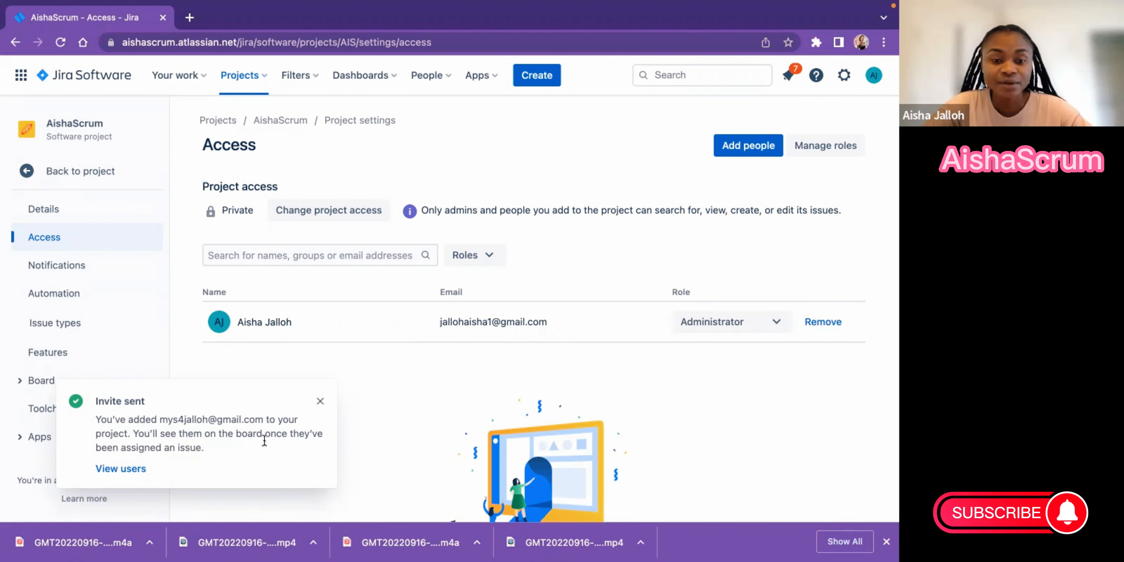
mouse_move(213, 474)
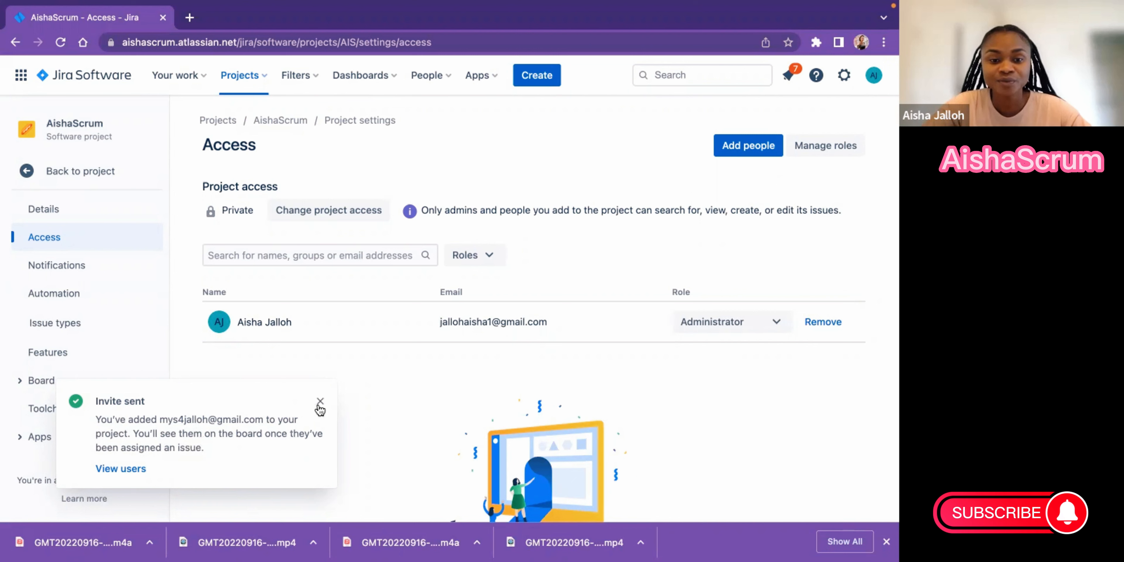
click(321, 400)
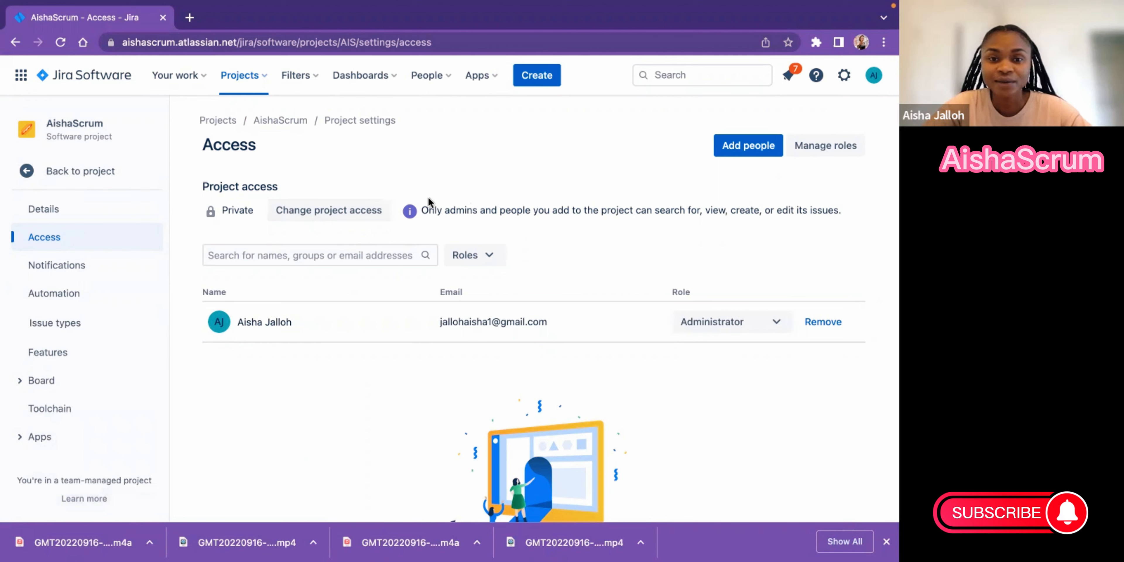
mouse_move(732, 154)
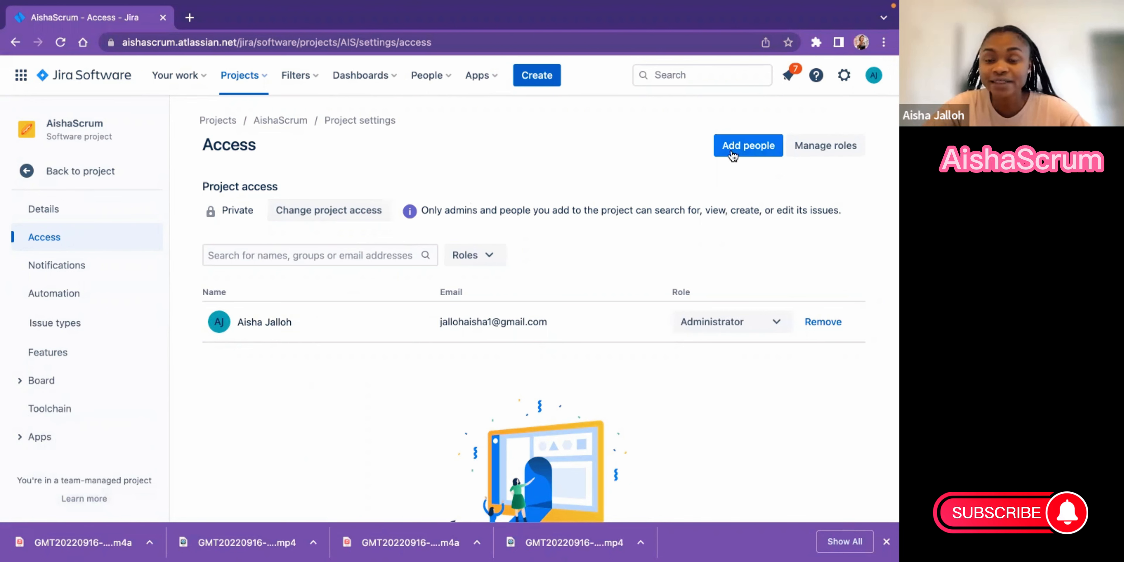
- Invite the second teammate 'al' as a Member, so Ahmadu joins the access list
click(748, 145)
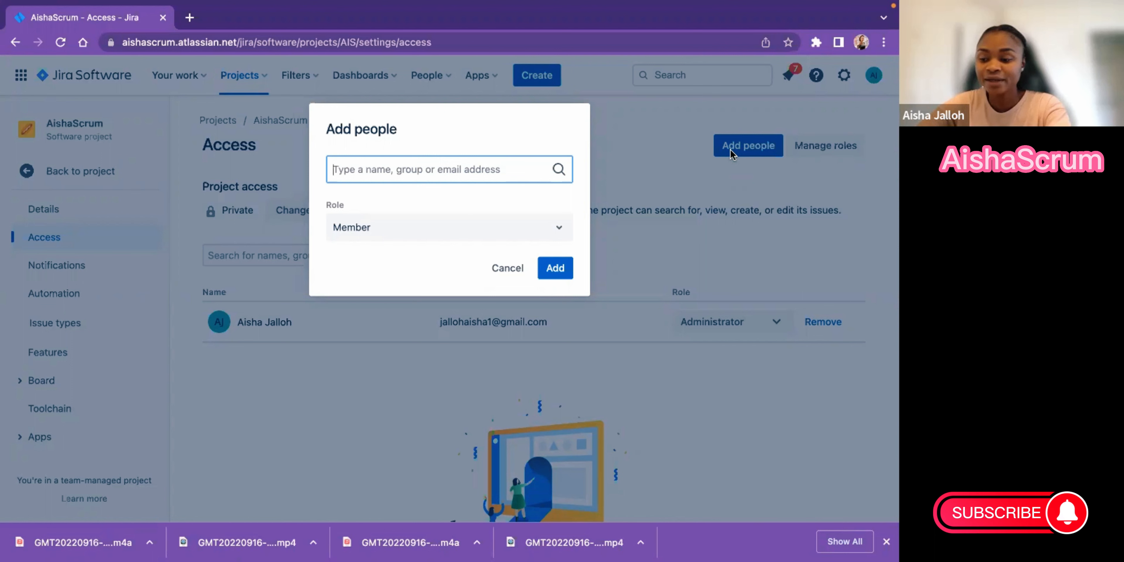
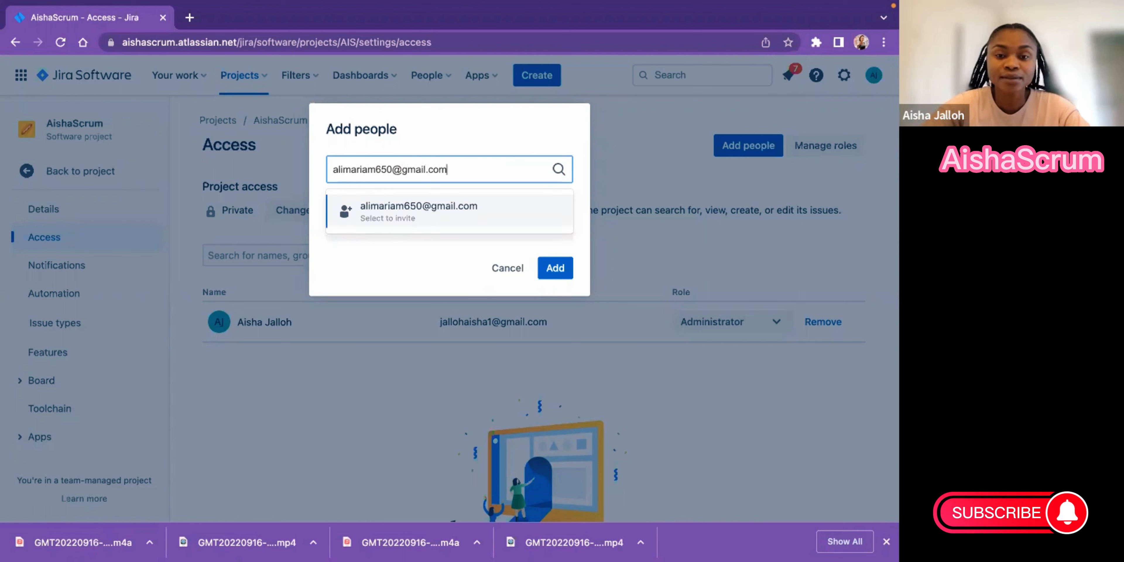
mouse_move(414, 211)
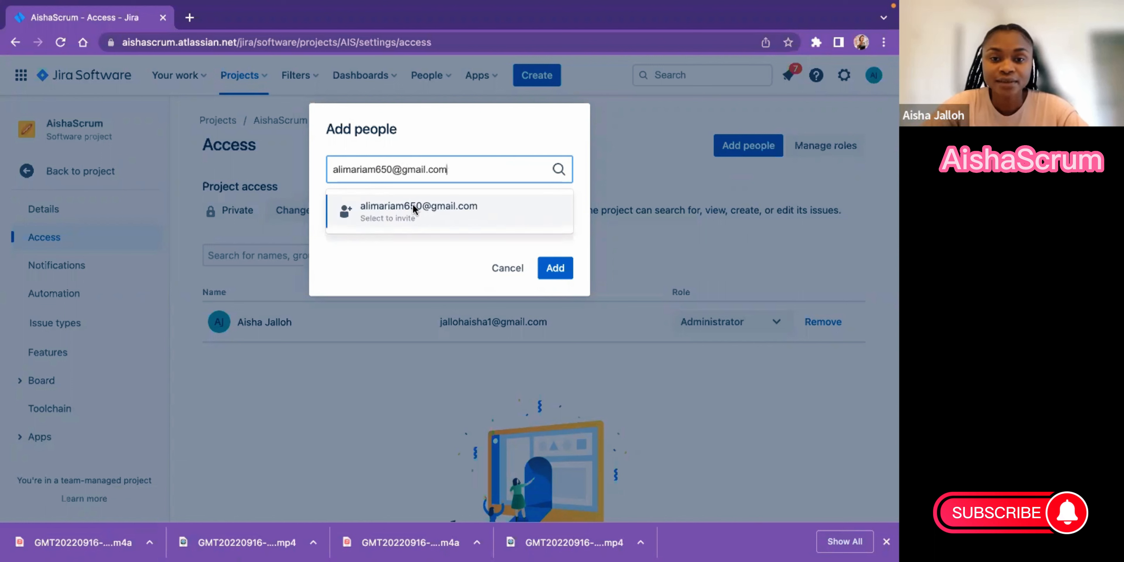
click(418, 210)
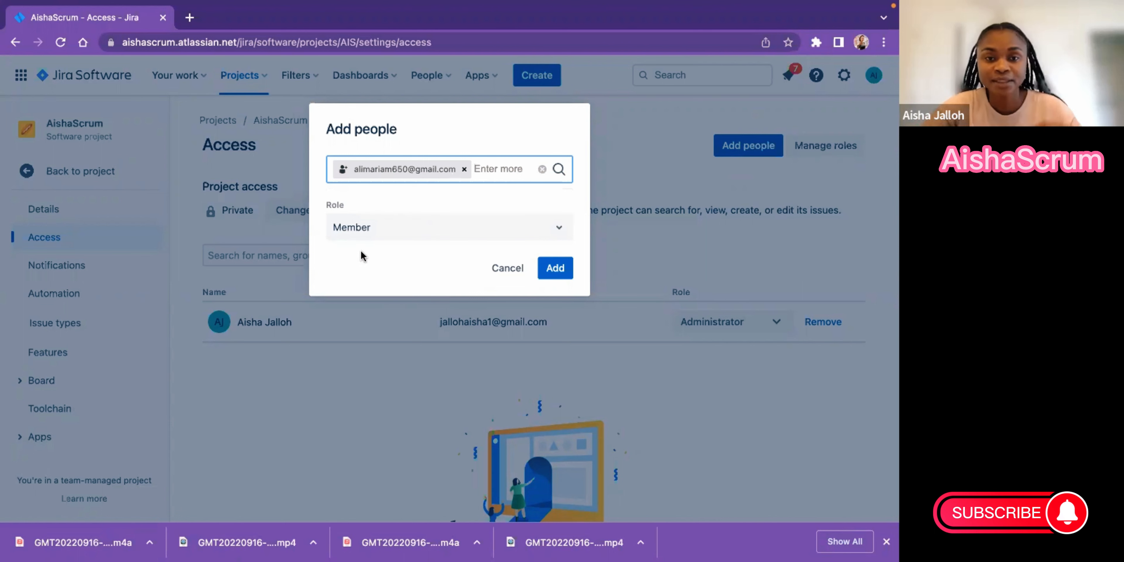
mouse_move(406, 229)
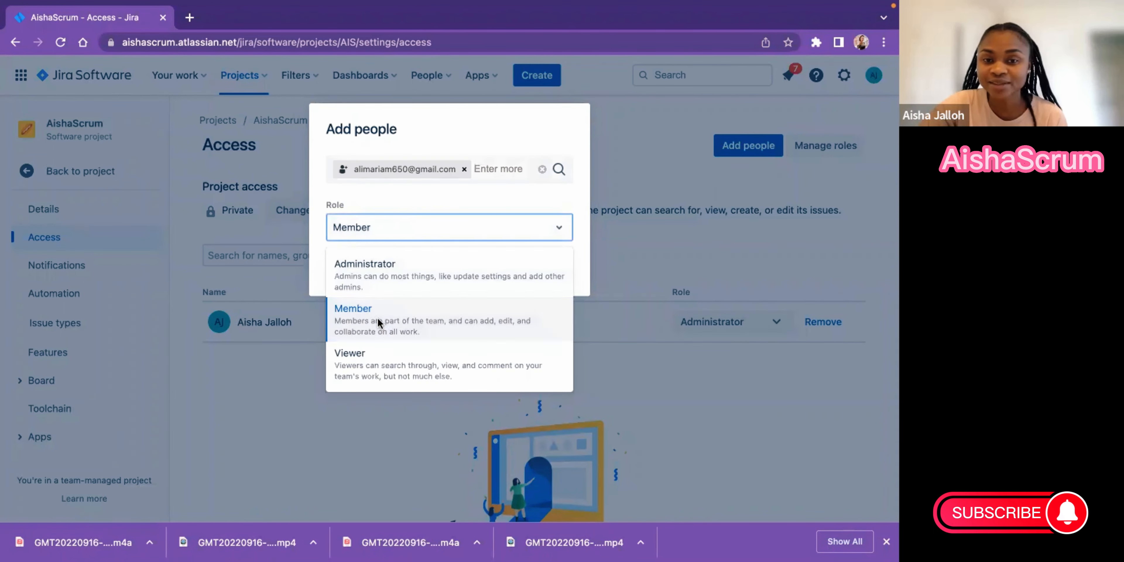
click(353, 308)
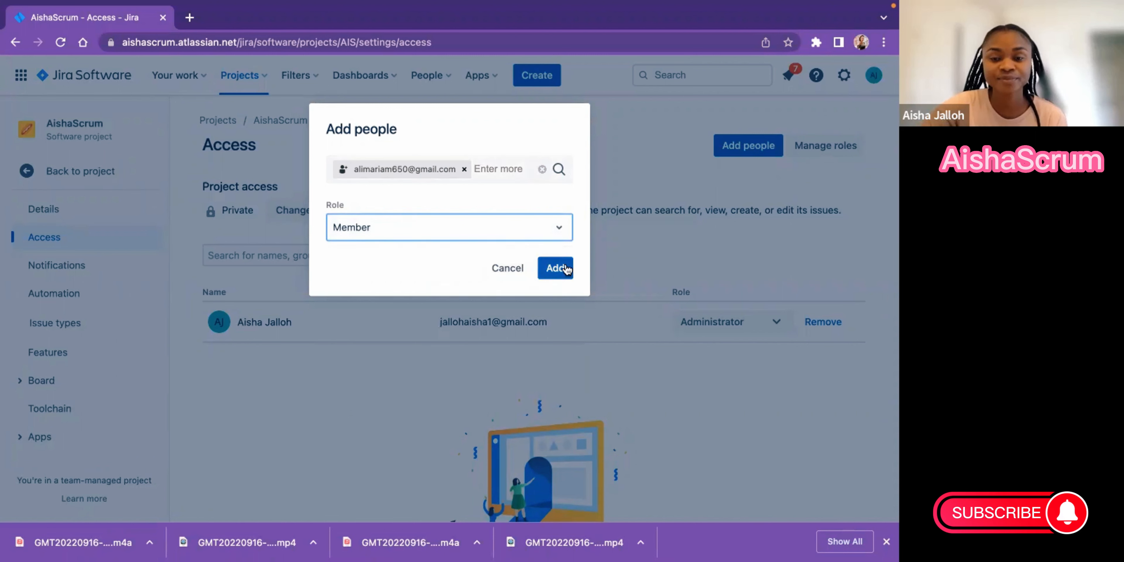
click(555, 268)
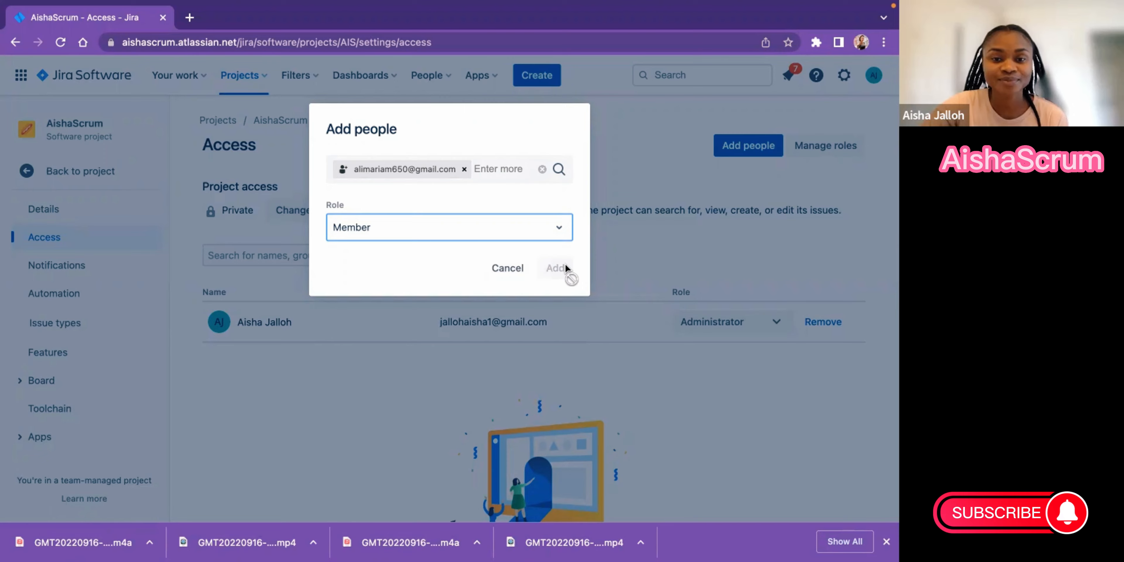
click(555, 268)
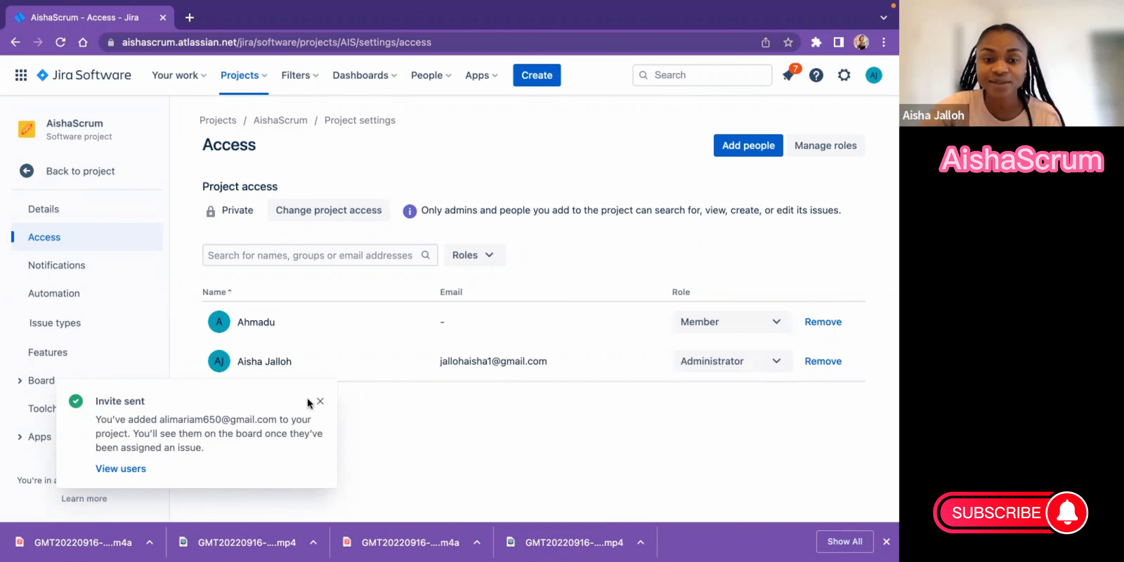
mouse_move(353, 428)
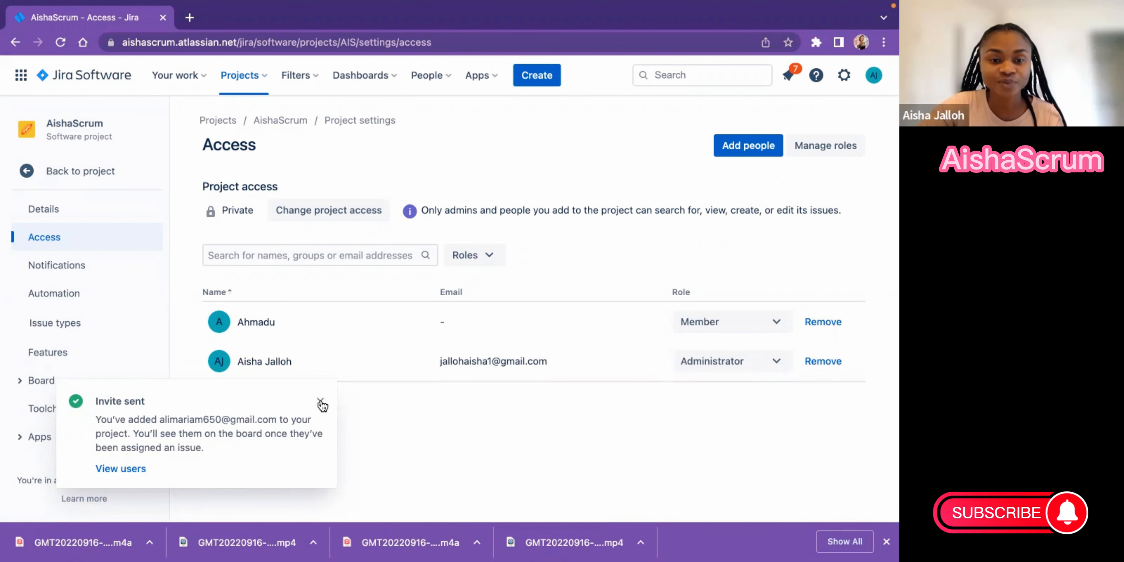
click(321, 401)
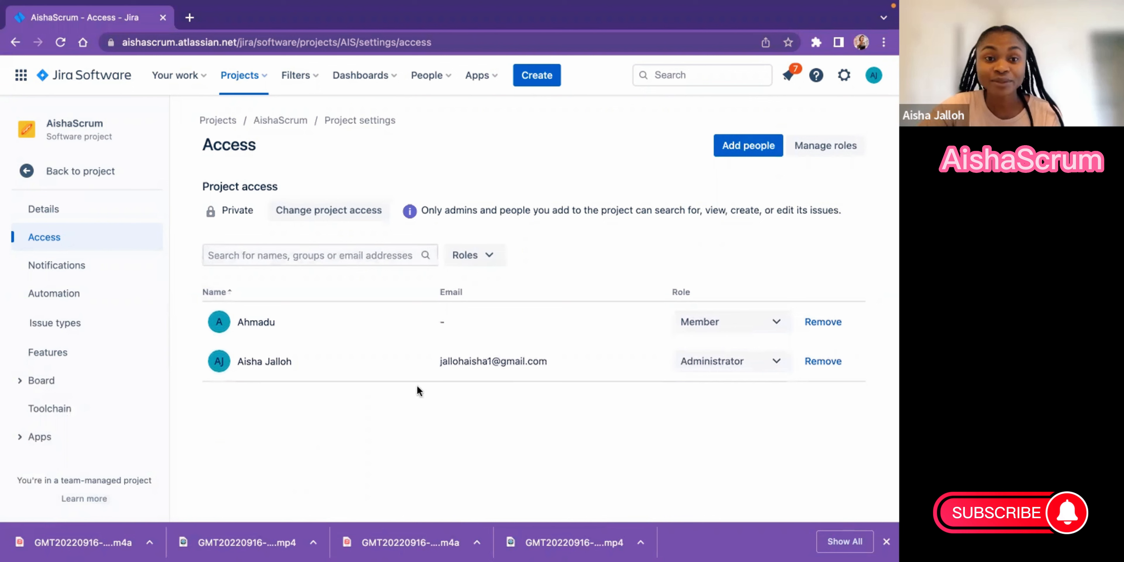
mouse_move(65, 175)
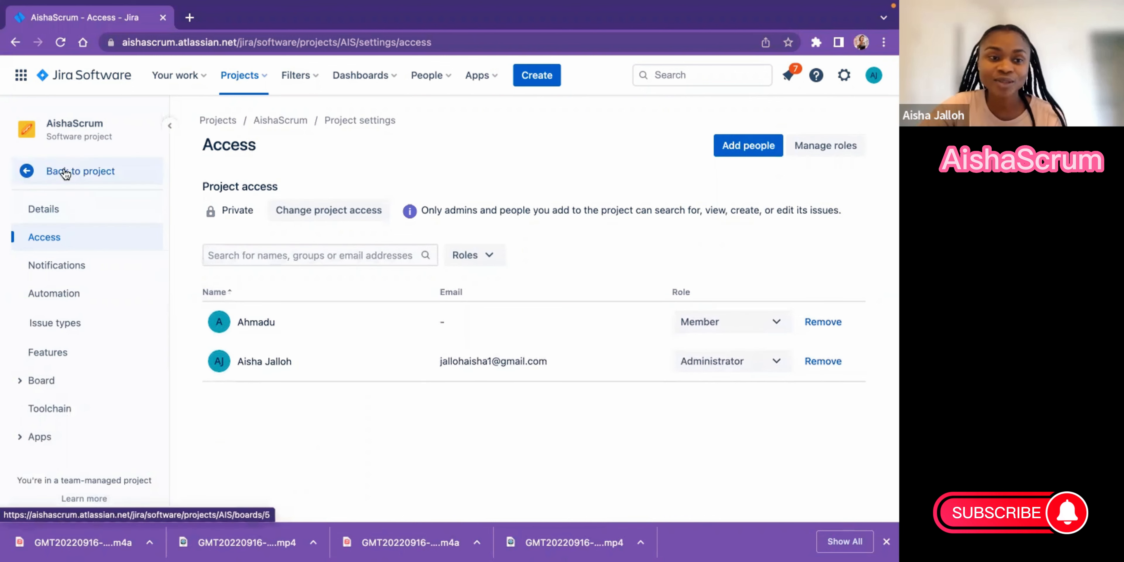
- Leave project settings for the AIS Board, which still shows no sprint started
click(67, 171)
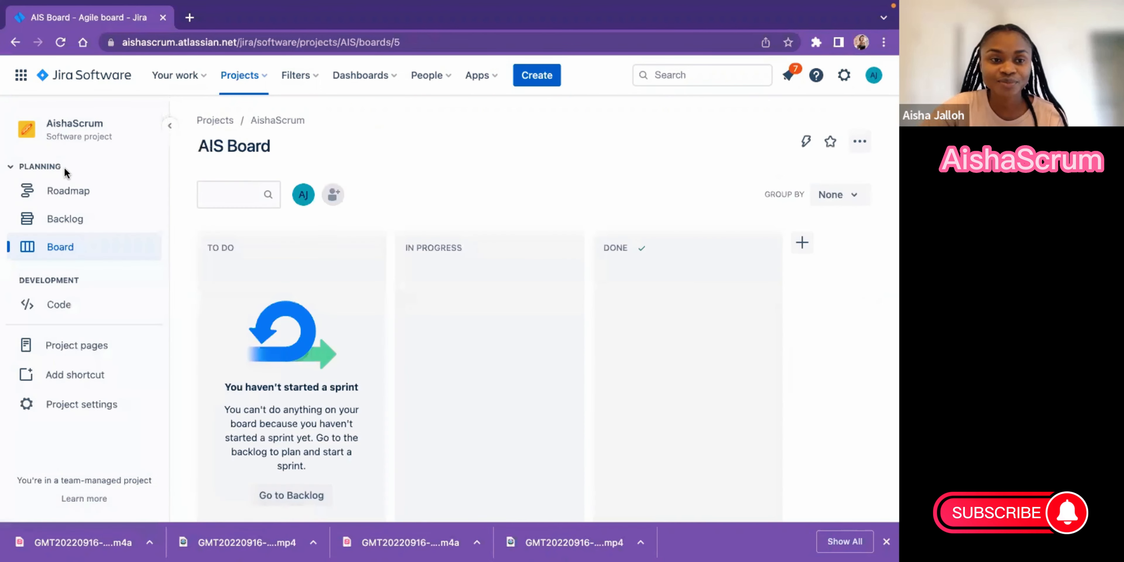
scroll(down, 3)
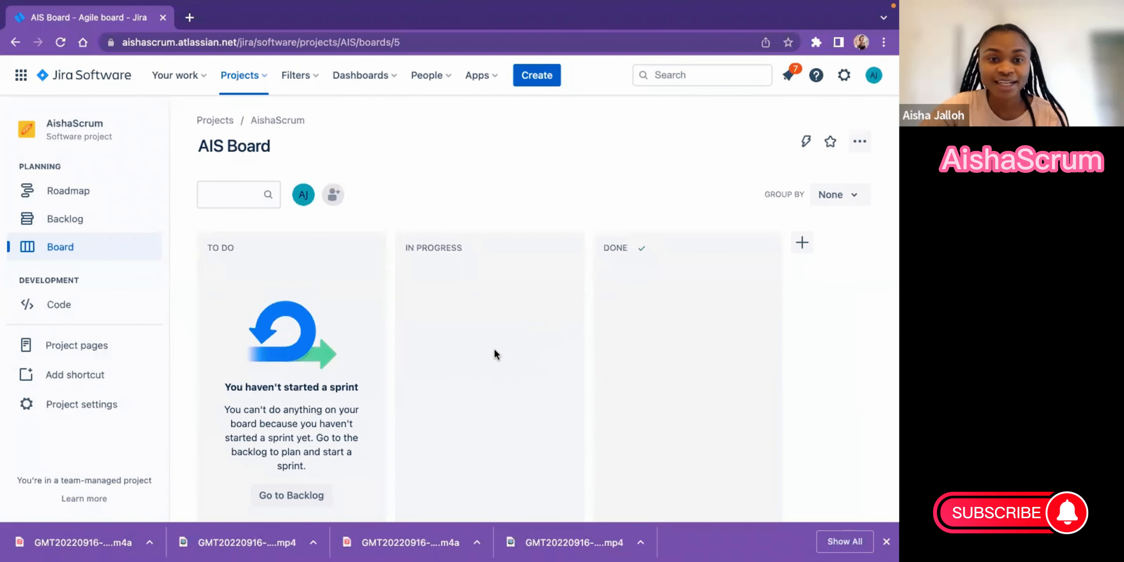
mouse_move(500, 337)
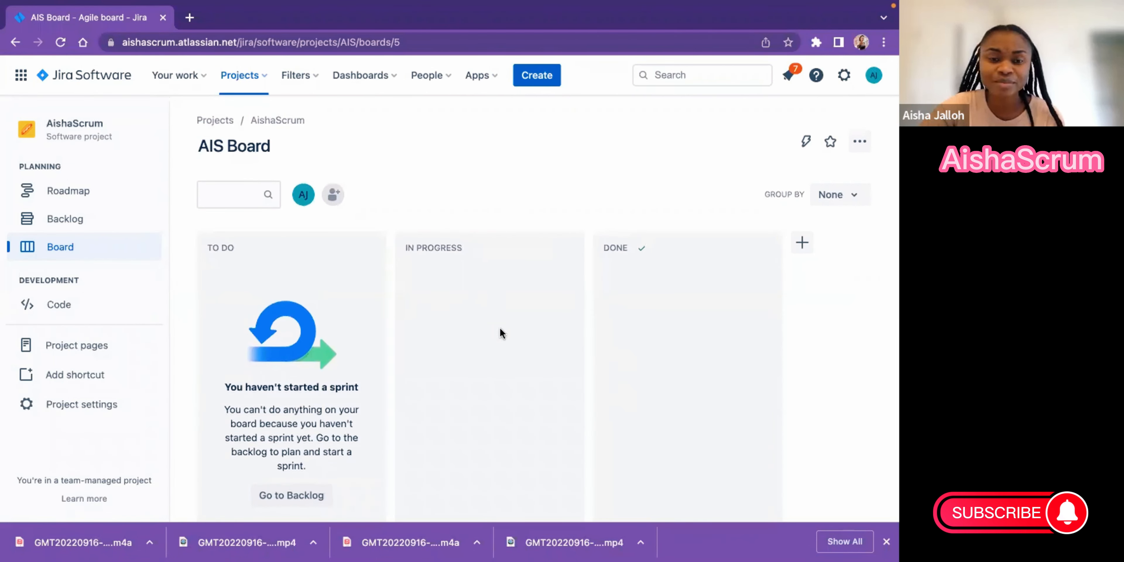
mouse_move(488, 379)
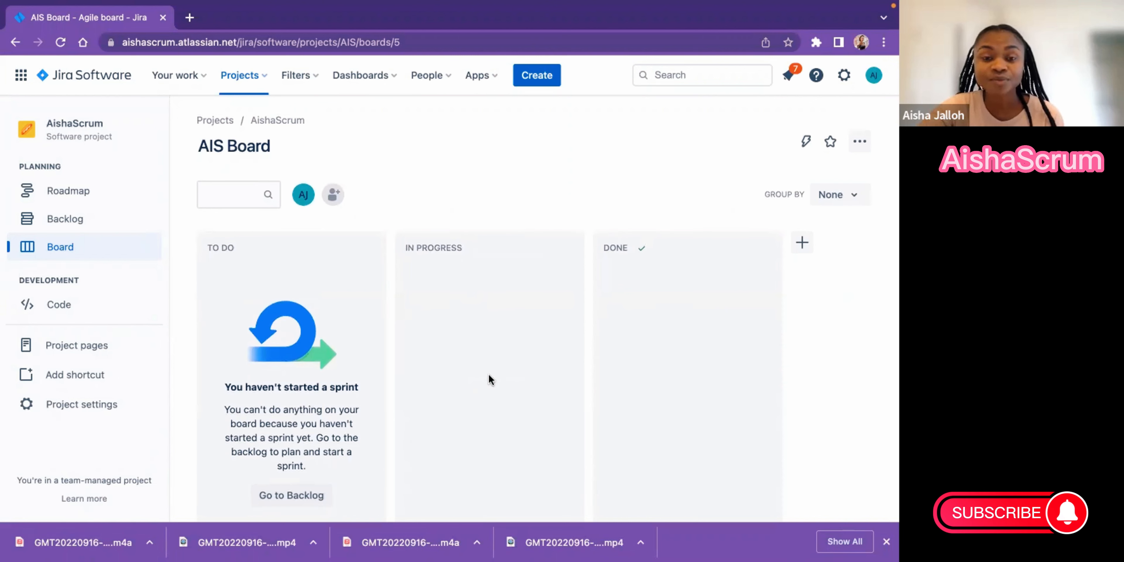
mouse_move(521, 352)
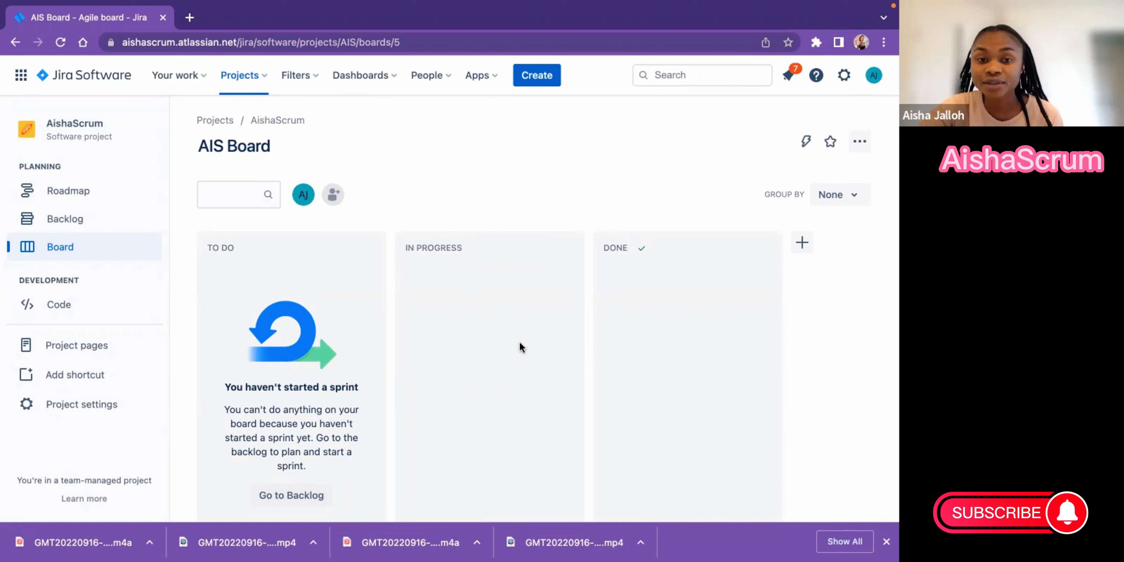
mouse_move(467, 210)
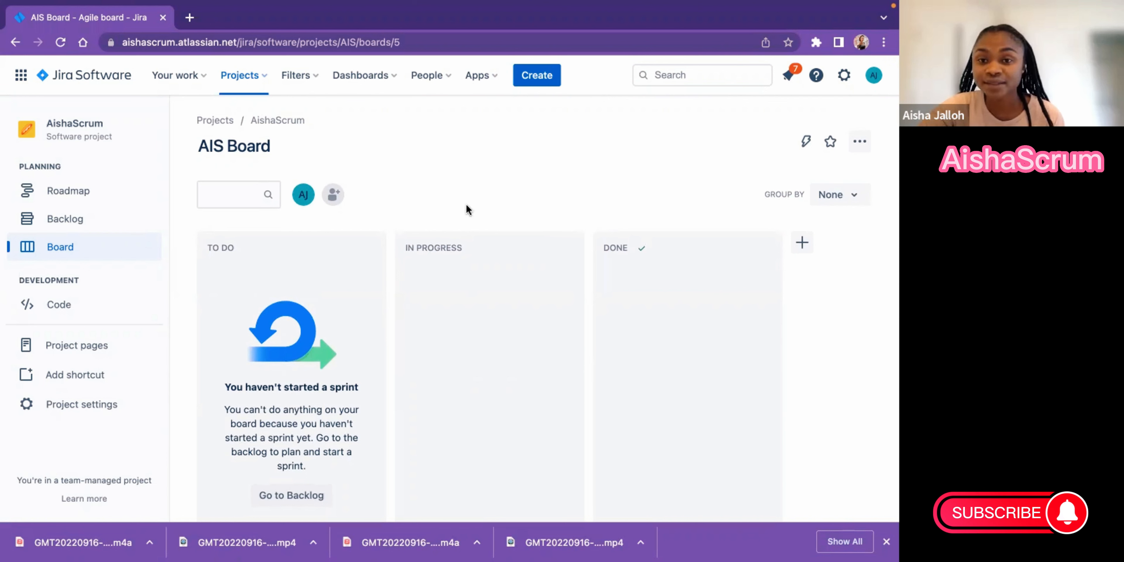
mouse_move(394, 258)
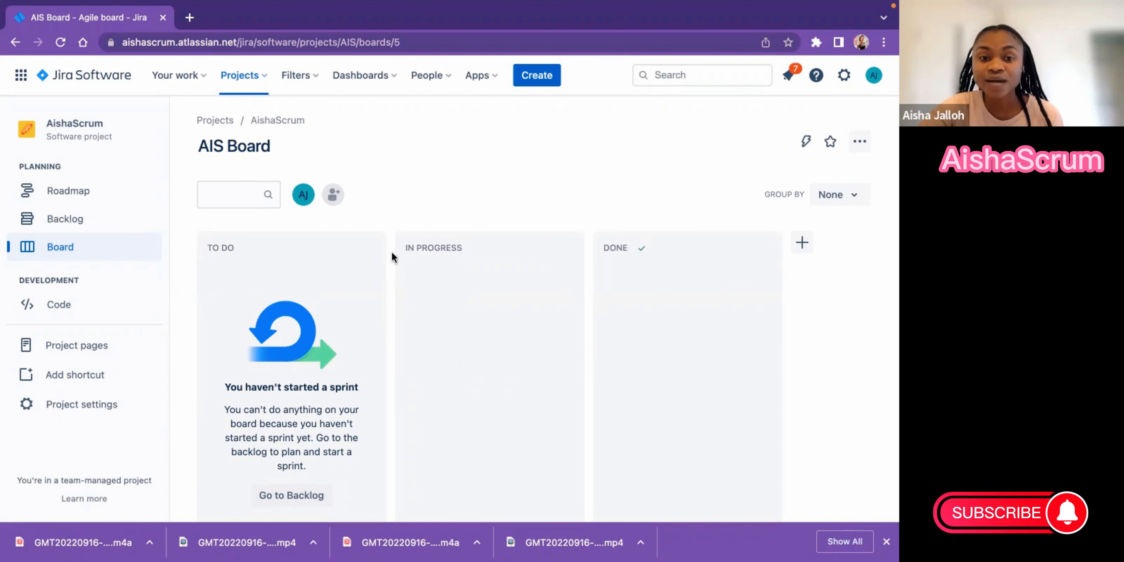
mouse_move(507, 348)
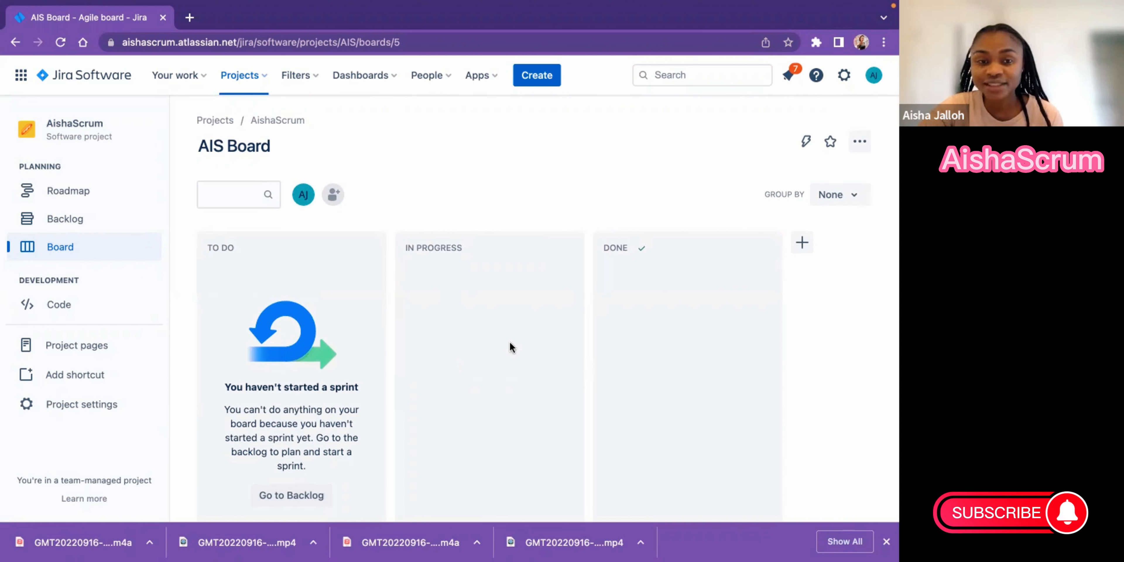
mouse_move(500, 117)
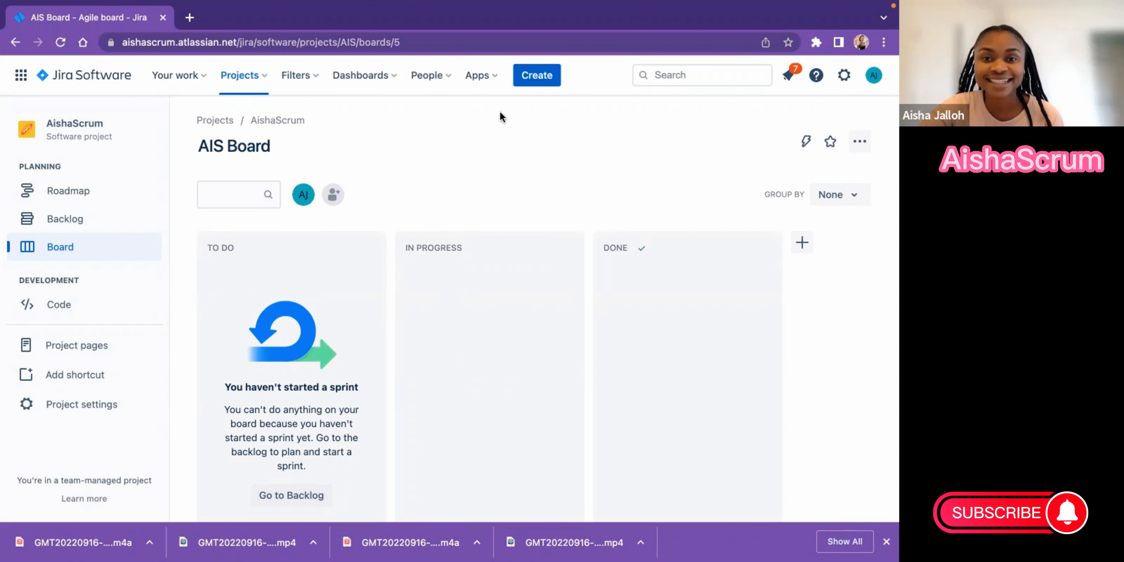
mouse_move(467, 167)
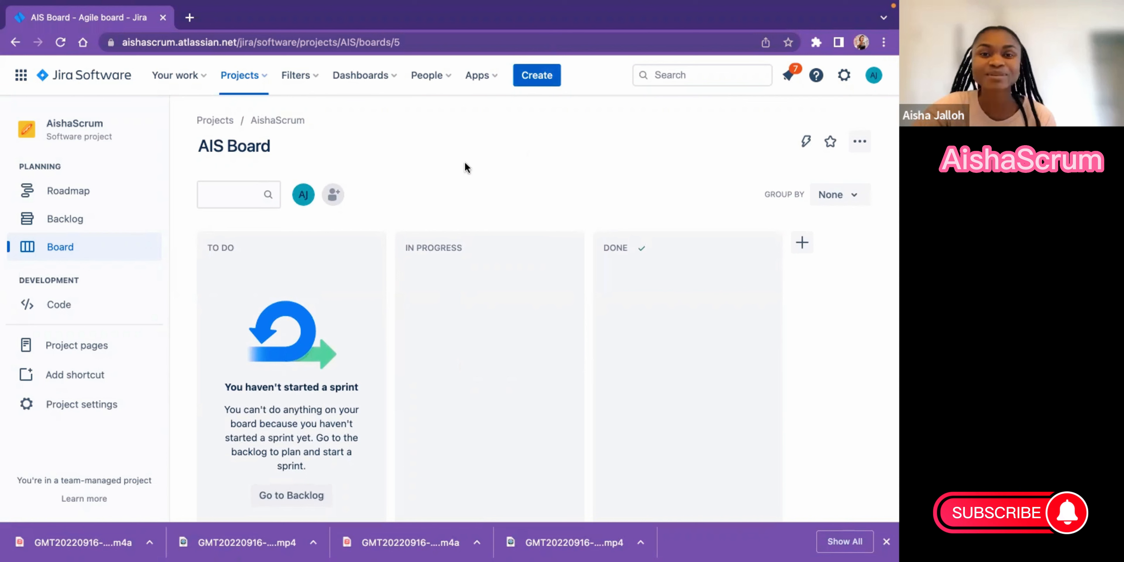
mouse_move(543, 173)
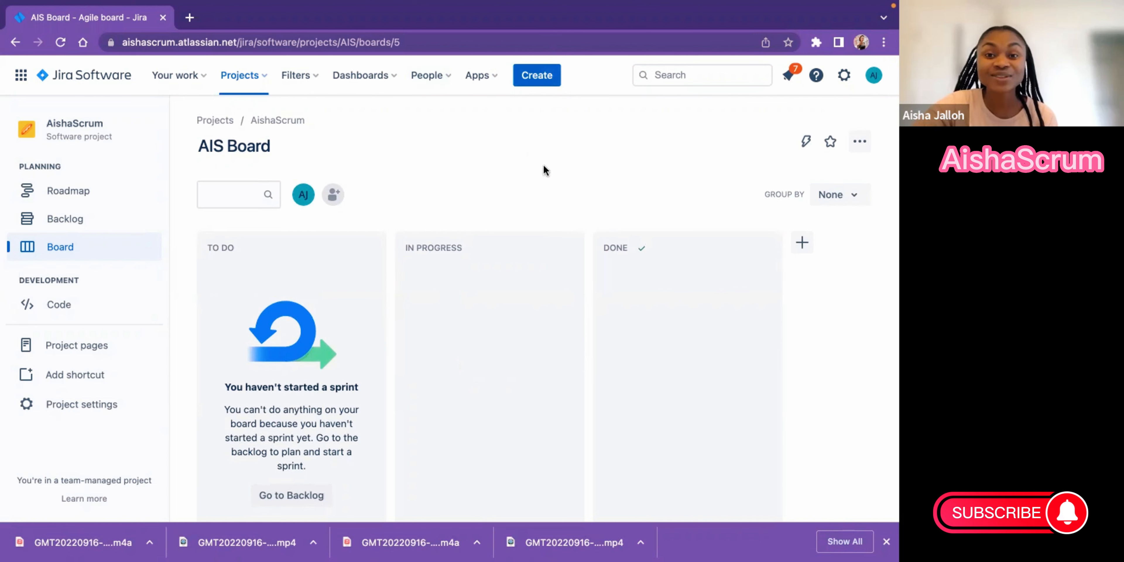
mouse_move(483, 180)
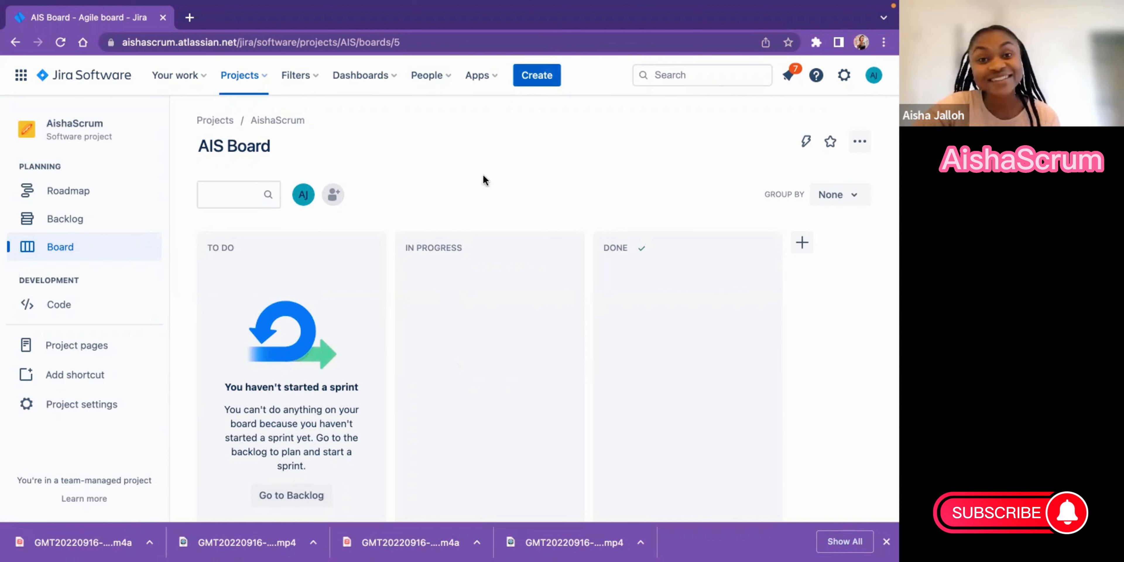